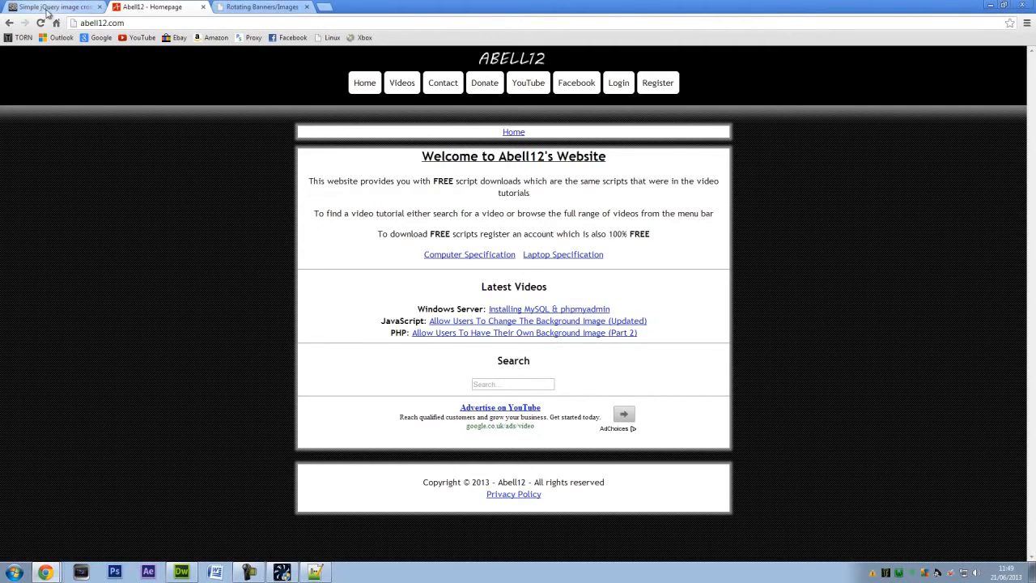
Switch to the Simple jQuery image crossfade article and scroll through its HTML, CSS and JavaScript code.
left_click(52, 7)
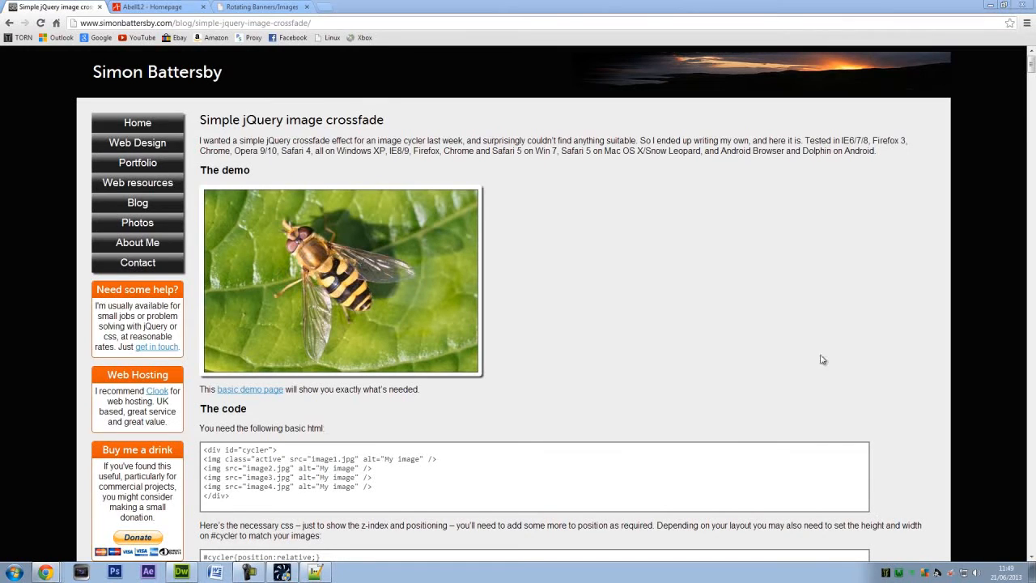
scroll("down", 3)
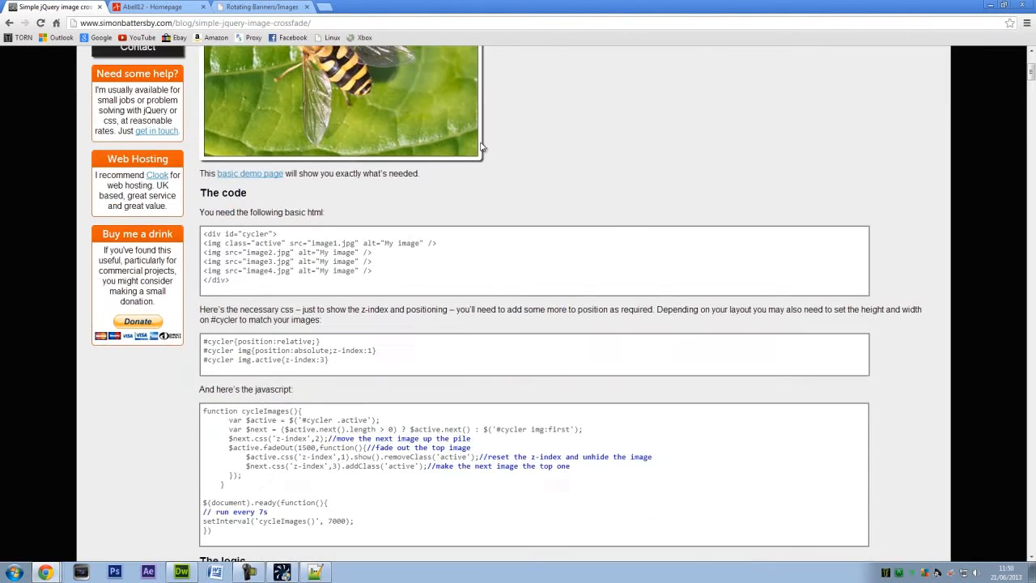
scroll("down", 3)
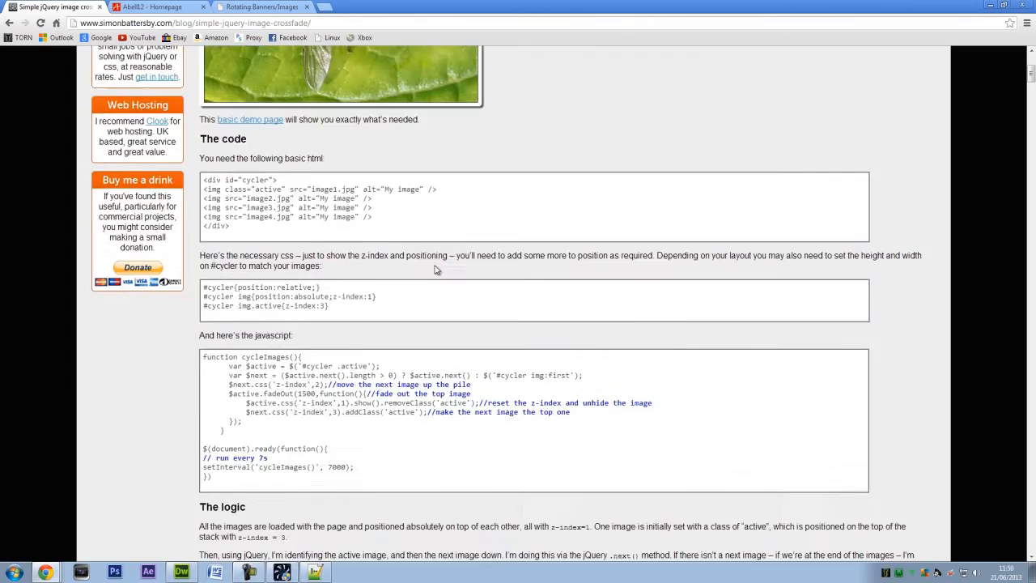
scroll("up", 3)
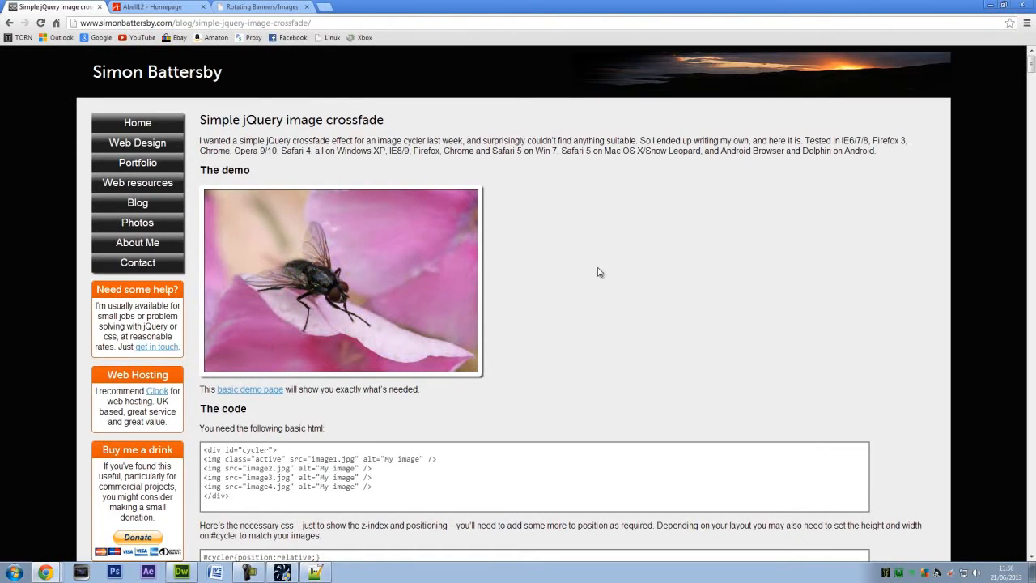
mouse_move(657, 285)
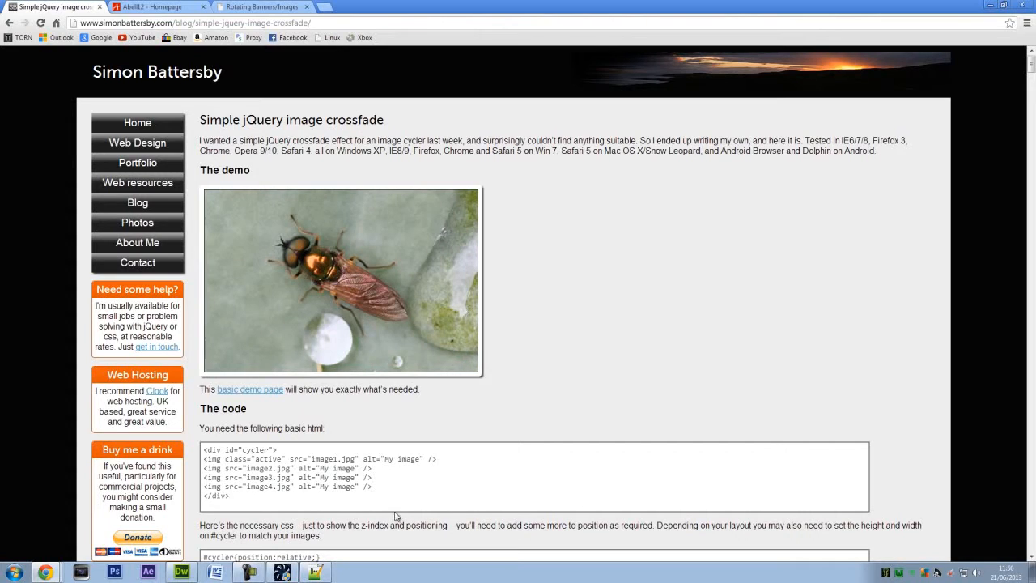
scroll("down", 3)
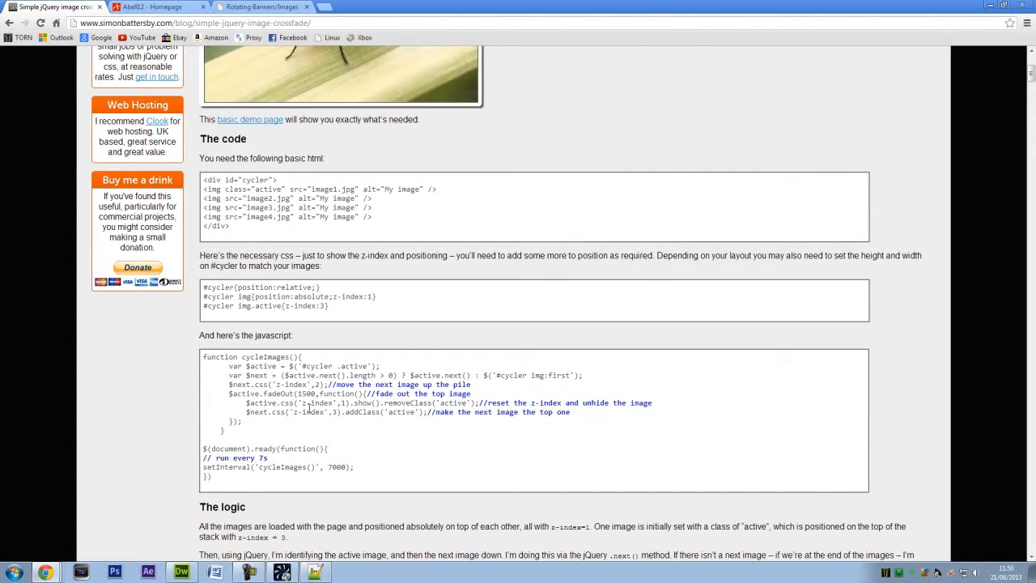
scroll("up", 3)
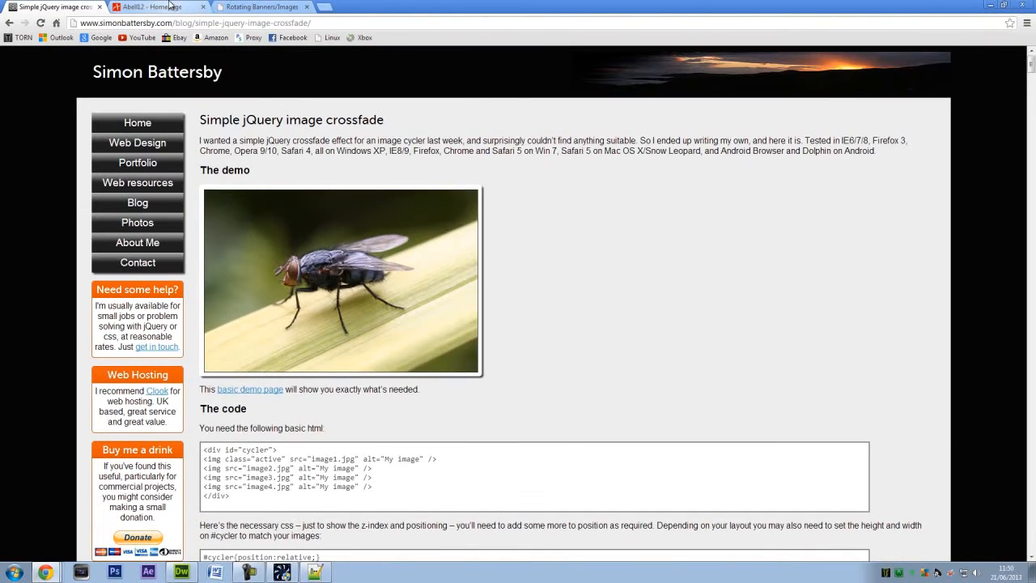
In the body, add <div id="banners"> with an images/banner1.jpg img tag carrying class active.
left_click(180, 572)
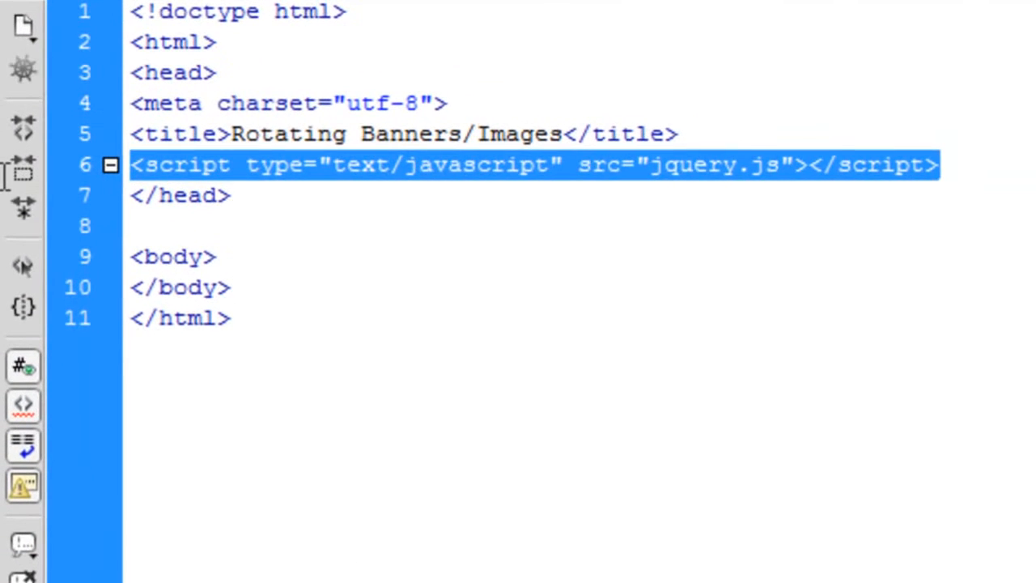
left_click(215, 257)
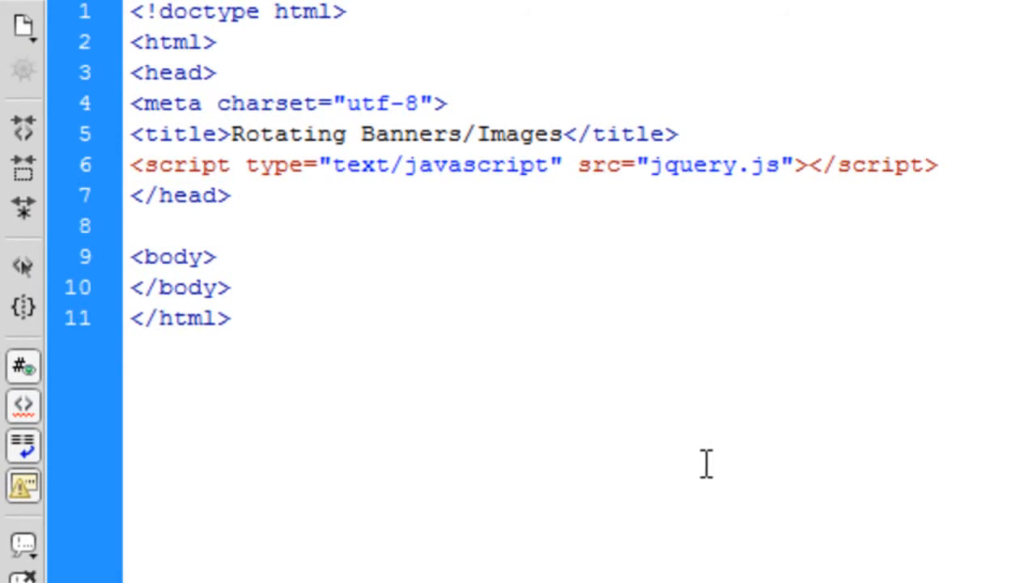
type("<di>")
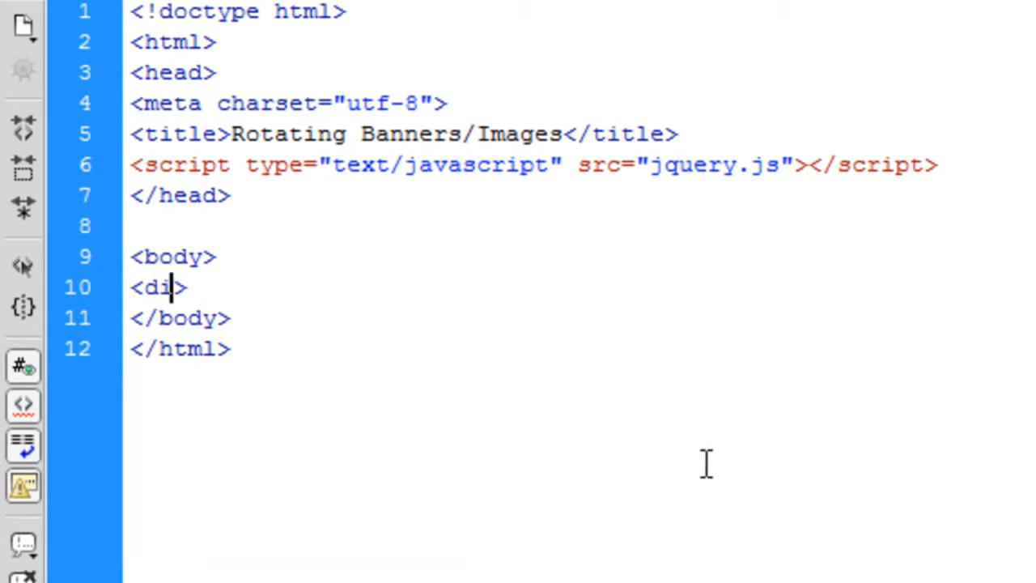
type("v id=\"banners")
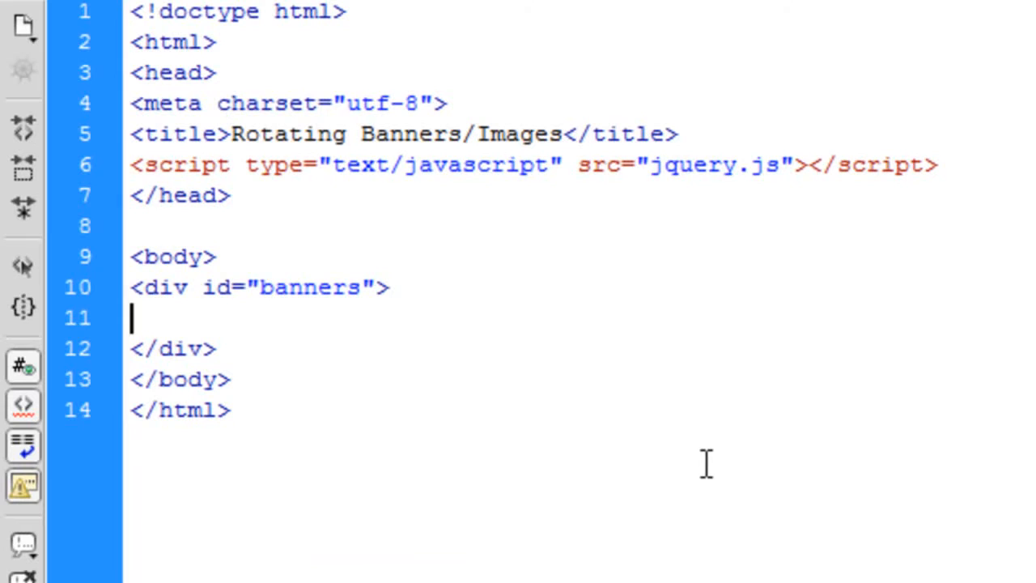
type("<>")
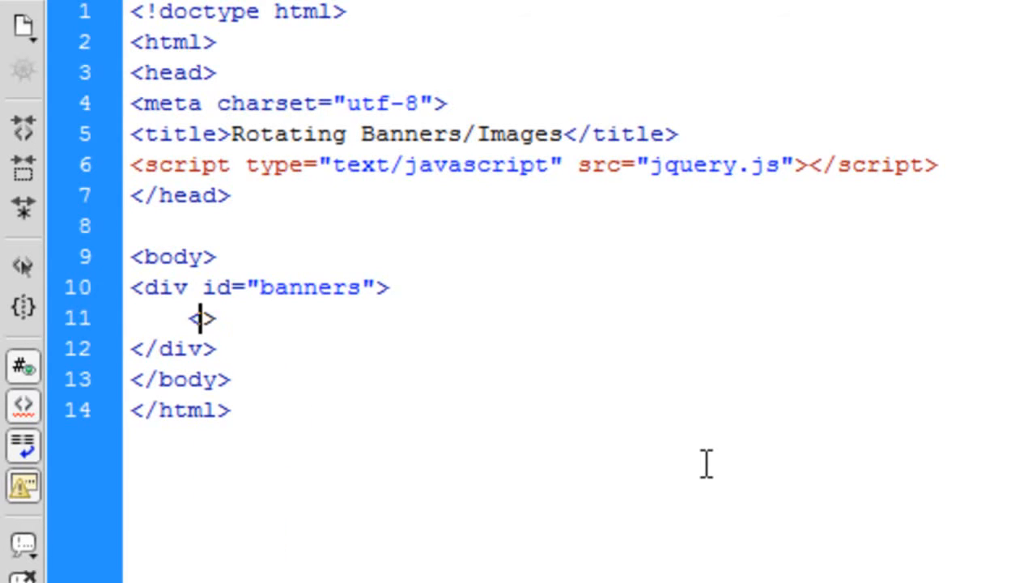
type("img src=\"images./\"")
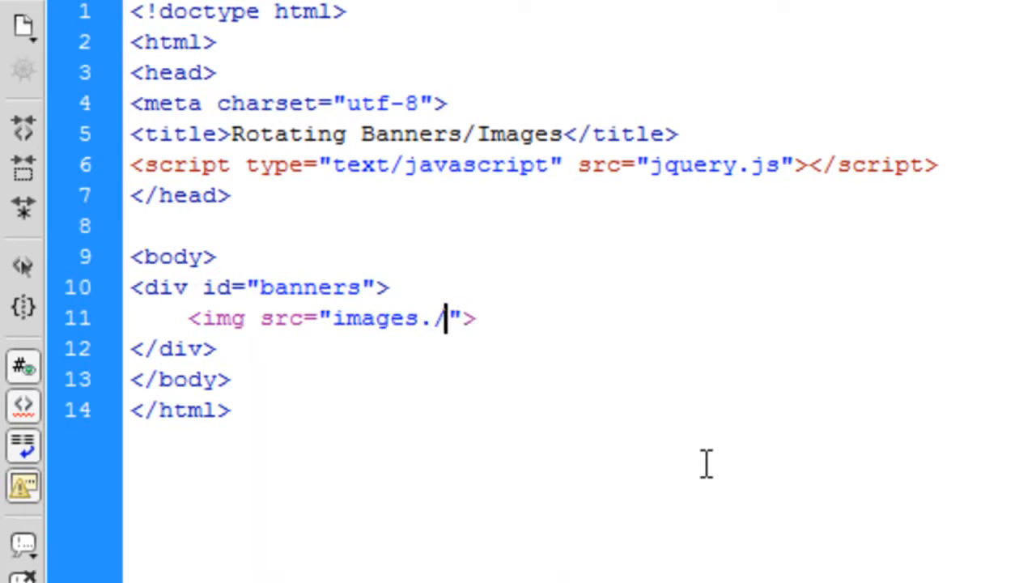
key("Backspace")
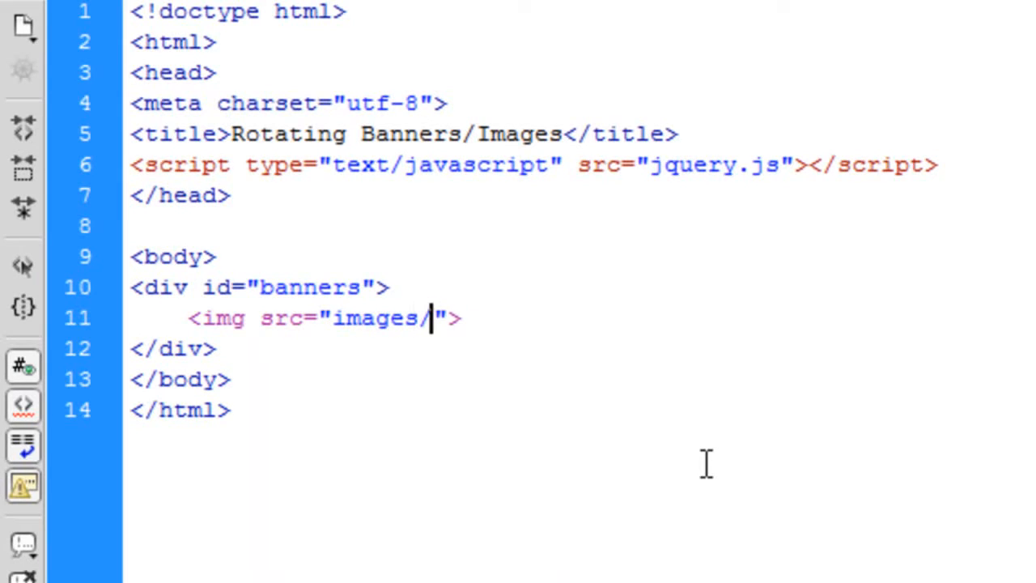
type("banner1")
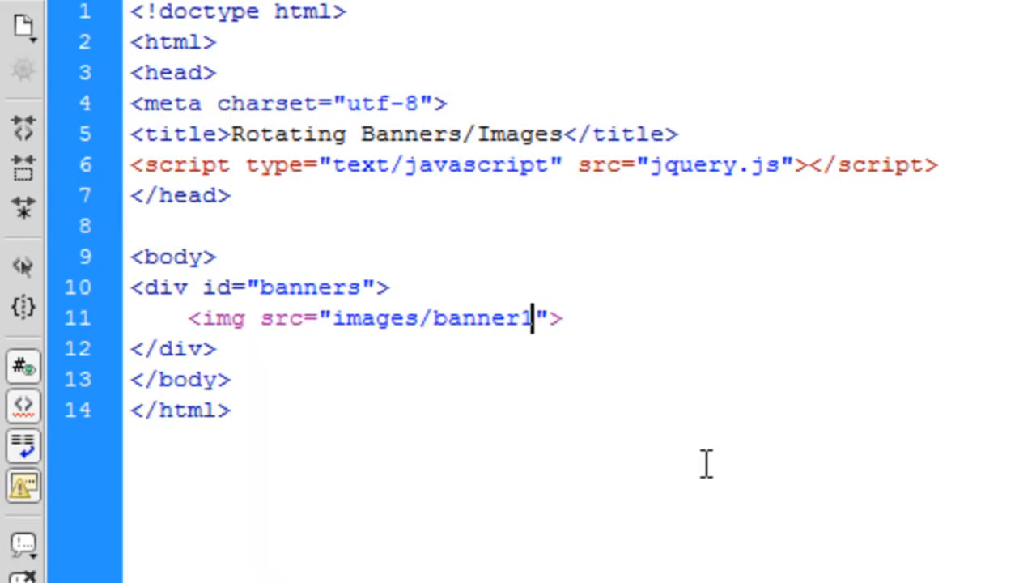
type(".jpg")
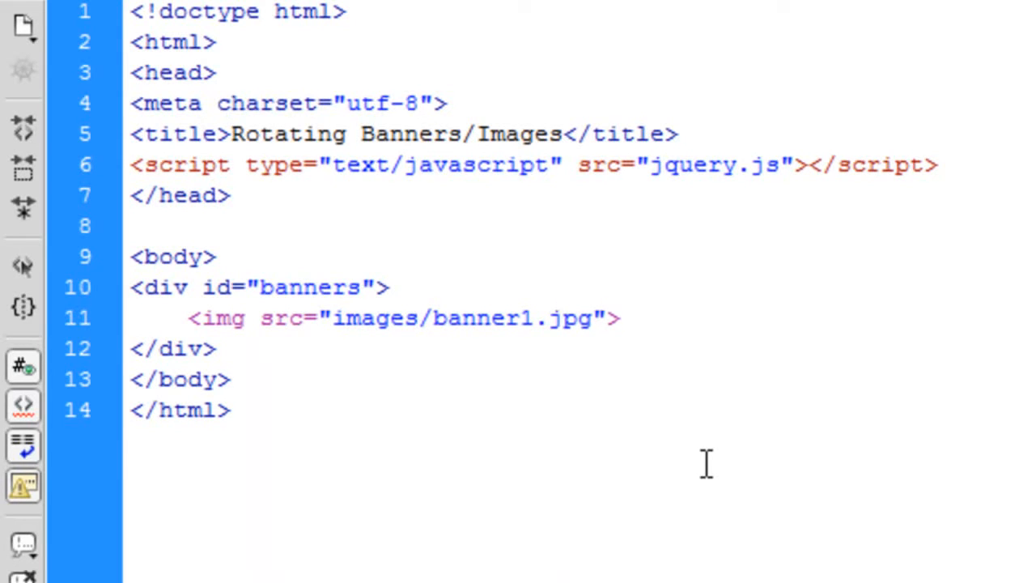
type("class=2\"")
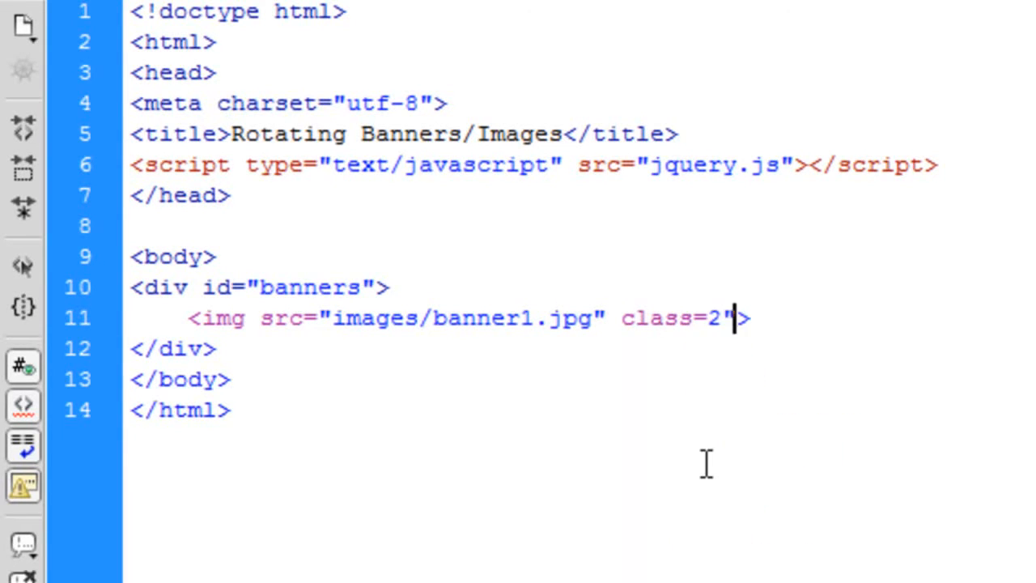
type("acti")
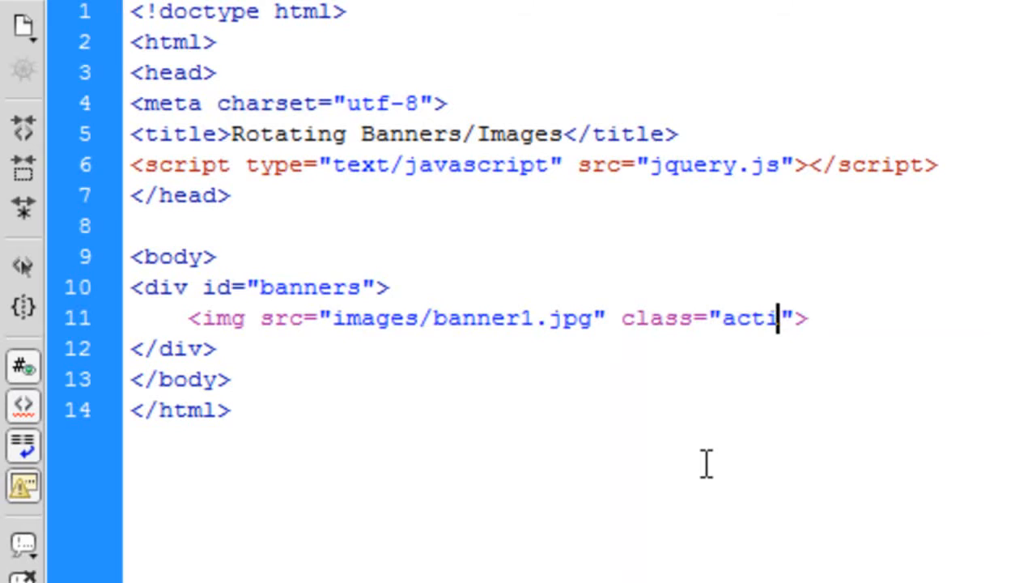
type("ve")
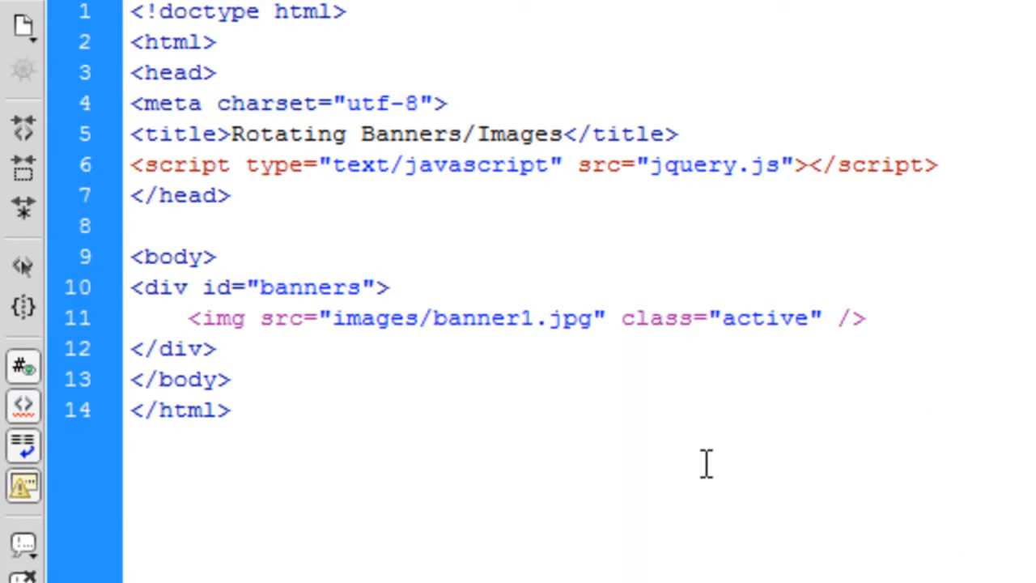
Duplicate the image line and delete the active class from the copy.
triple_click(526, 318)
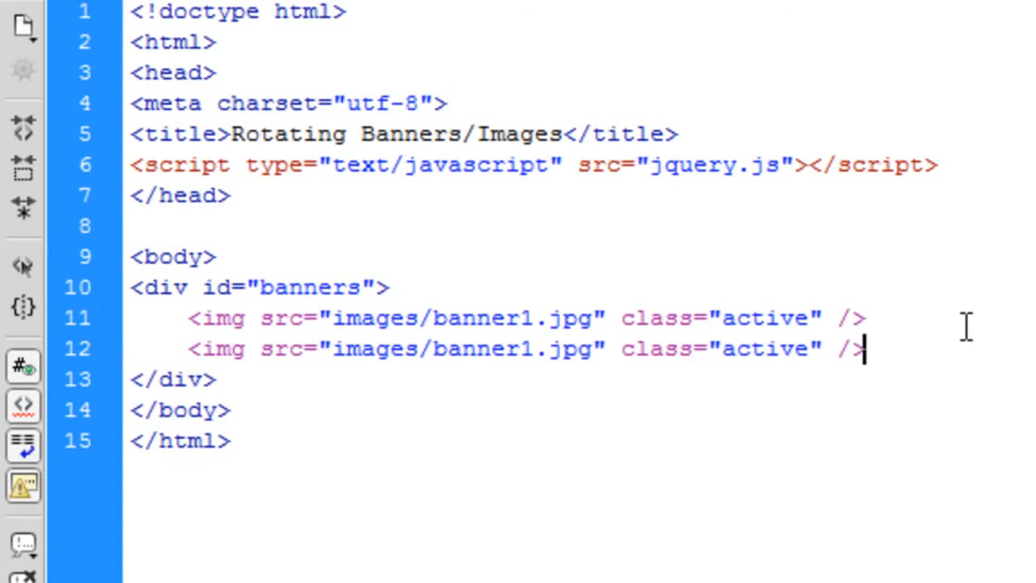
key("Enter")
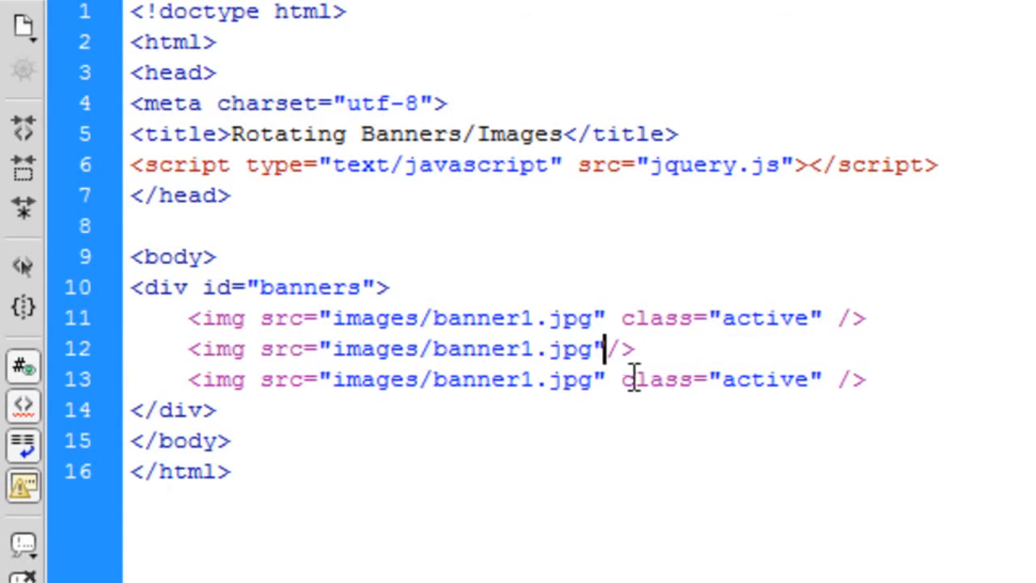
left_click_drag(620, 378, 866, 378)
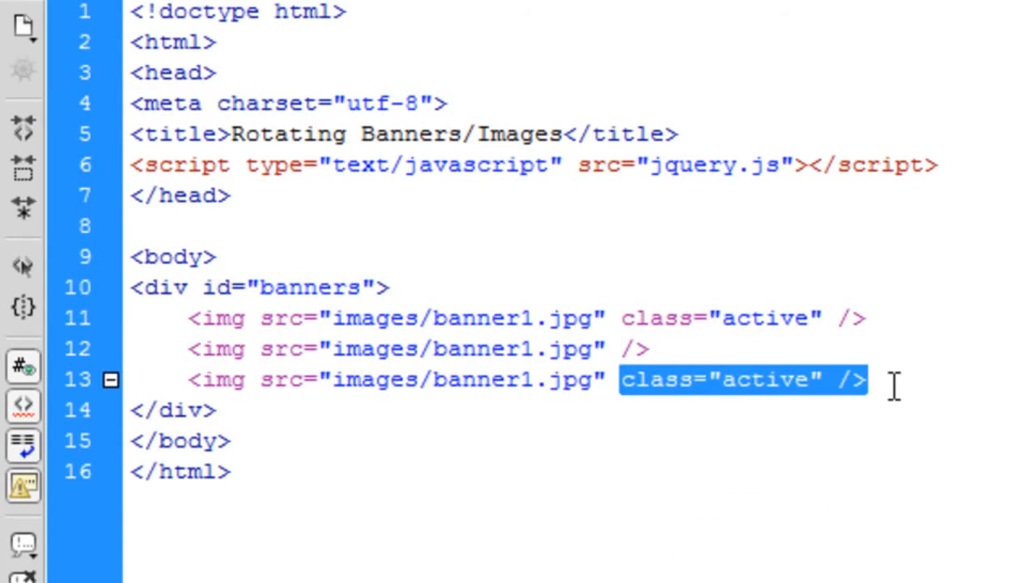
key("Delete")
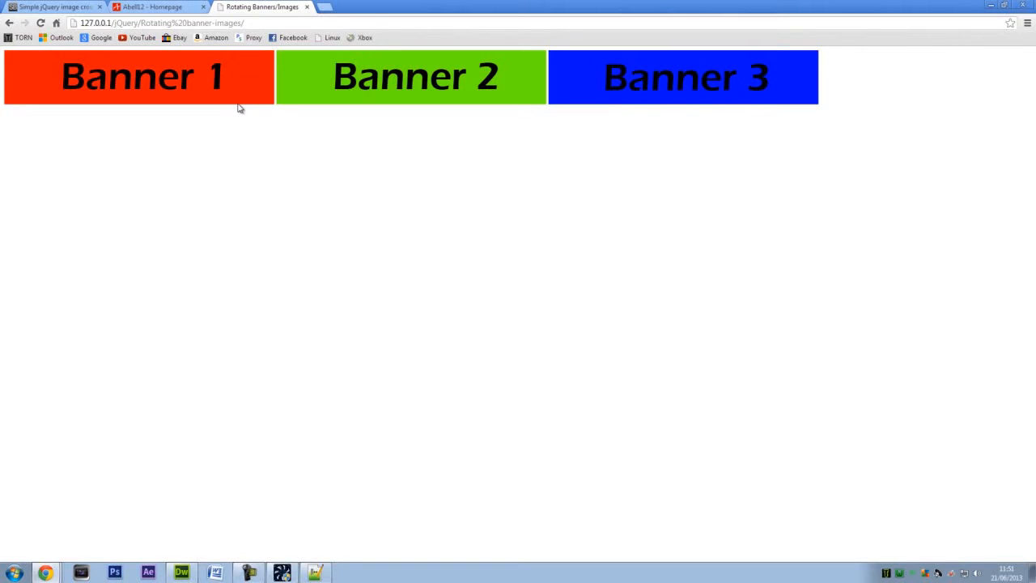
mouse_move(289, 107)
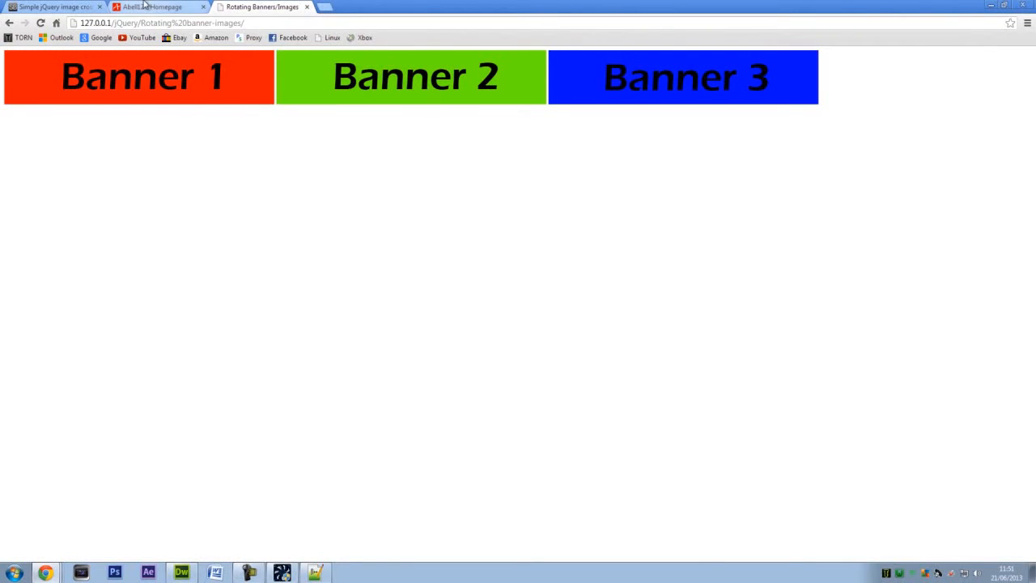
Preview the Rotating Banners/Images page in Chrome and return to the crossfade article.
left_click(53, 7)
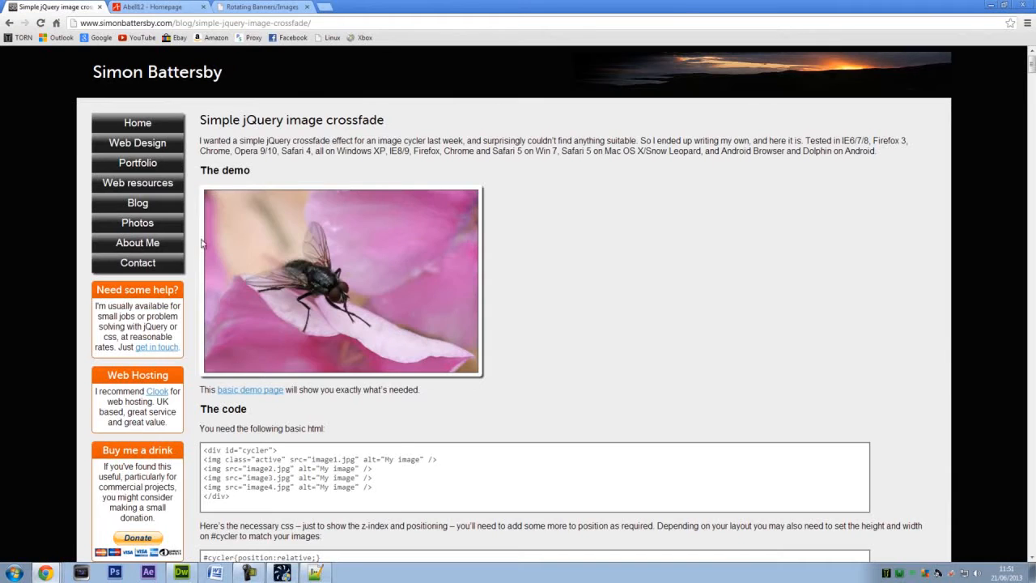
left_click(262, 6)
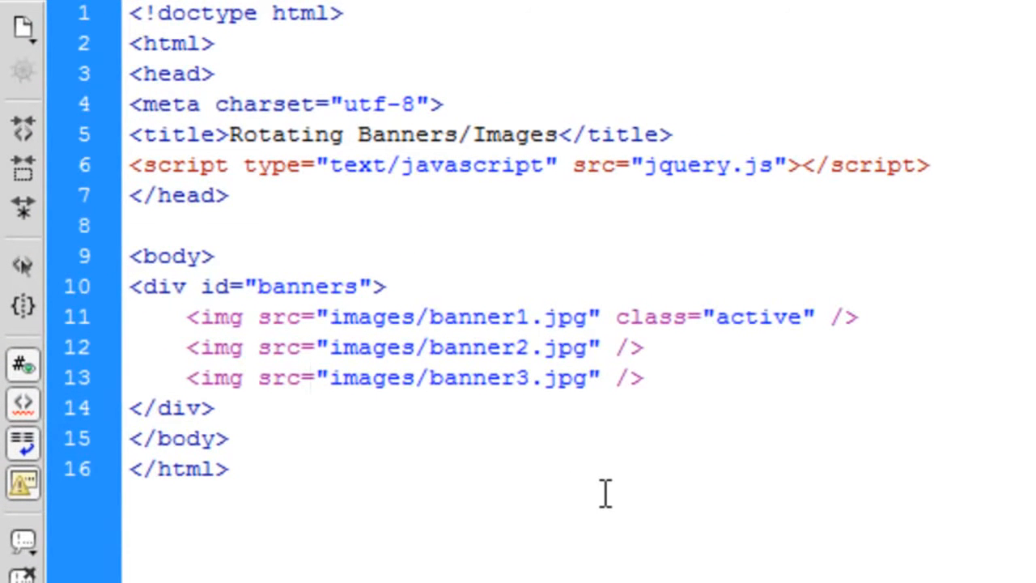
Insert an empty <style type="text/css"> block above the banners div.
left_click(314, 378)
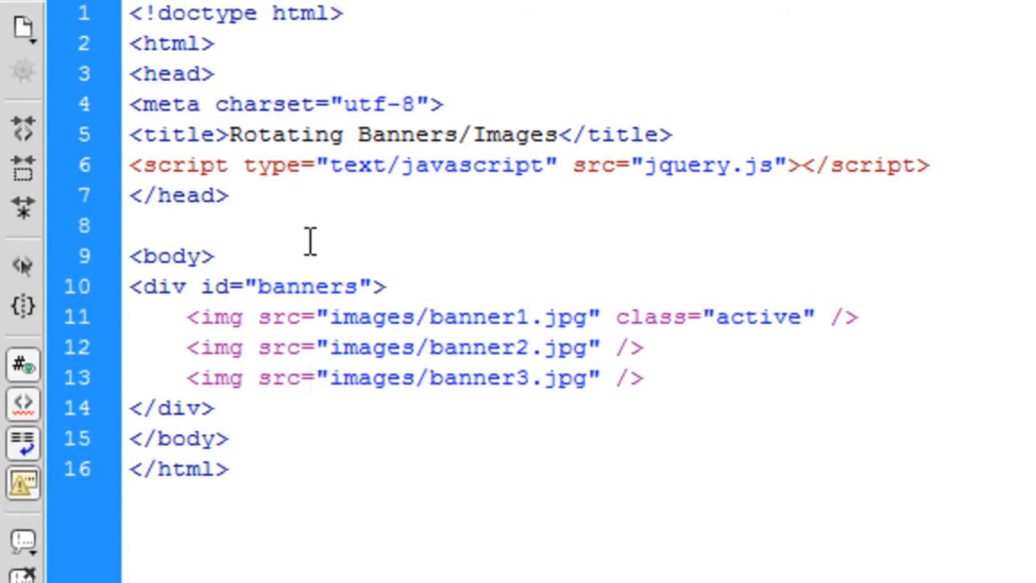
type("<>")
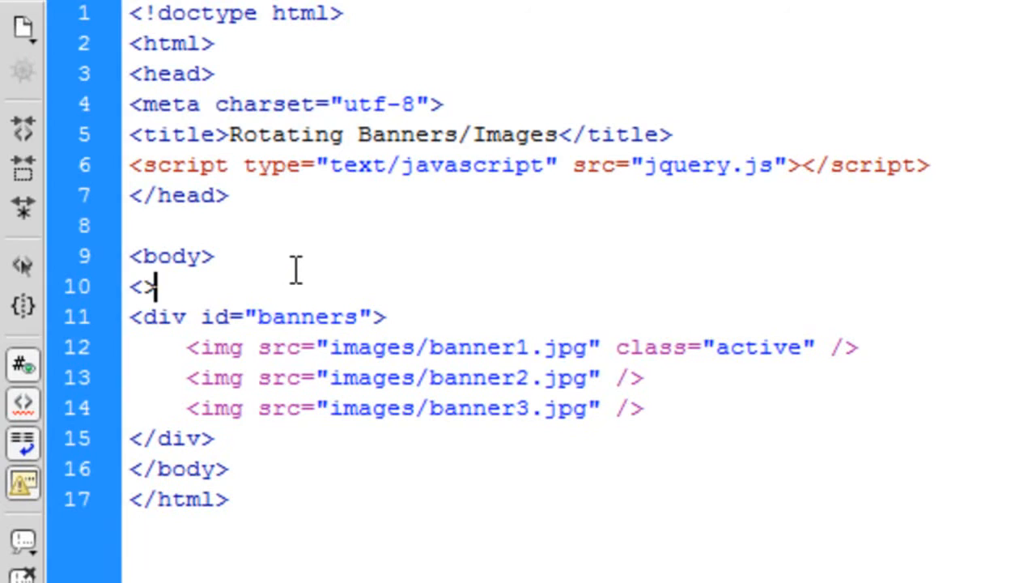
type("style c")
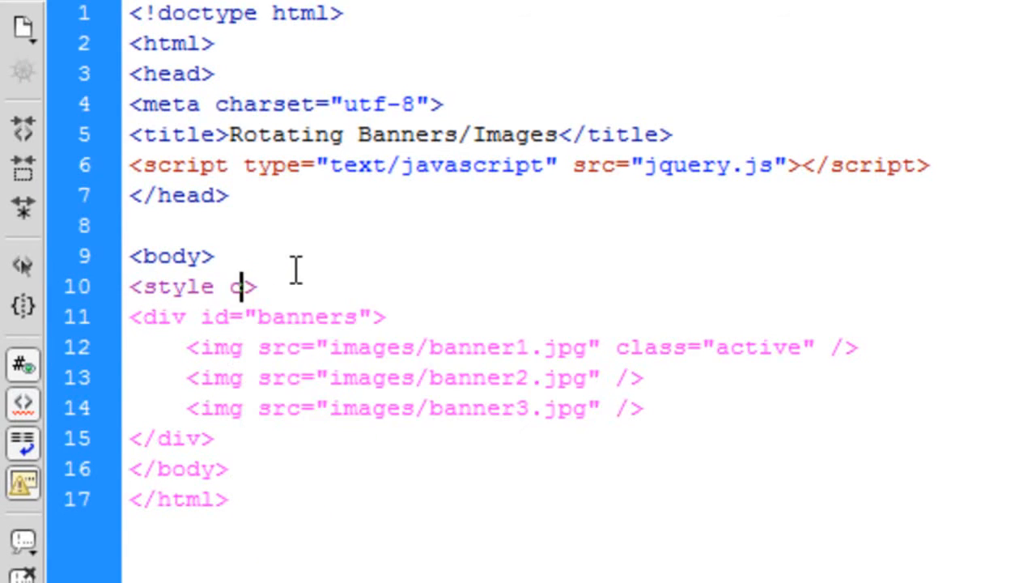
type("type=\"\"")
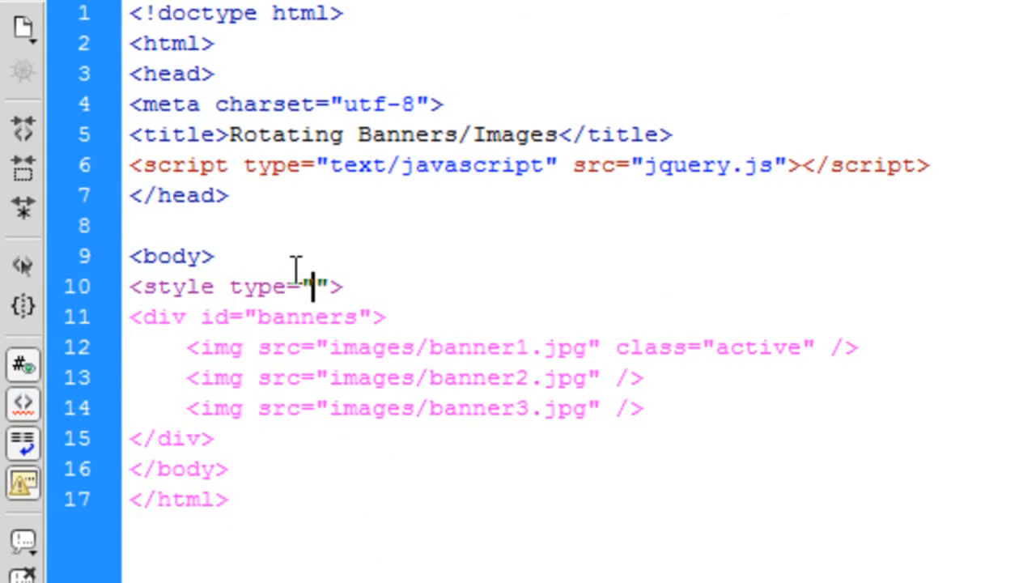
type("text/css")
type("</style>")
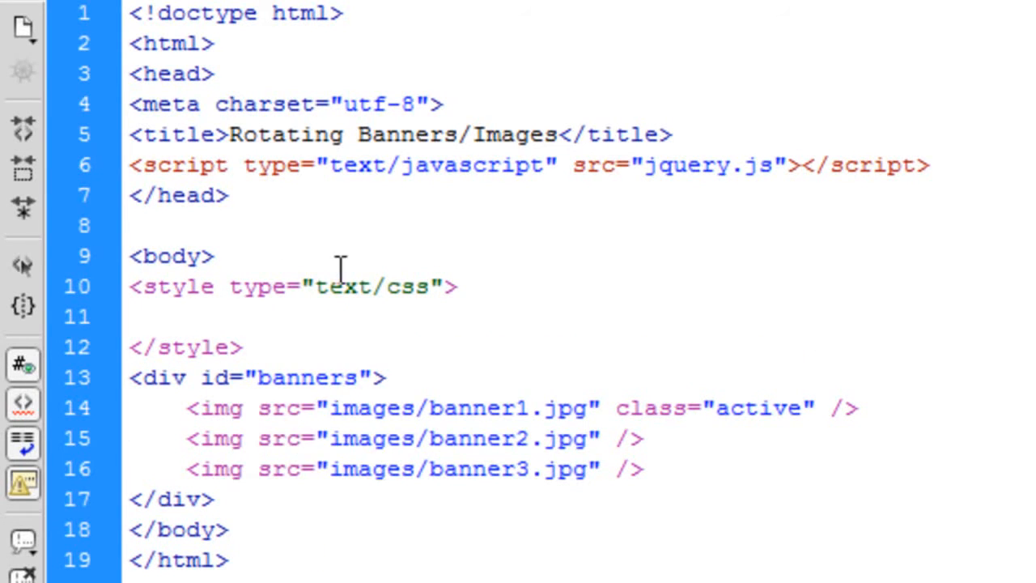
Add an empty <script type="text/javascript"> block after the banners div, separated by blank lines.
type("<script type=\"text\">")
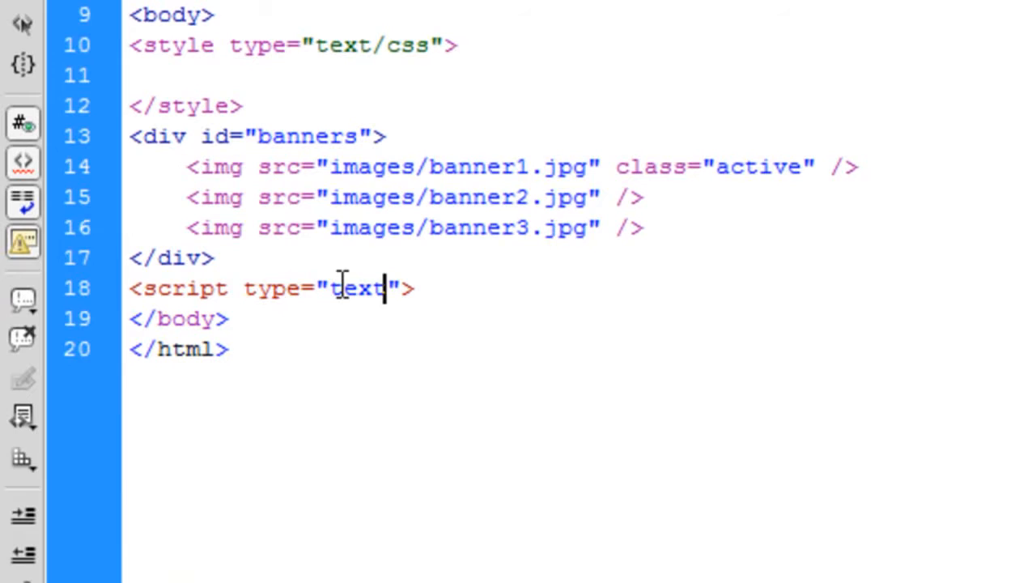
type("/javascript")
type("<>")
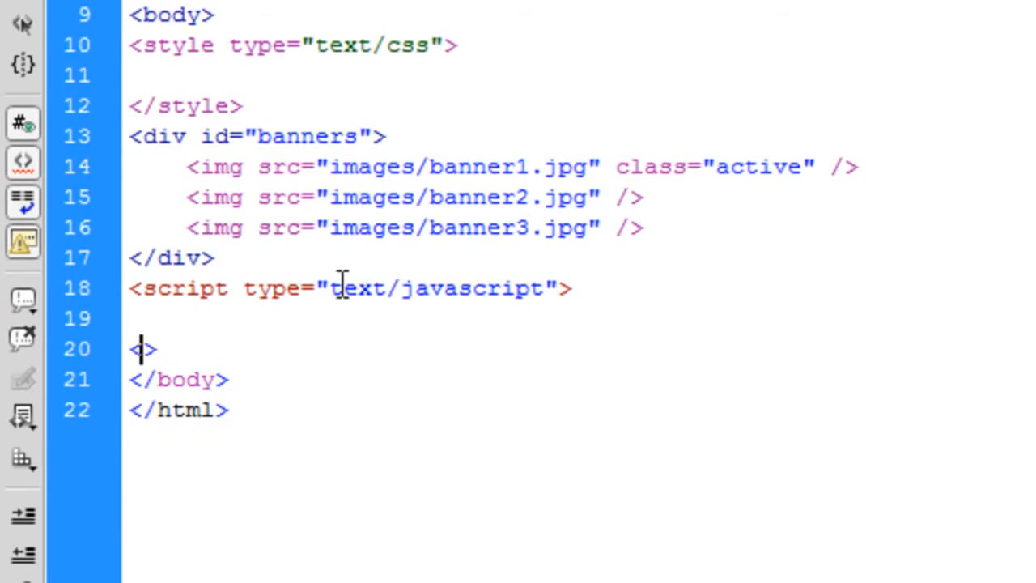
type("/script")
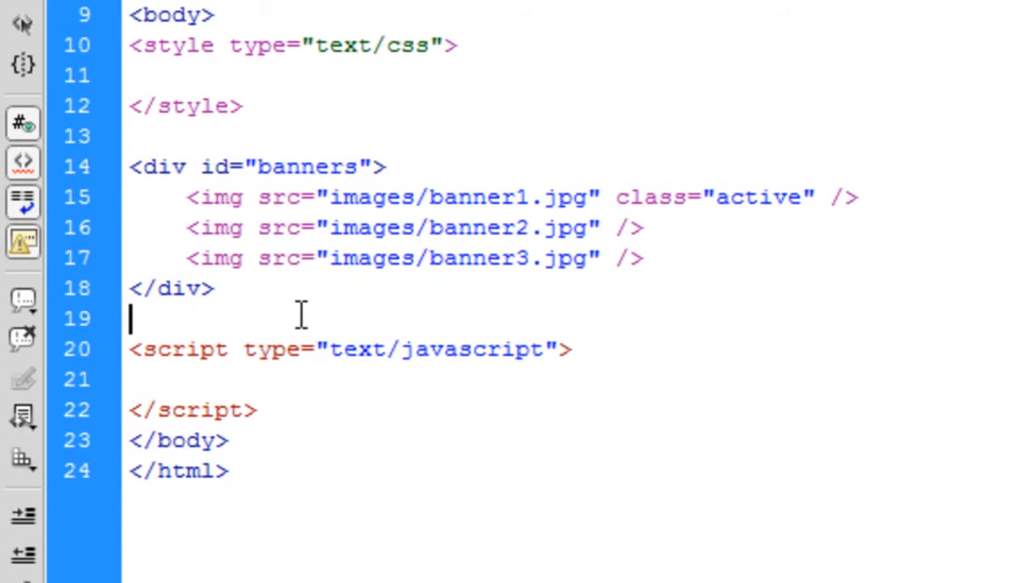
key("Enter")
type("#banners")
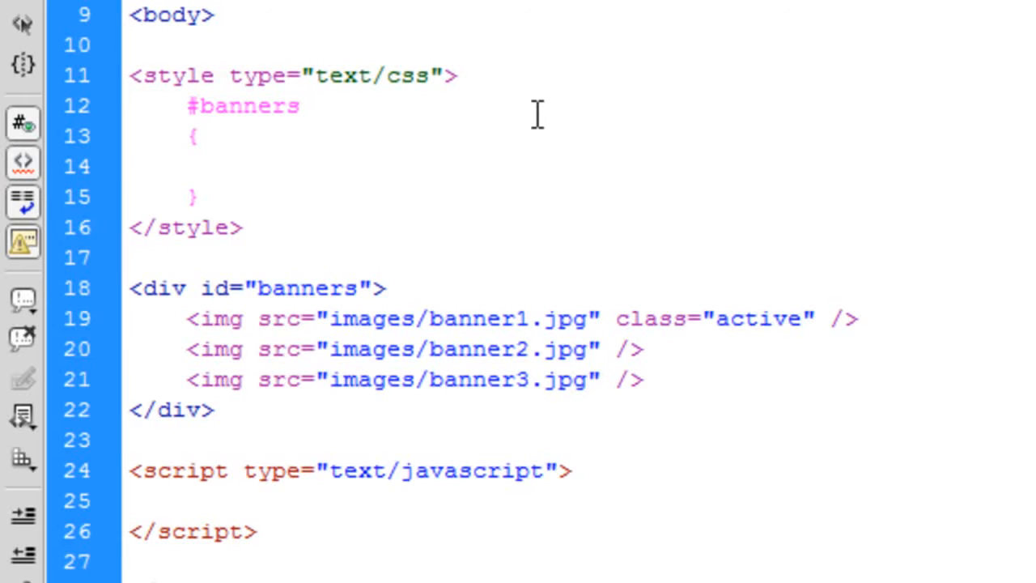
Give #banners position:relative and start a #banners img rule.
type("posi")
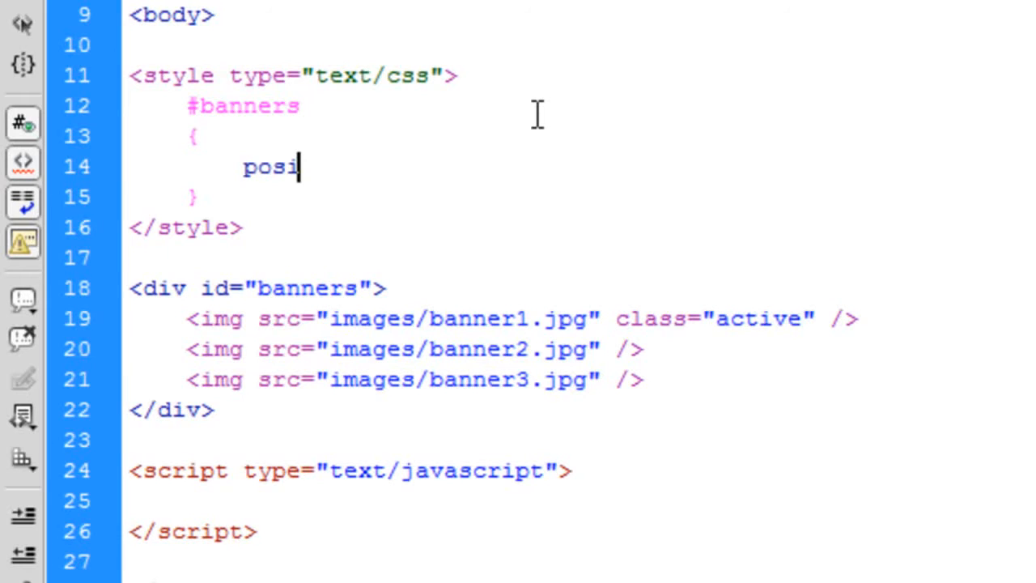
type("tion:relative;")
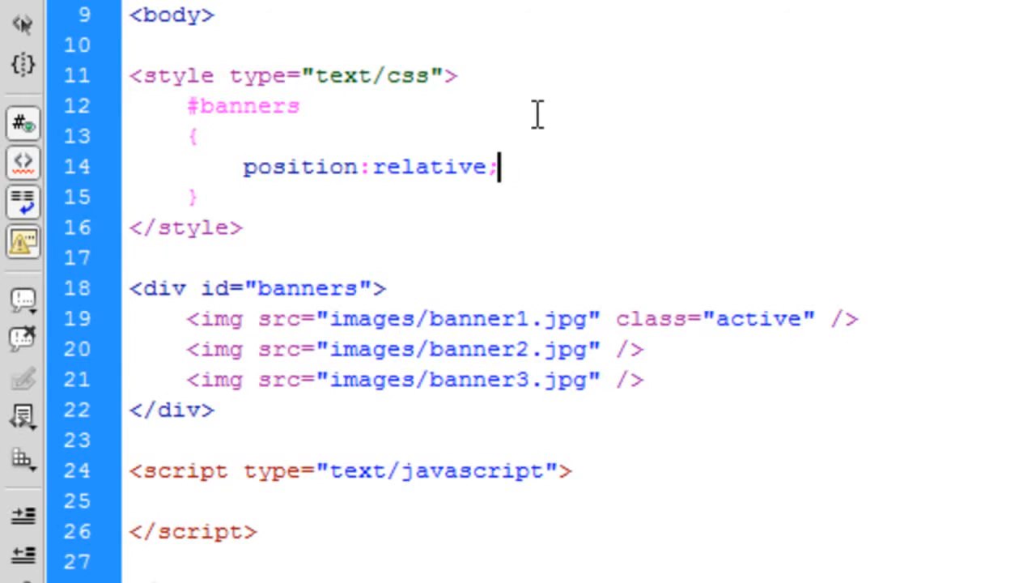
type("#ba")
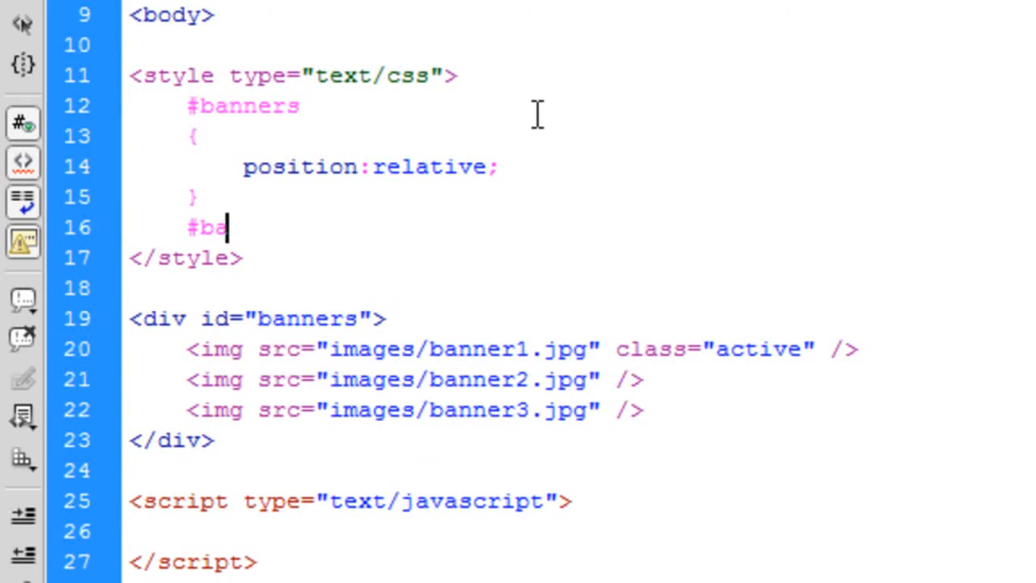
type("nners img")
type("{")
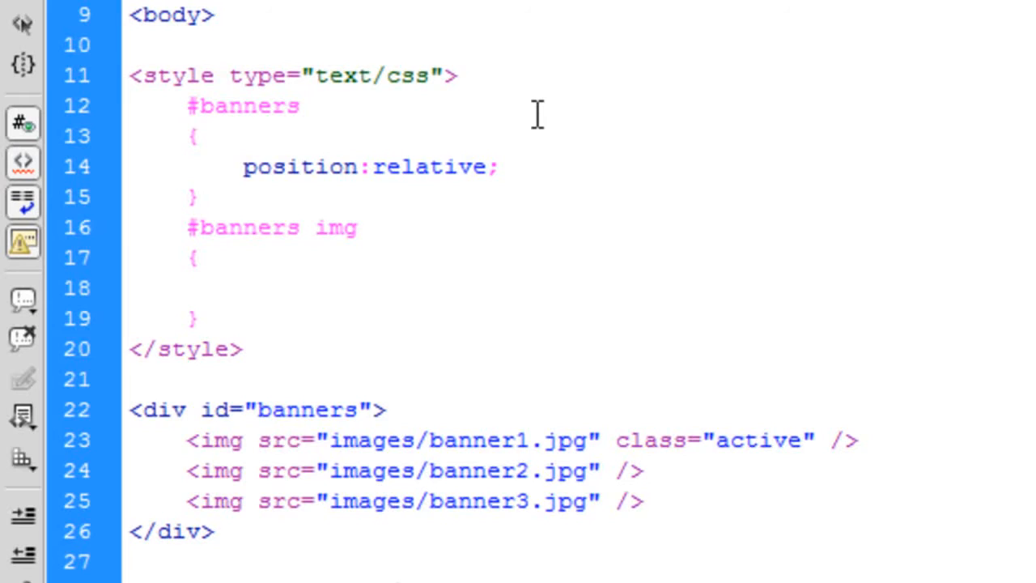
Set the #banners img rule to position:absolute with z-index:1.
left_click(240, 289)
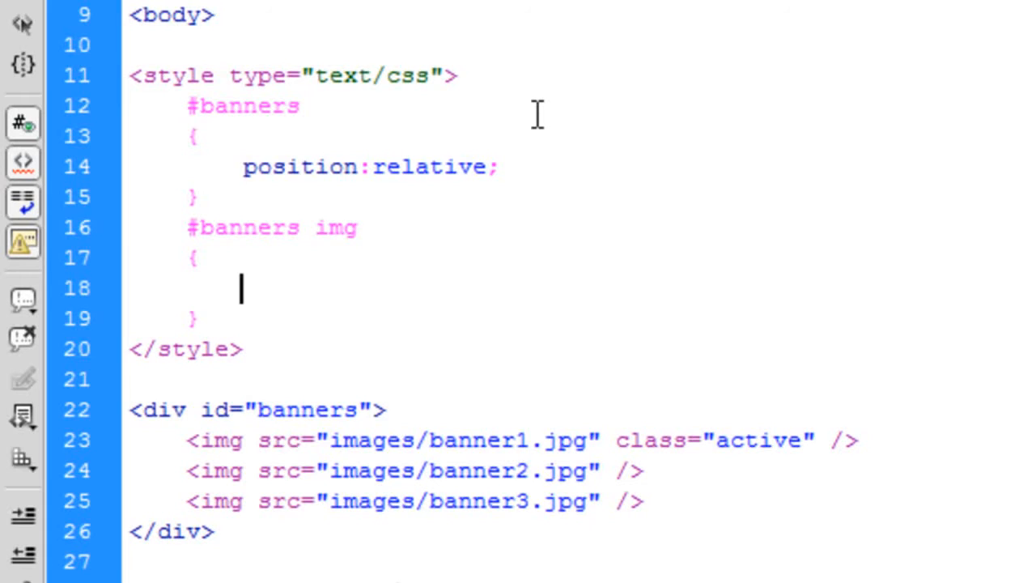
type("pc")
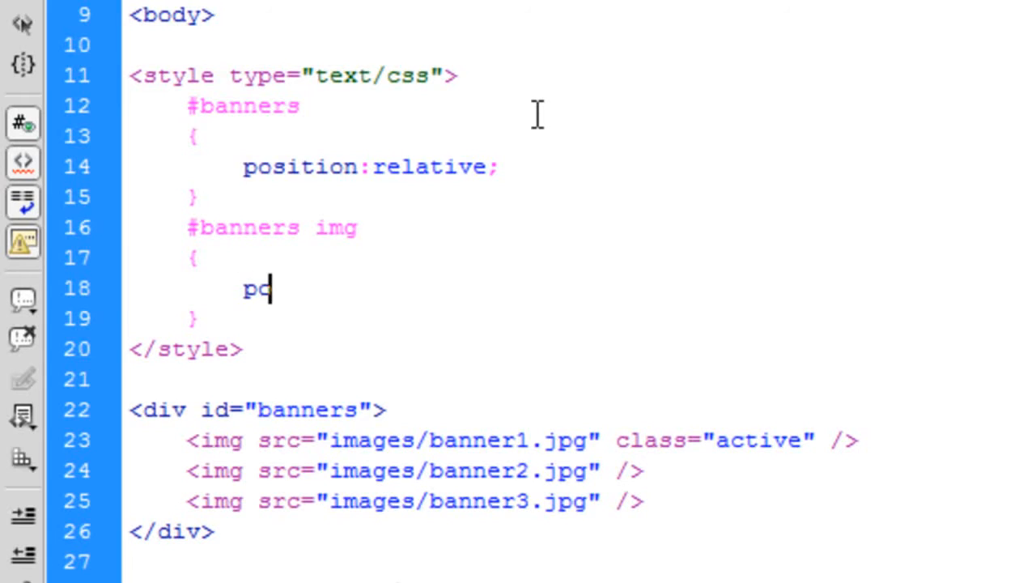
type("osition:absolute;")
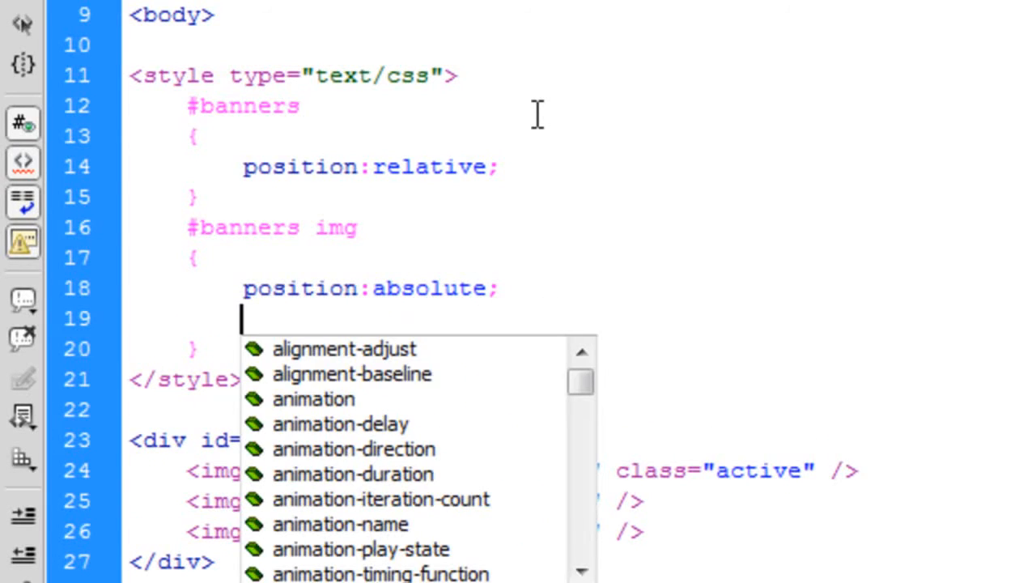
type("z-index:1;")
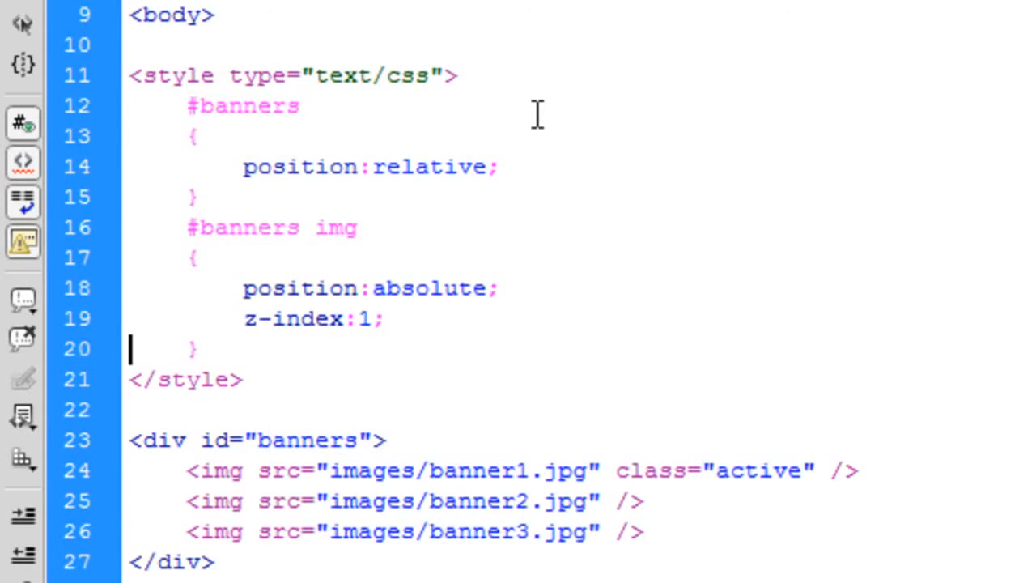
left_click(384, 318)
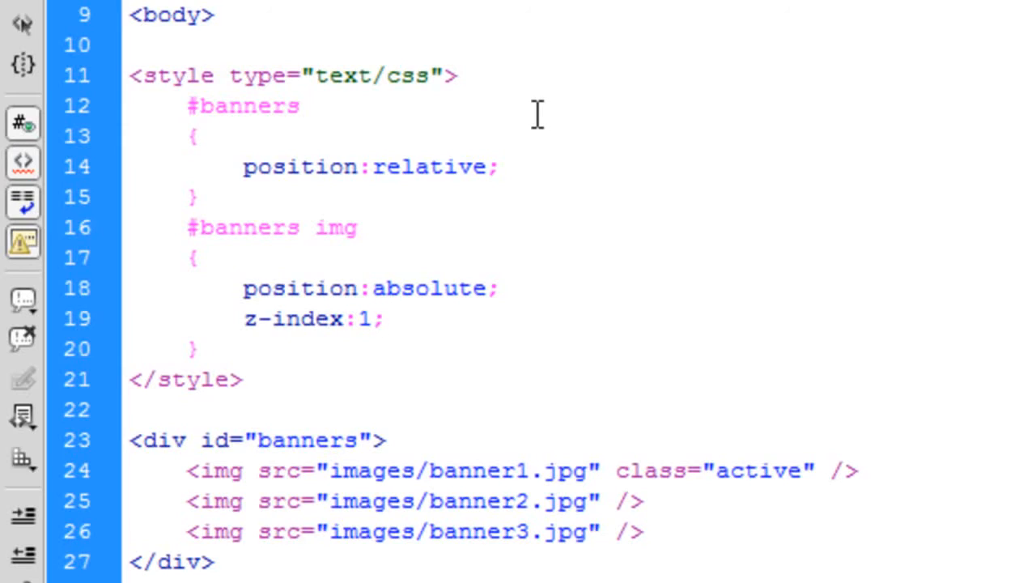
left_click(384, 317)
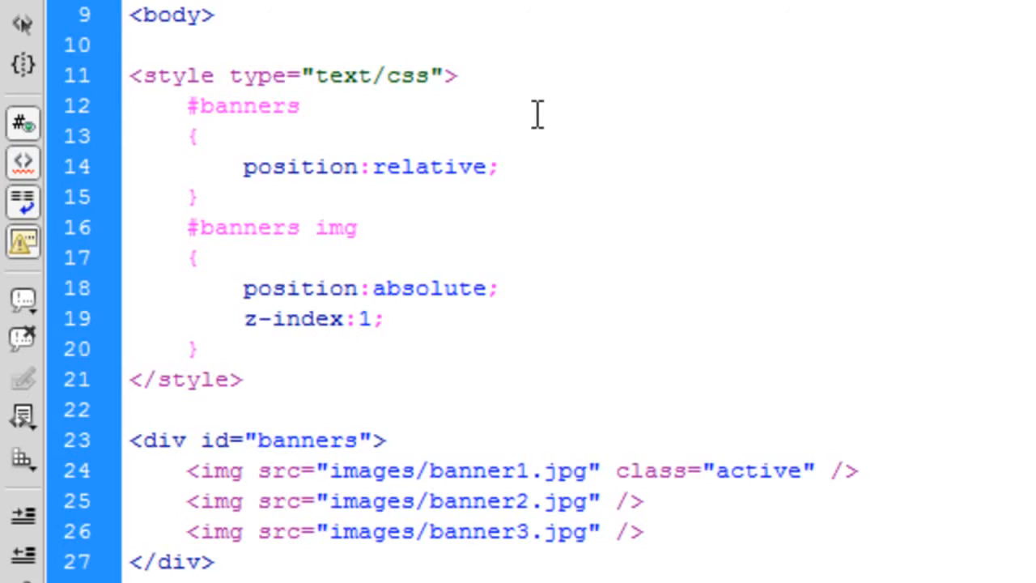
left_click(384, 318)
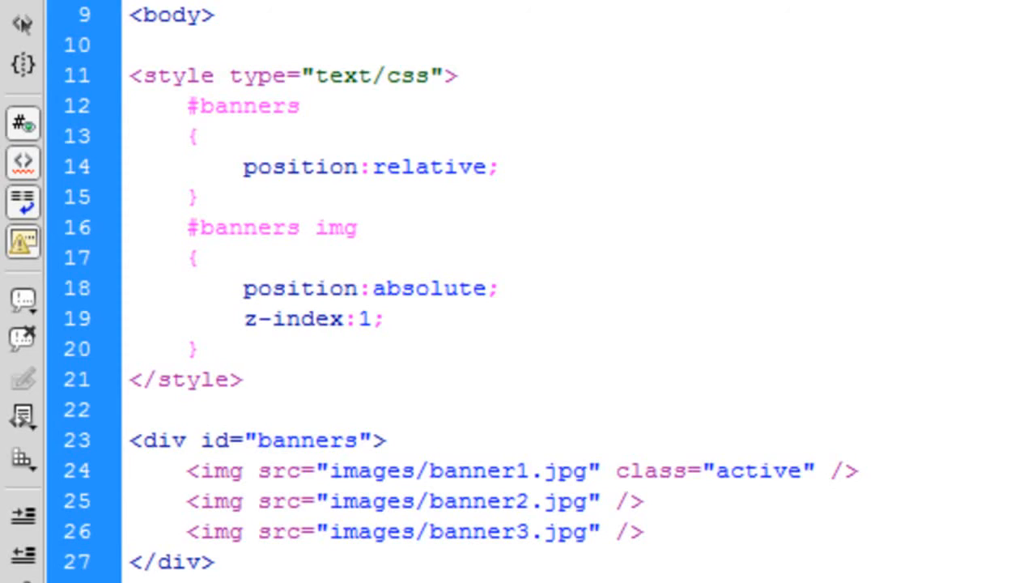
left_click(384, 318)
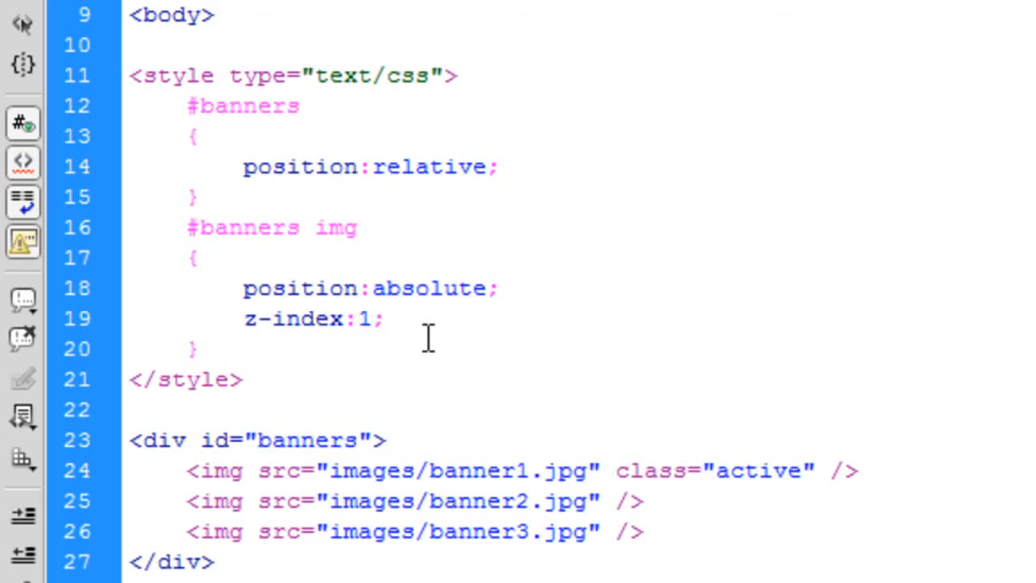
left_click(381, 318)
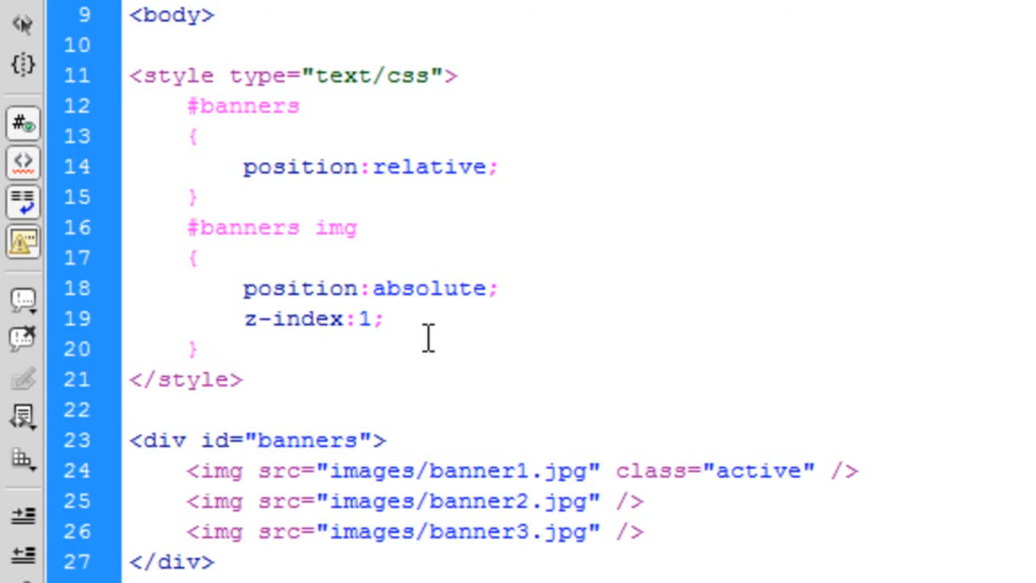
left_click(384, 318)
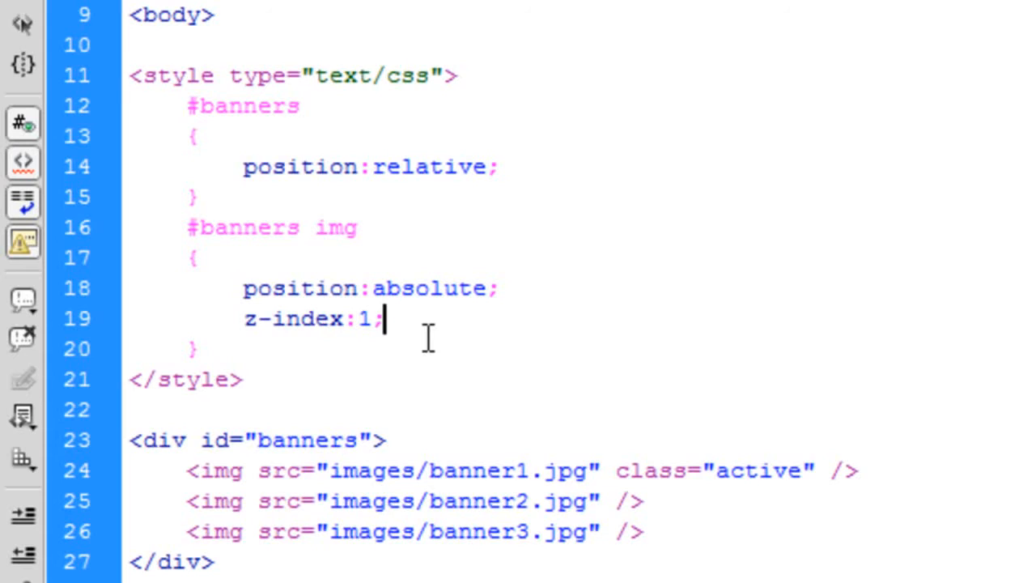
mouse_move(463, 337)
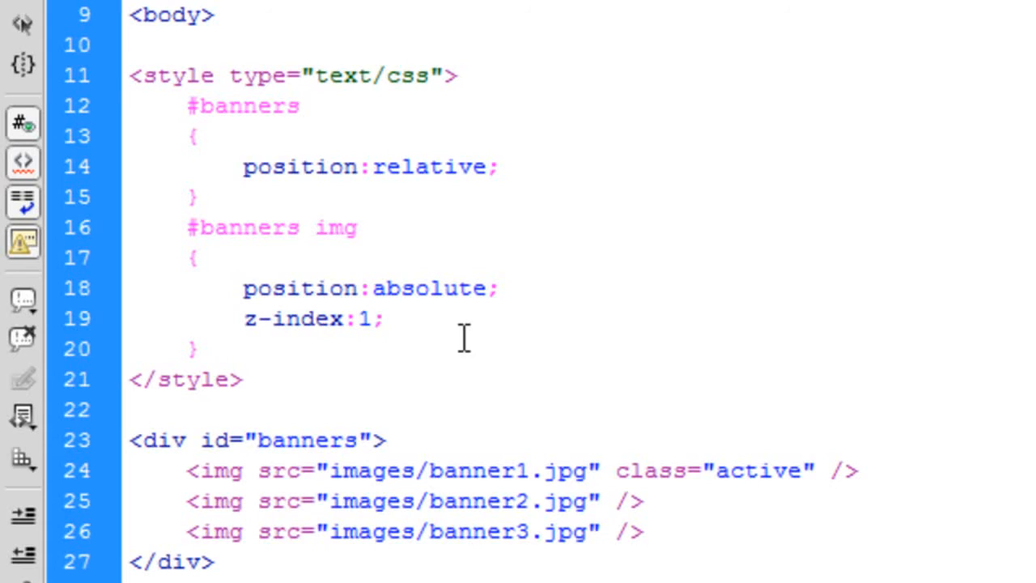
double_click(314, 318)
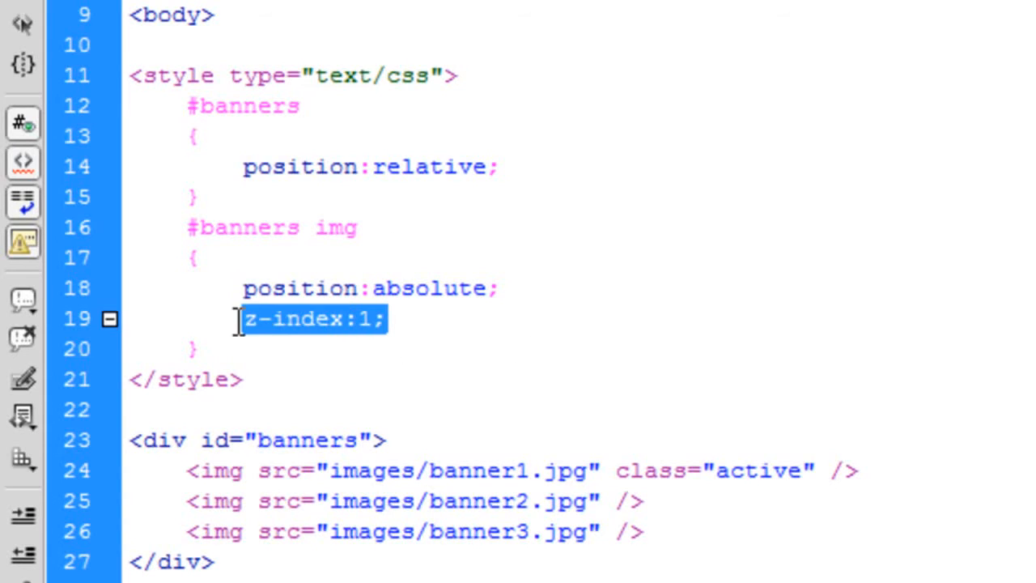
mouse_move(665, 508)
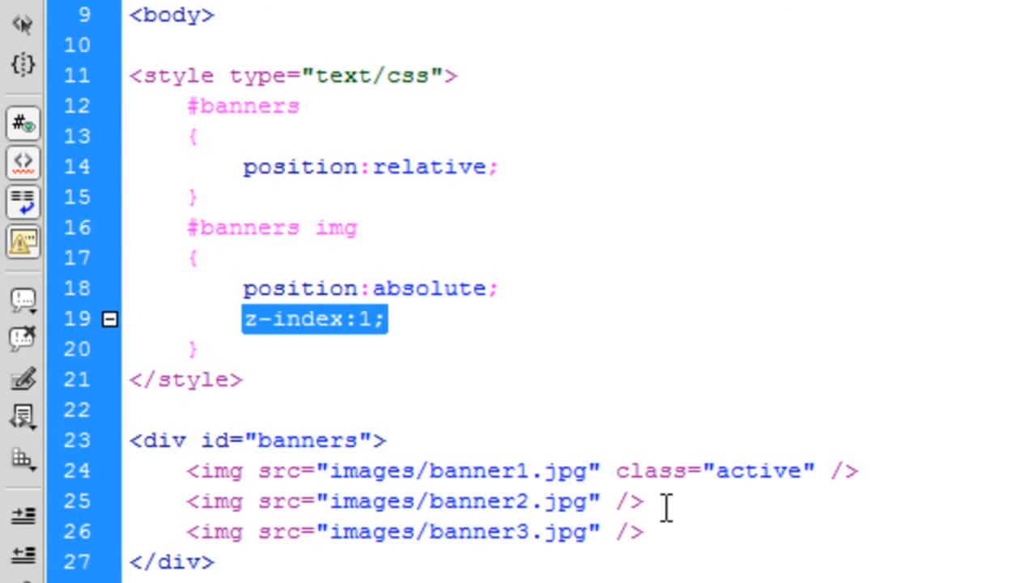
mouse_move(446, 336)
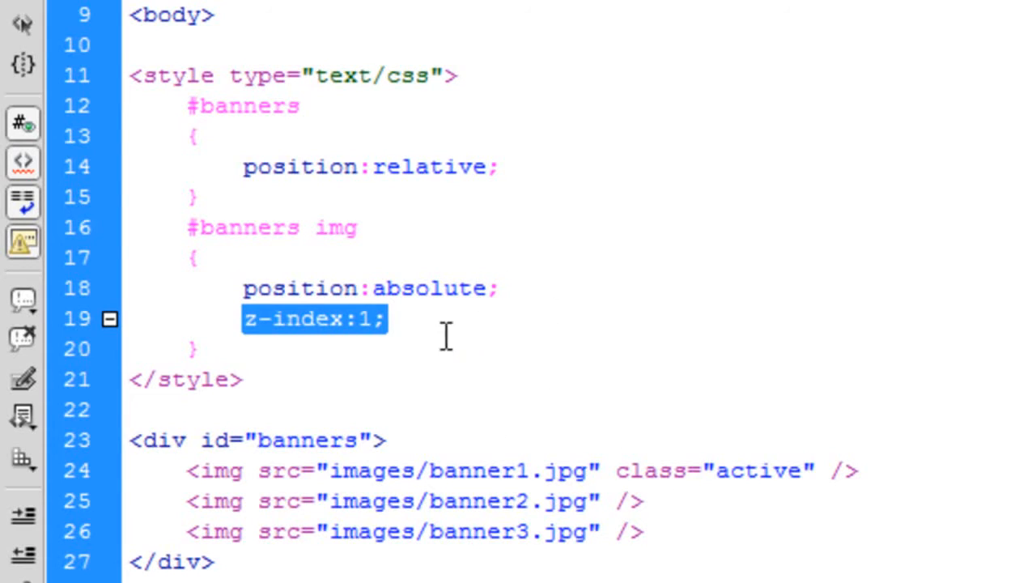
mouse_move(465, 308)
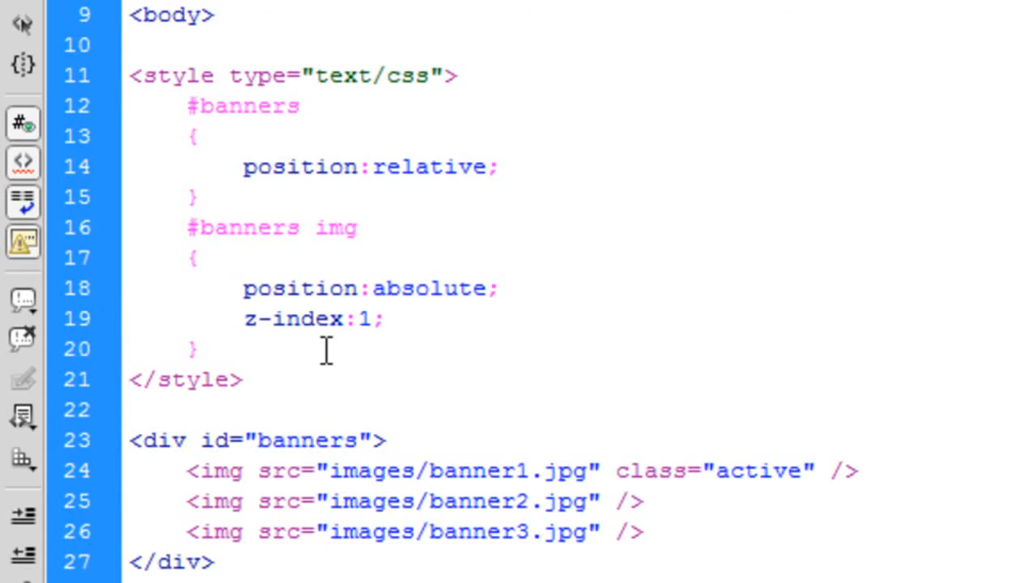
Add a #banenrs img.active rule containing z-index:3.
type("#ab")
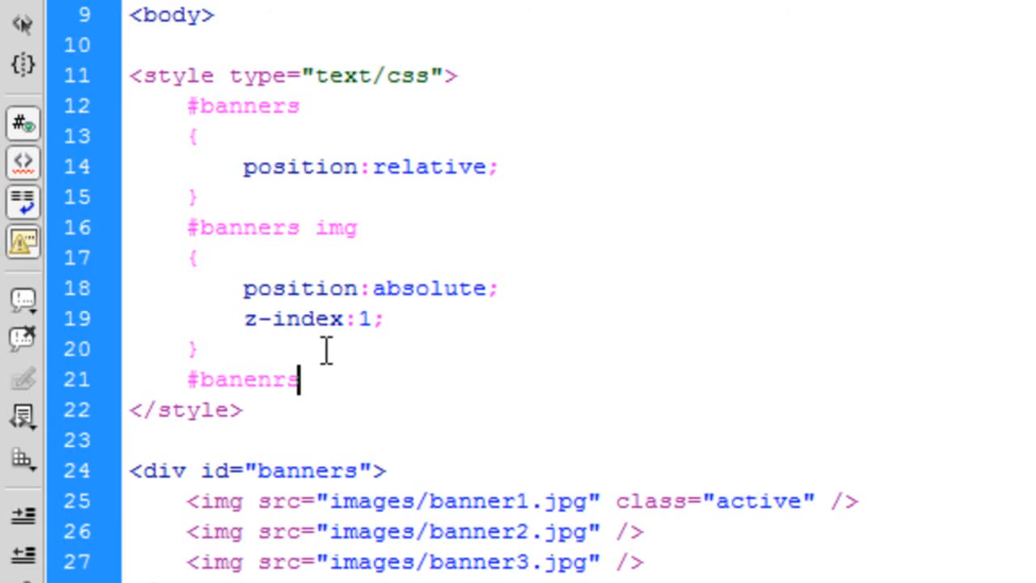
type("img.a")
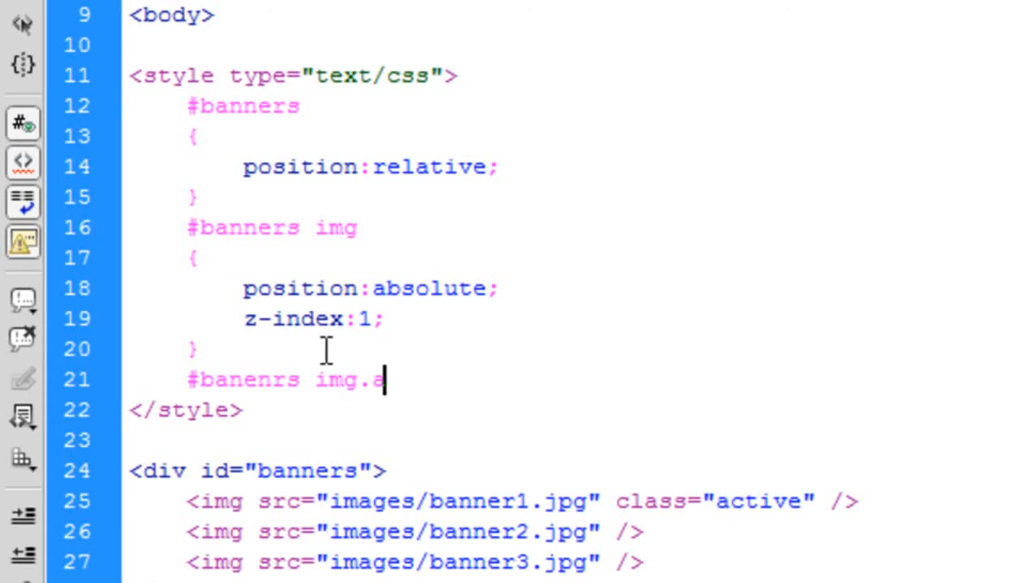
type("ctive")
type("{")
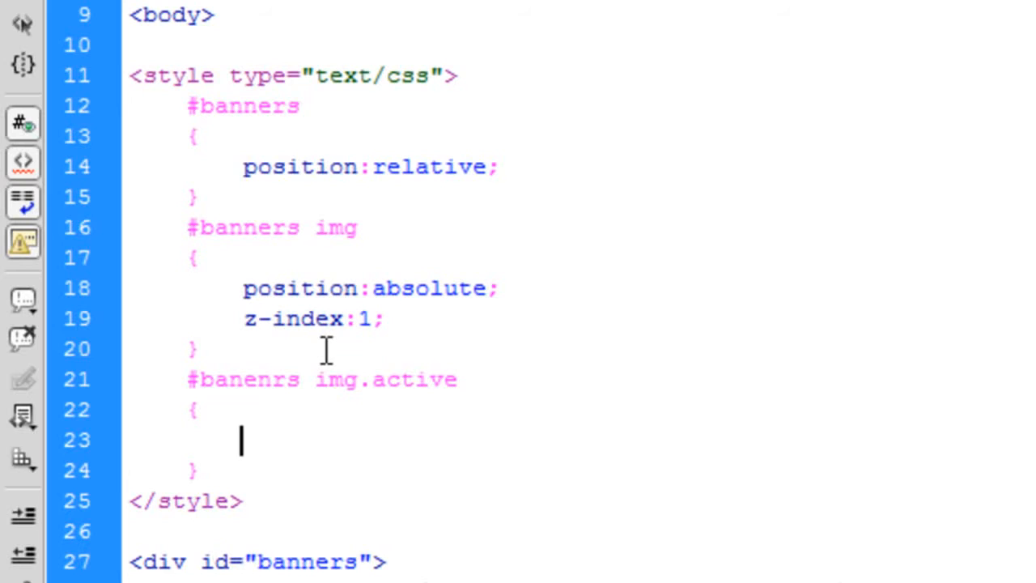
double_click(394, 378)
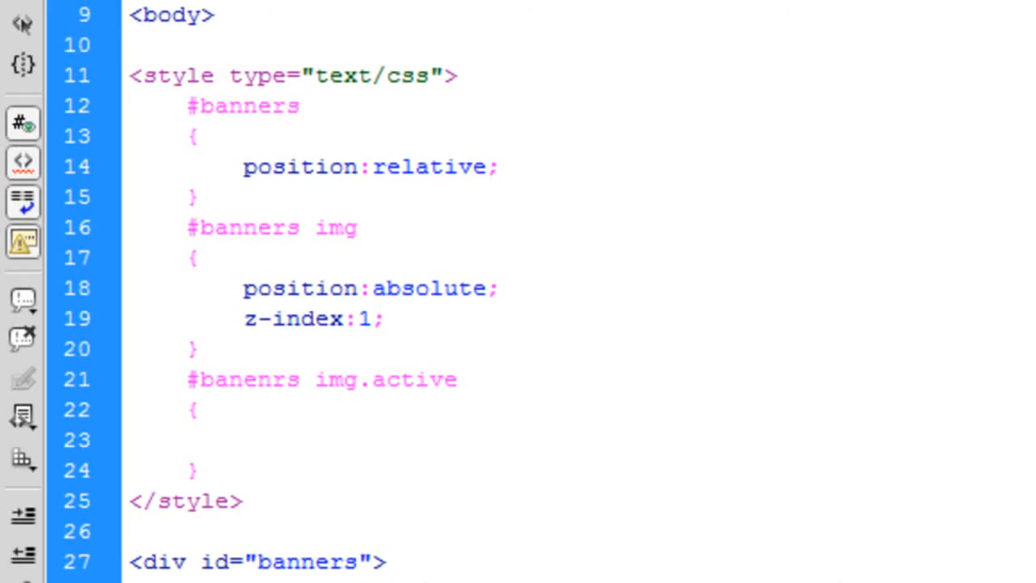
scroll("down", 3)
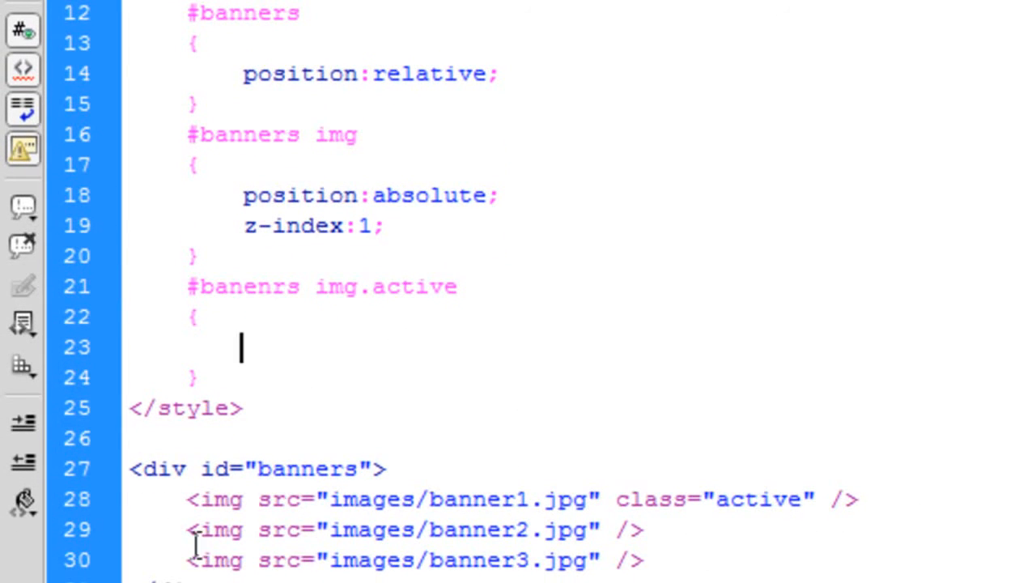
mouse_move(724, 391)
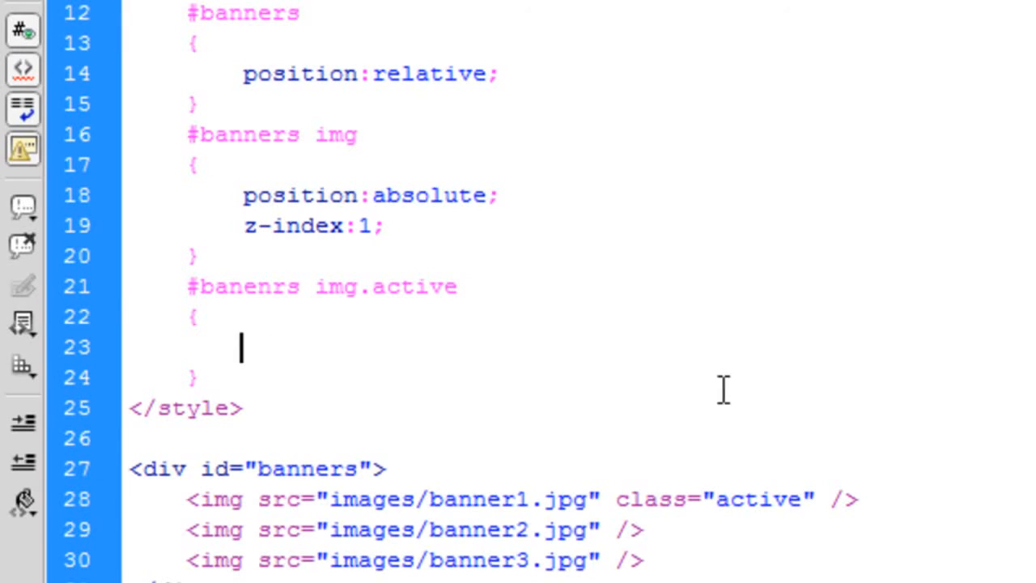
type("z-i")
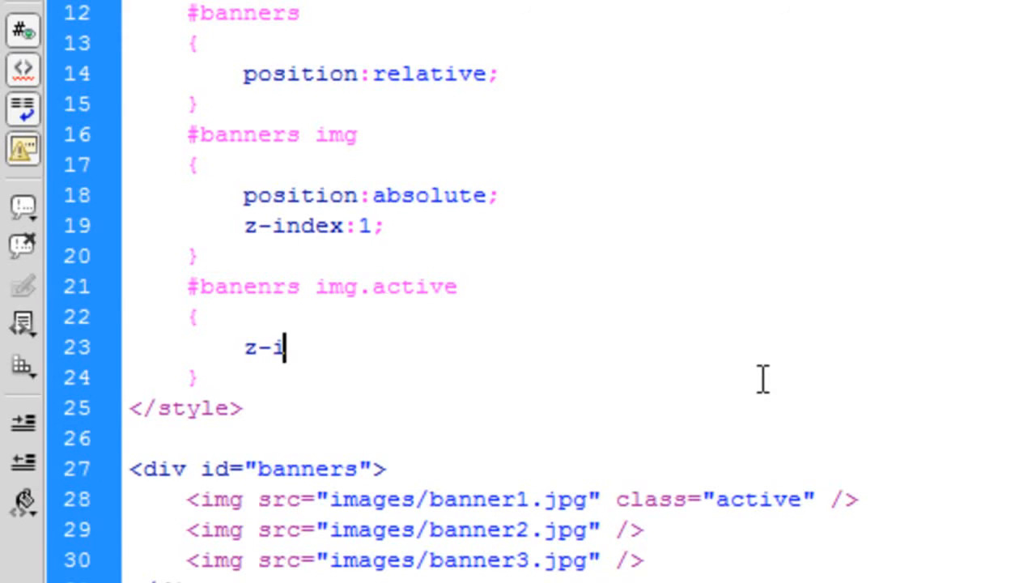
type("ndex:3;")
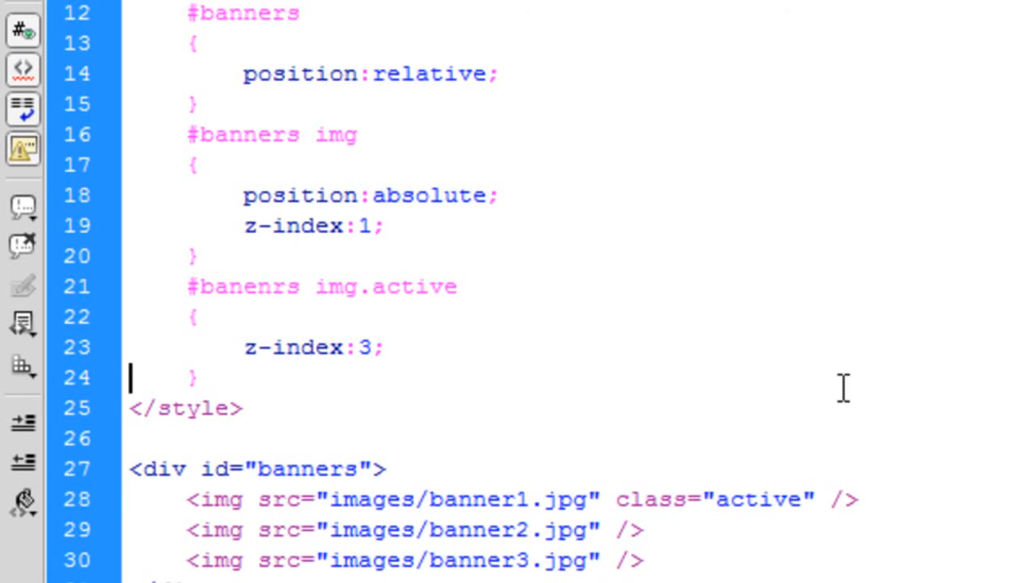
mouse_move(581, 485)
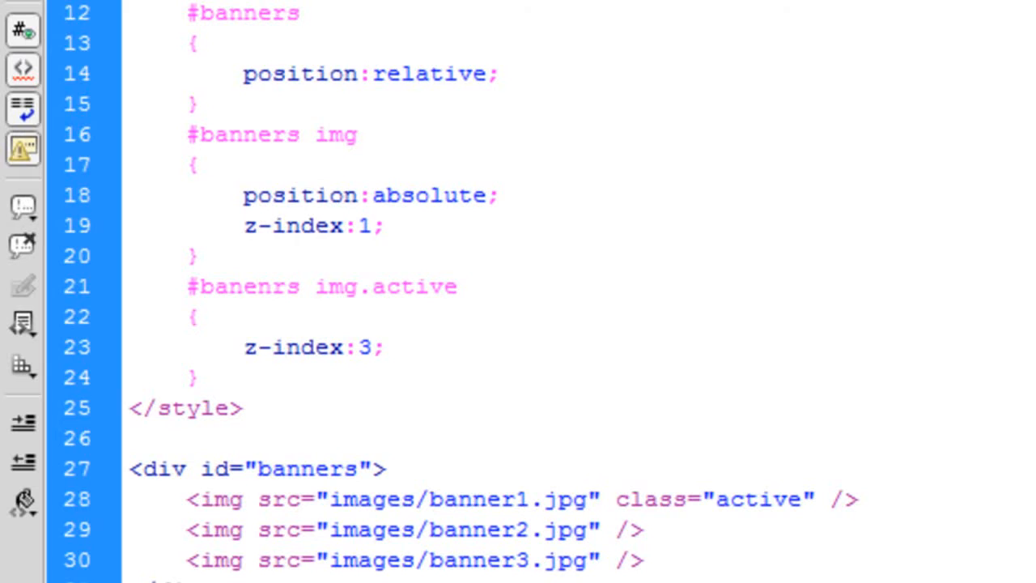
scroll("down", 3)
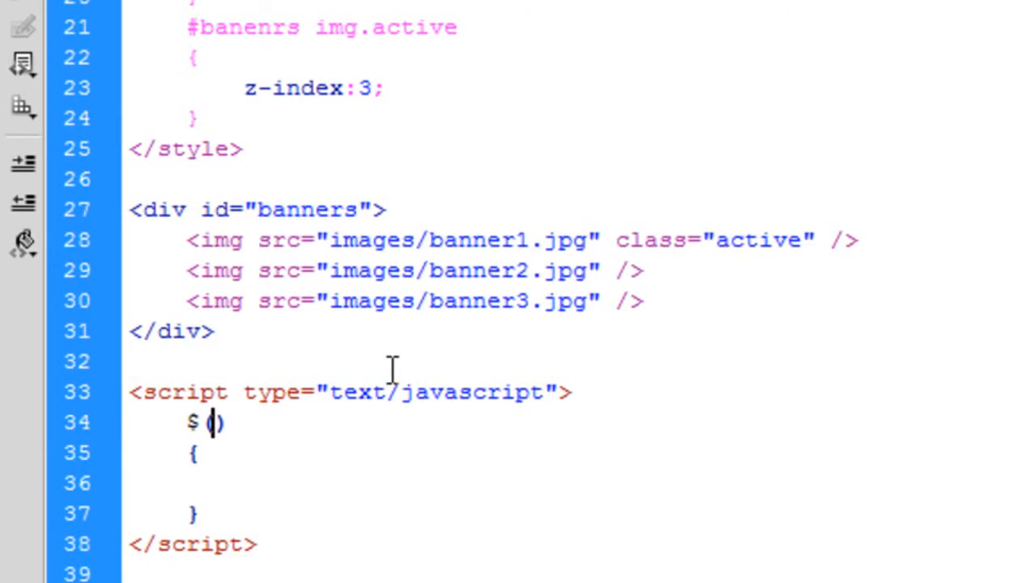
Write a $(document).ready(function(){ }); wrapper in the script block.
type("docuemn")
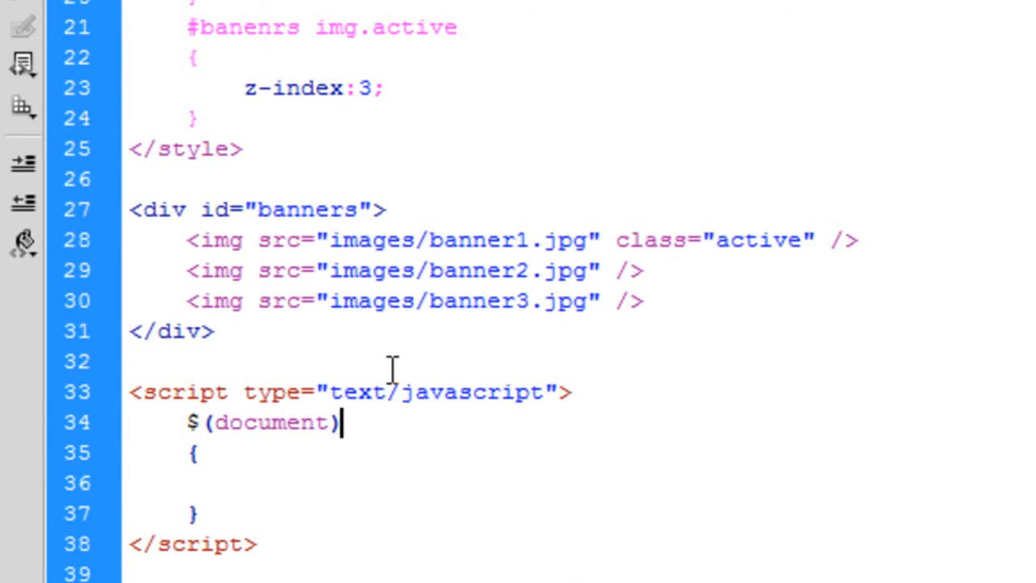
type(".ready(d")
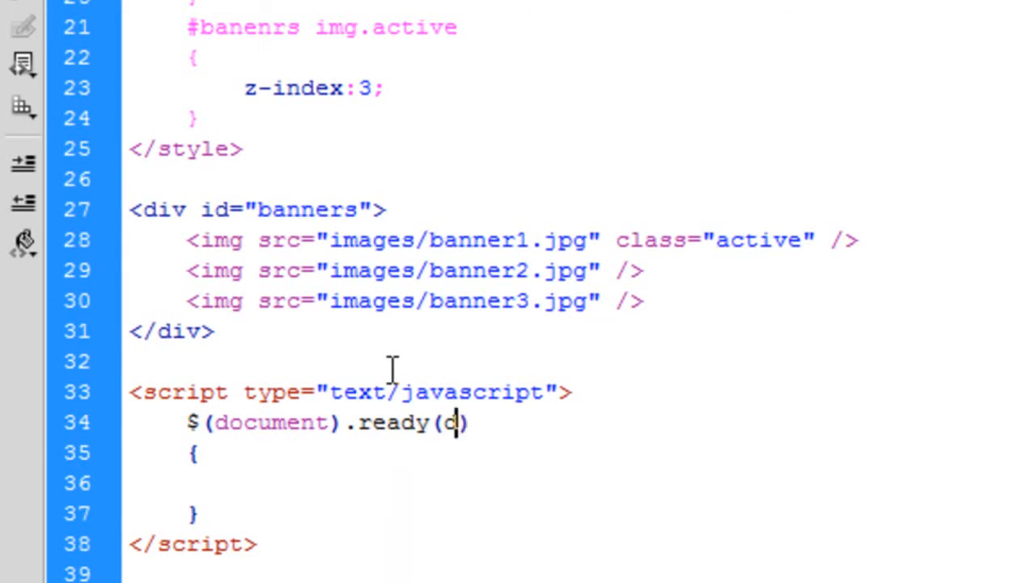
type("unction")
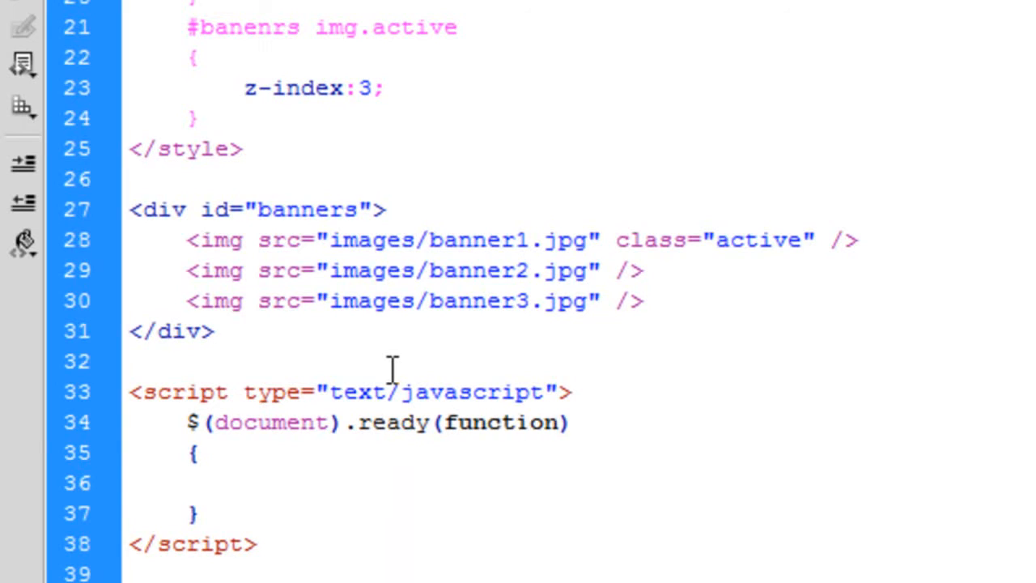
type("()")
type(");")
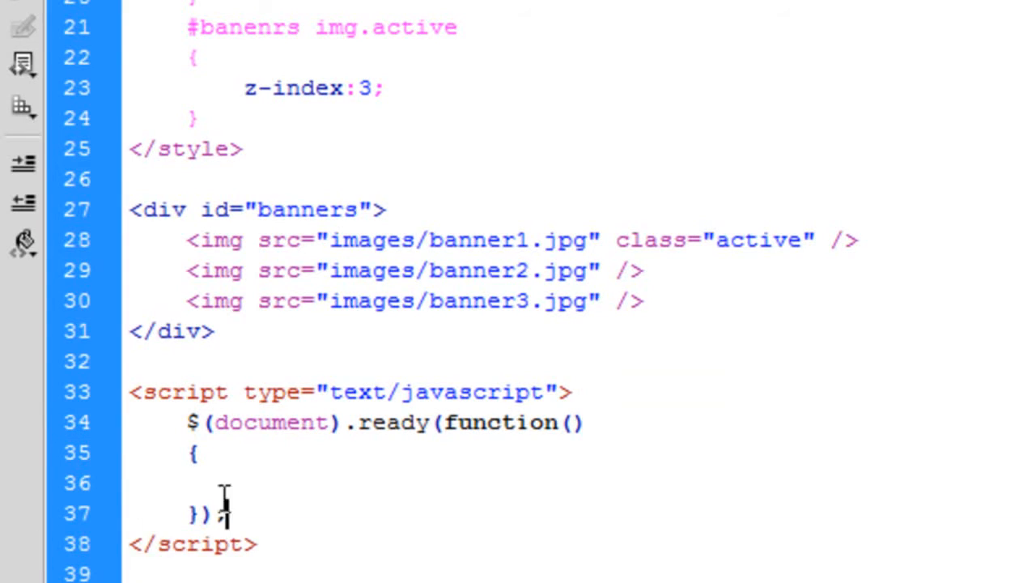
mouse_move(534, 473)
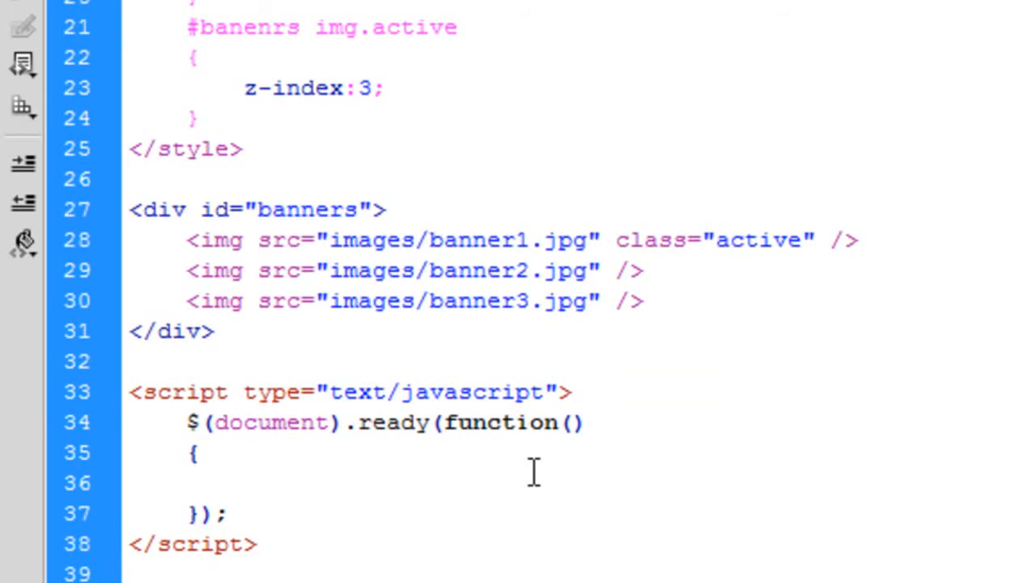
Add an empty setInterval(function(){ }); block inside the ready function.
type("set")
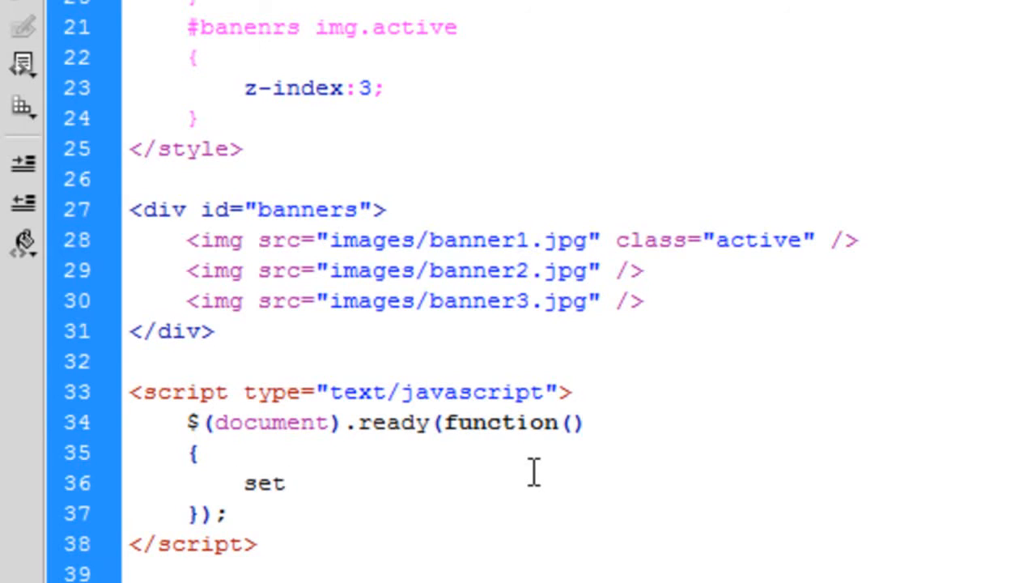
type("Interval")
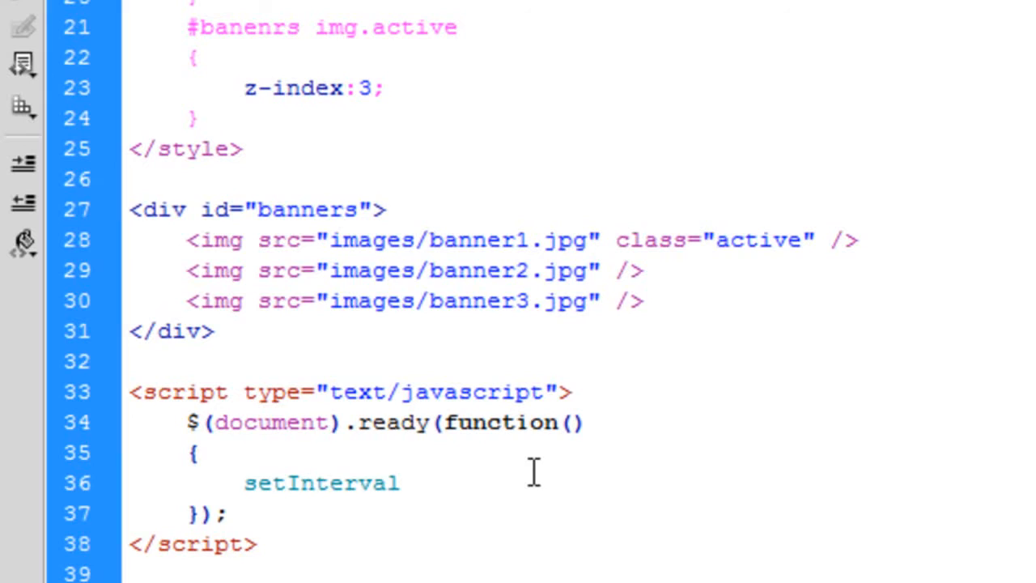
type("()")
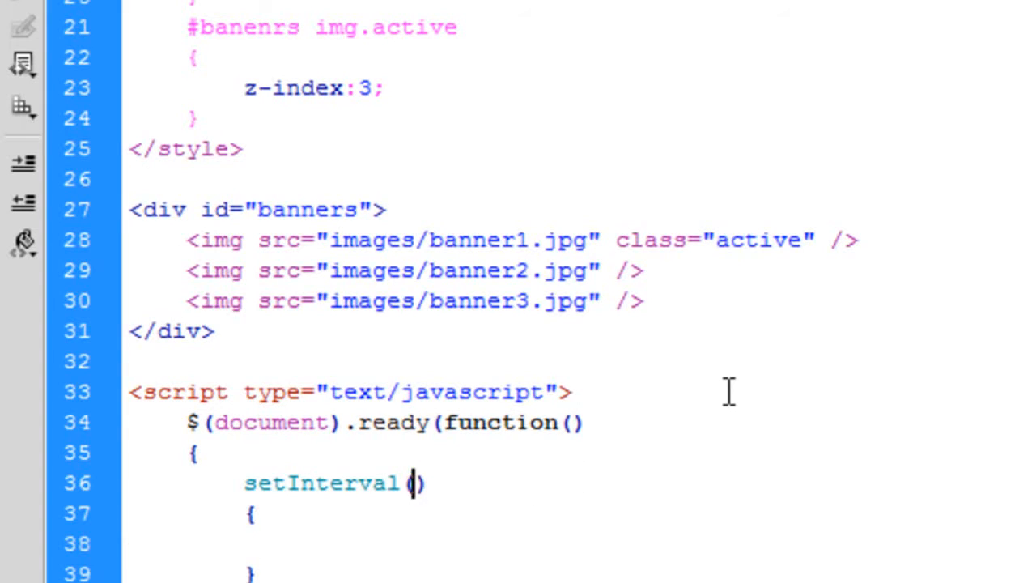
type("func")
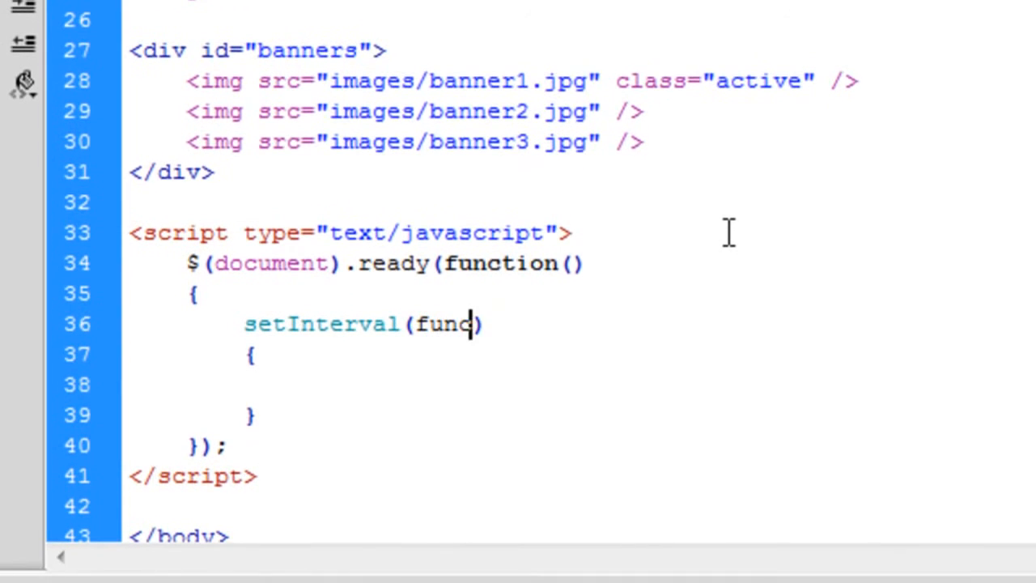
type("tion")
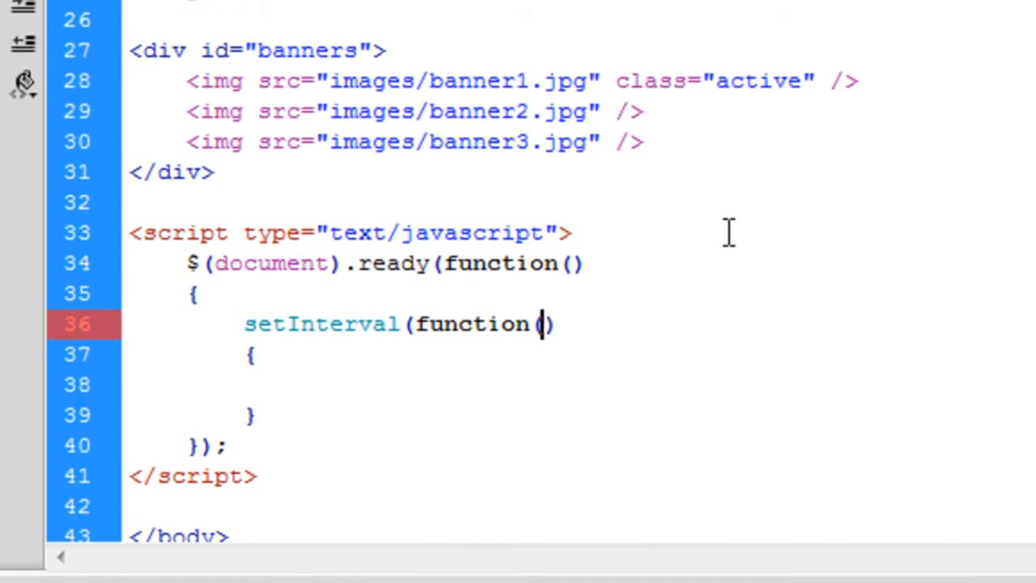
type("()")
left_click(578, 415)
type(");")
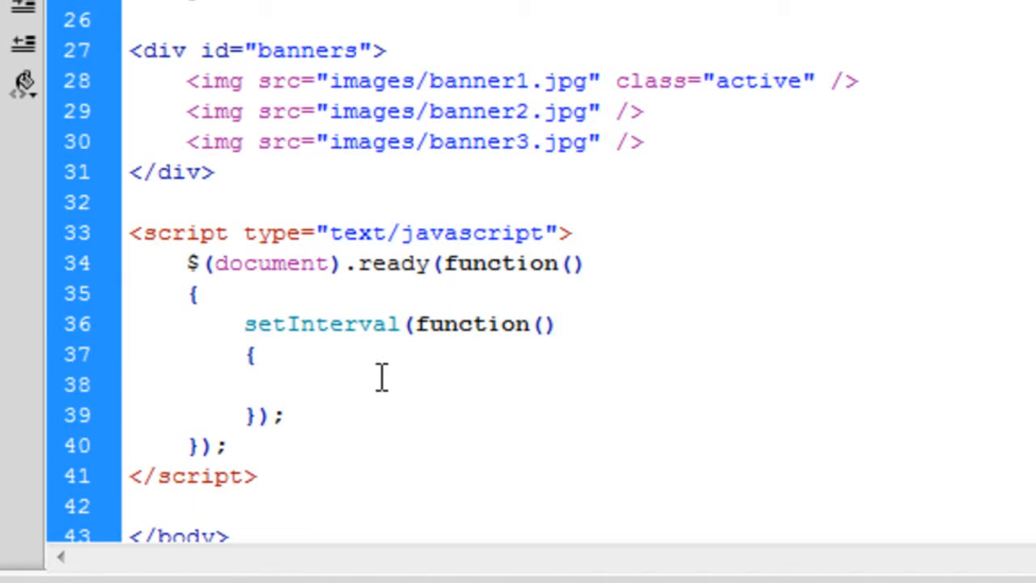
Give the setInterval call a 3000 millisecond delay argument.
left_click(299, 386)
type(",")
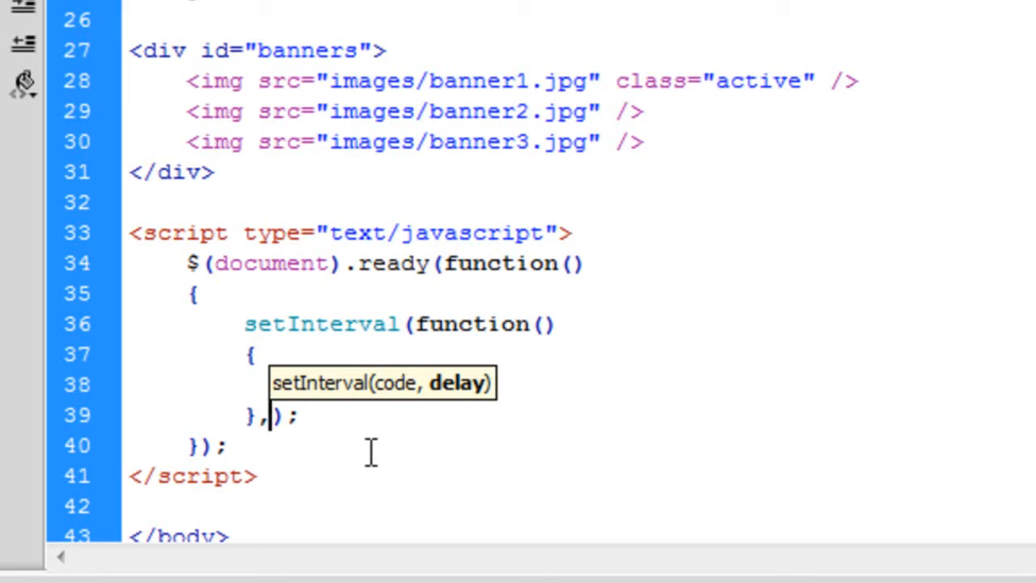
type("3000")
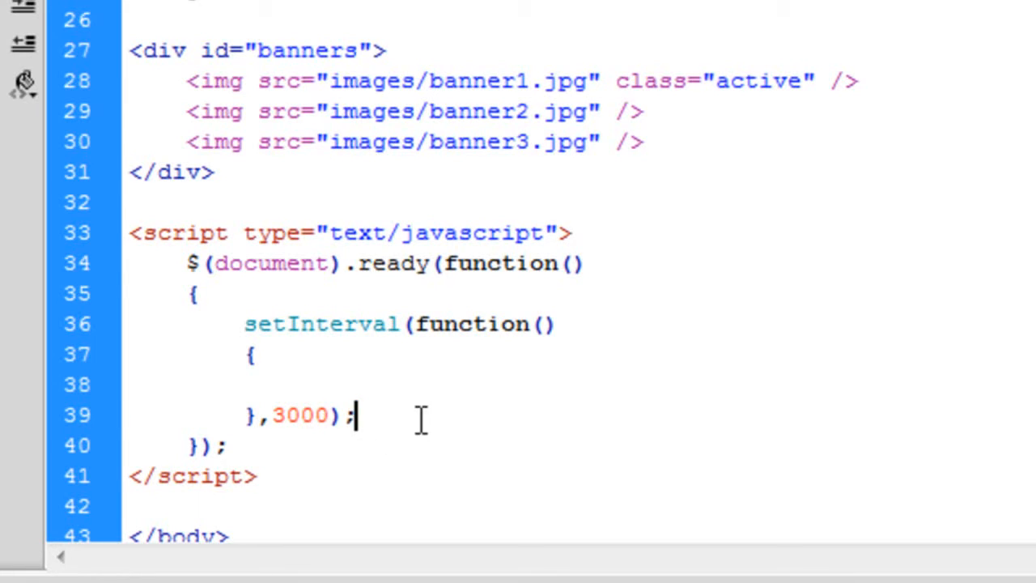
left_click(354, 324)
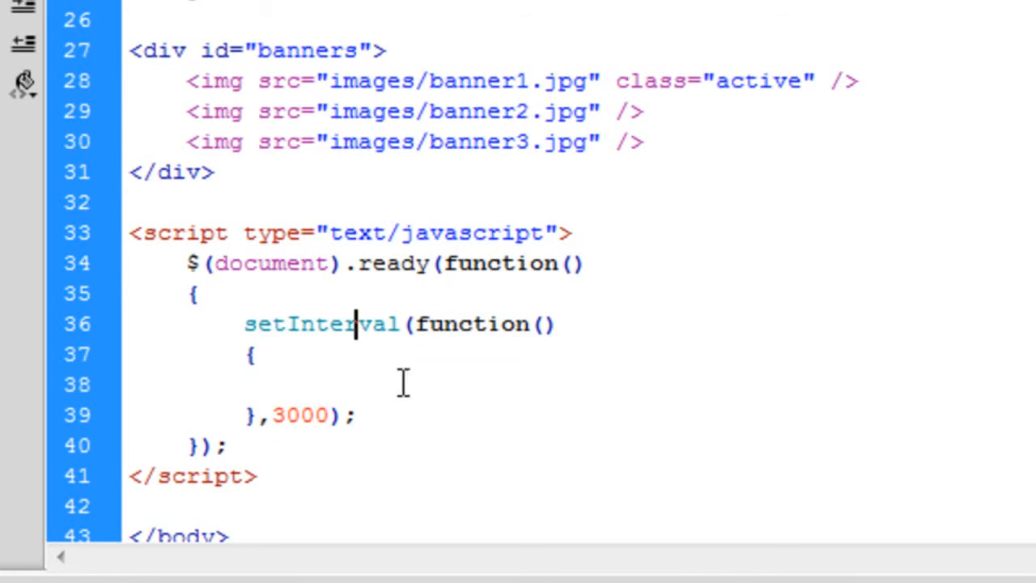
mouse_move(460, 397)
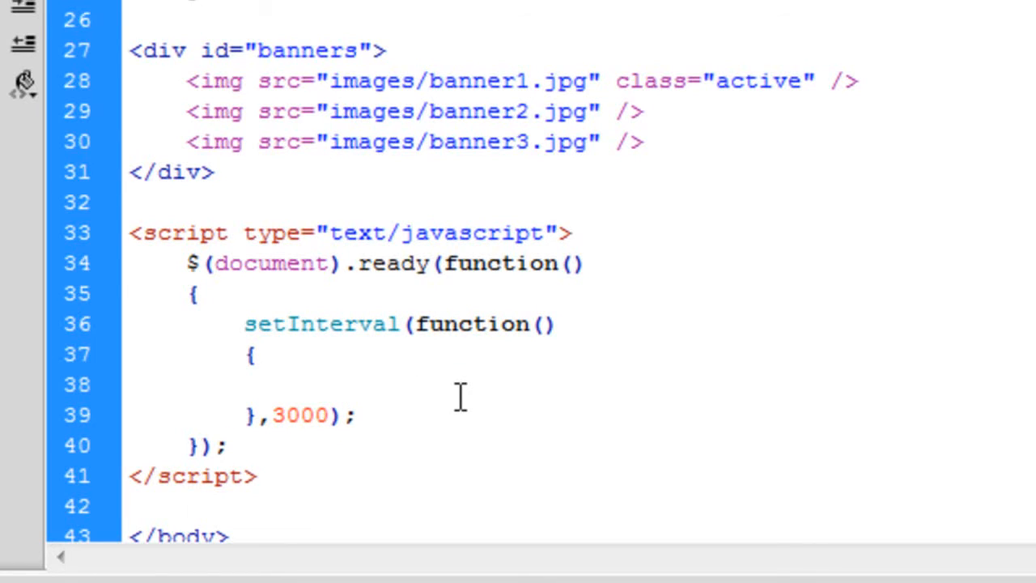
left_click(299, 385)
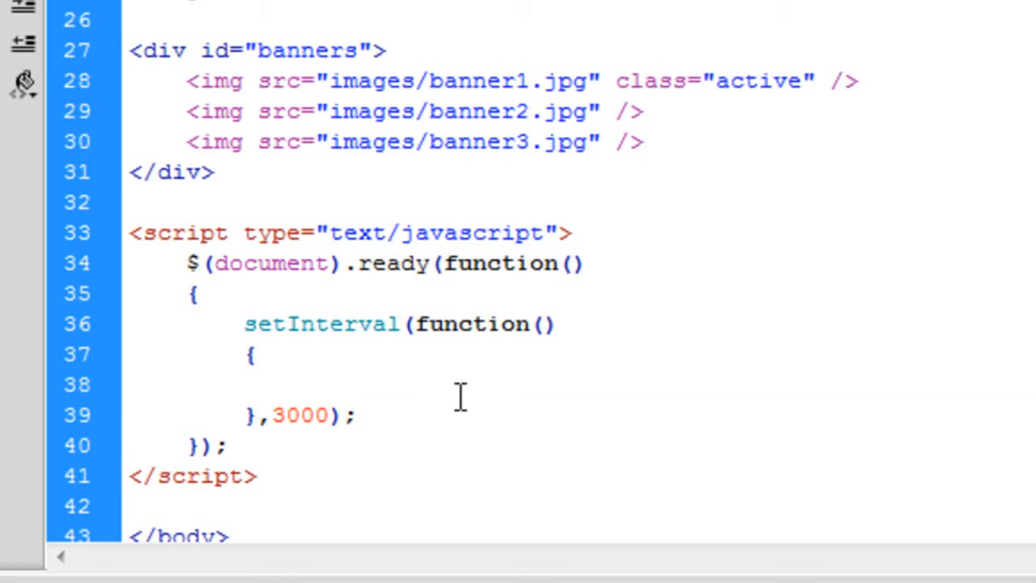
Add a comment and a var active line selecting '#banners .active'.
type("//Get current")
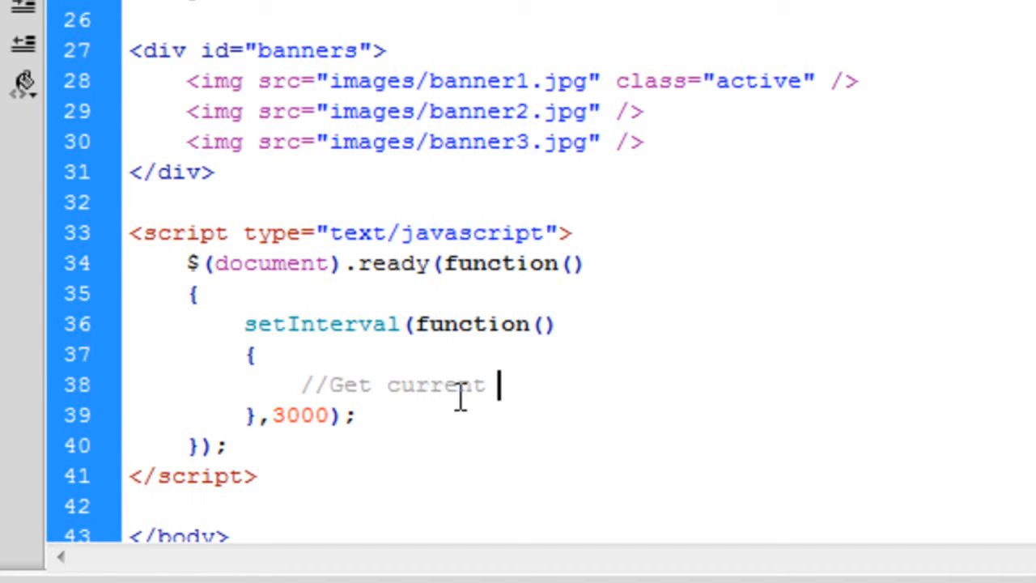
type("active iun")
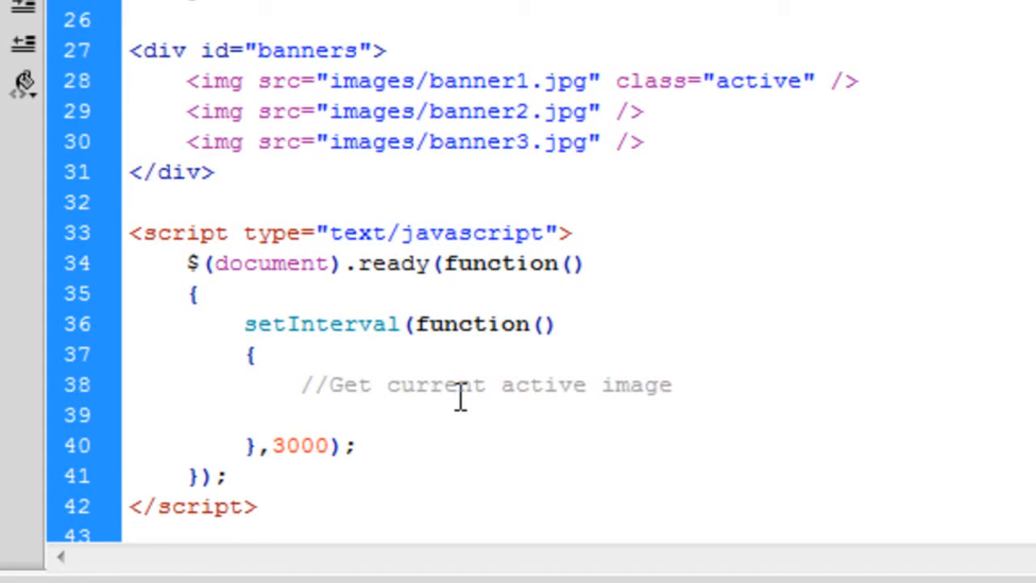
type("var act")
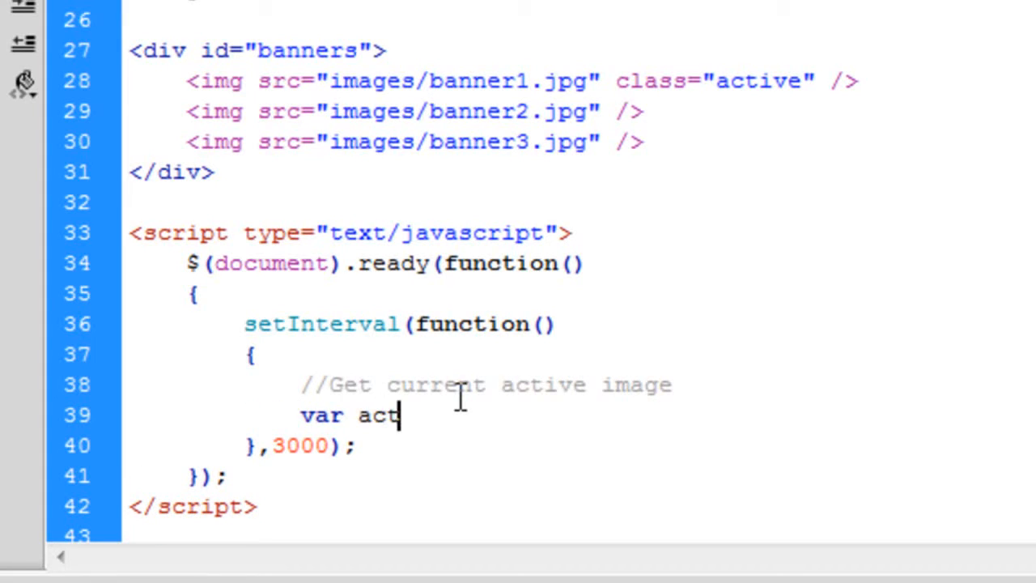
type("ive $('');")
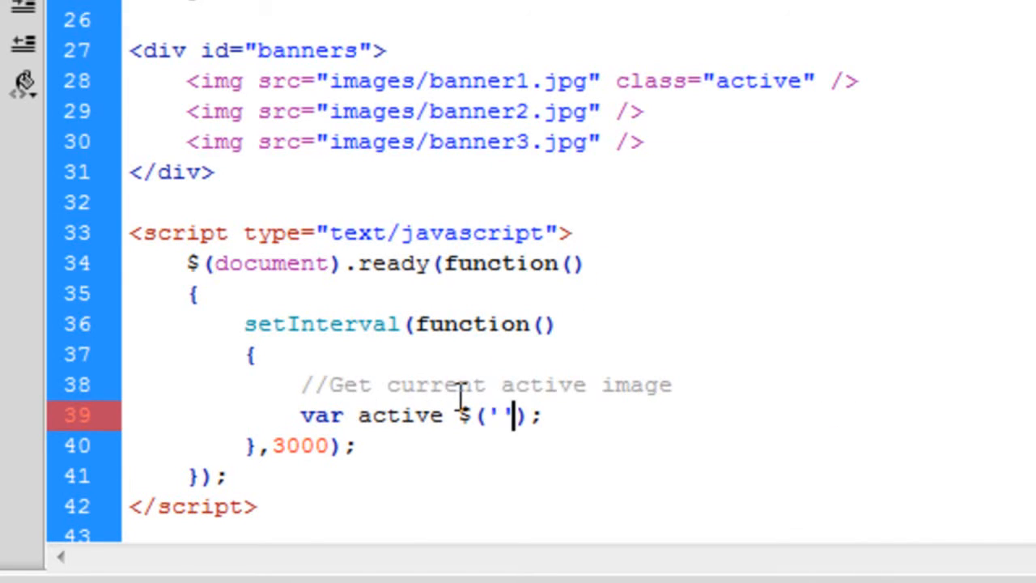
type("#banners .active")
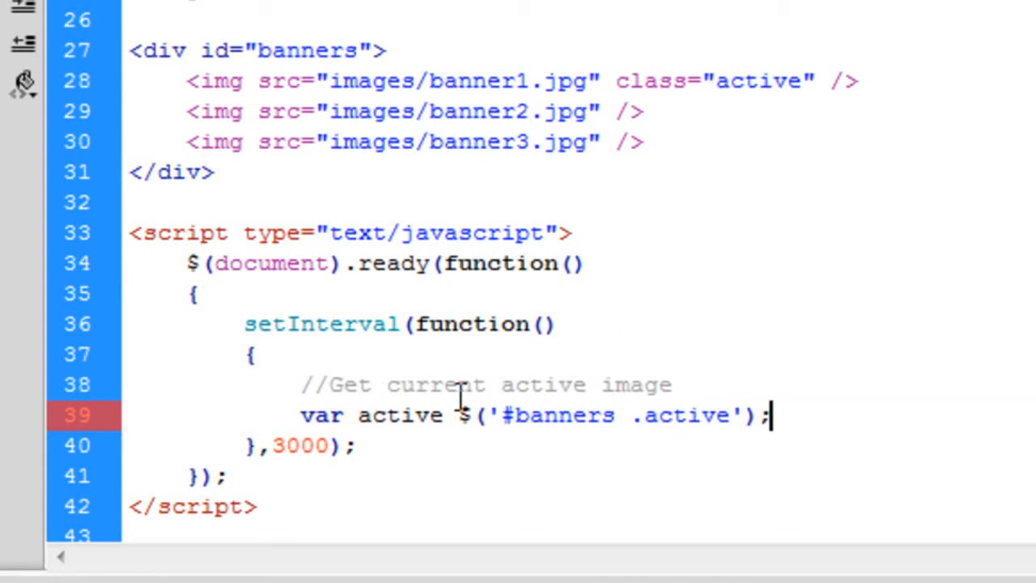
key("Return")
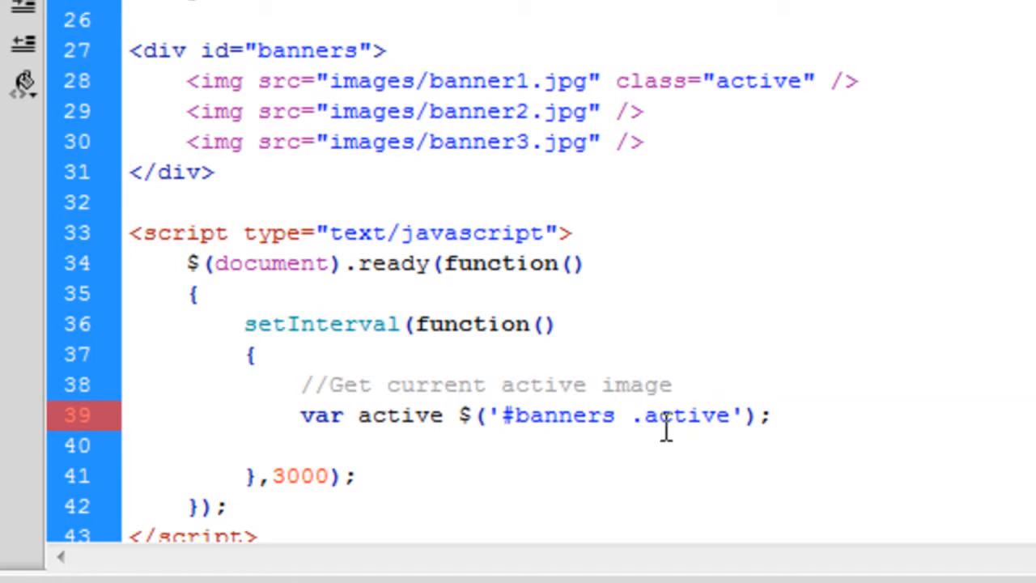
double_click(684, 415)
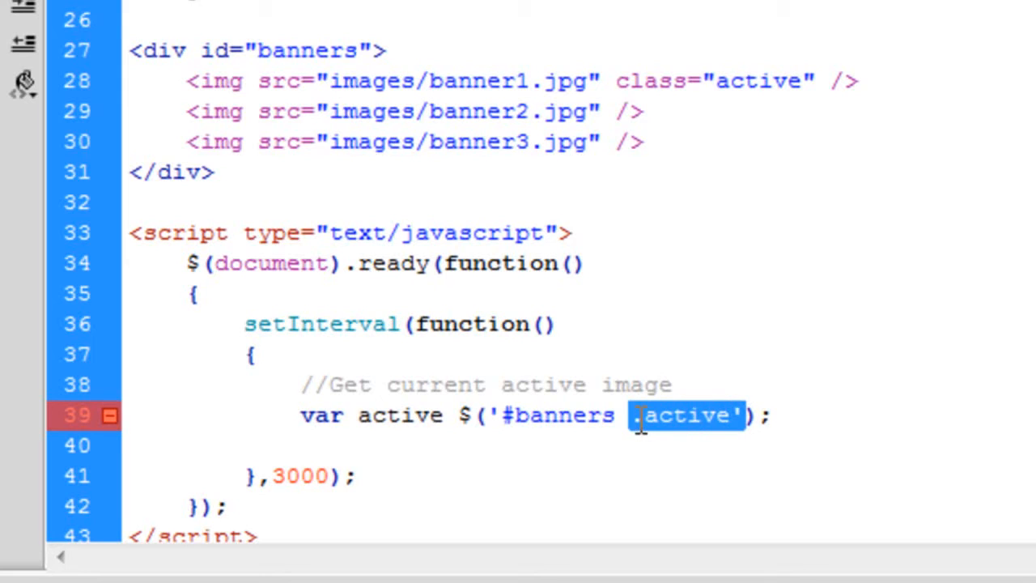
left_click(638, 415)
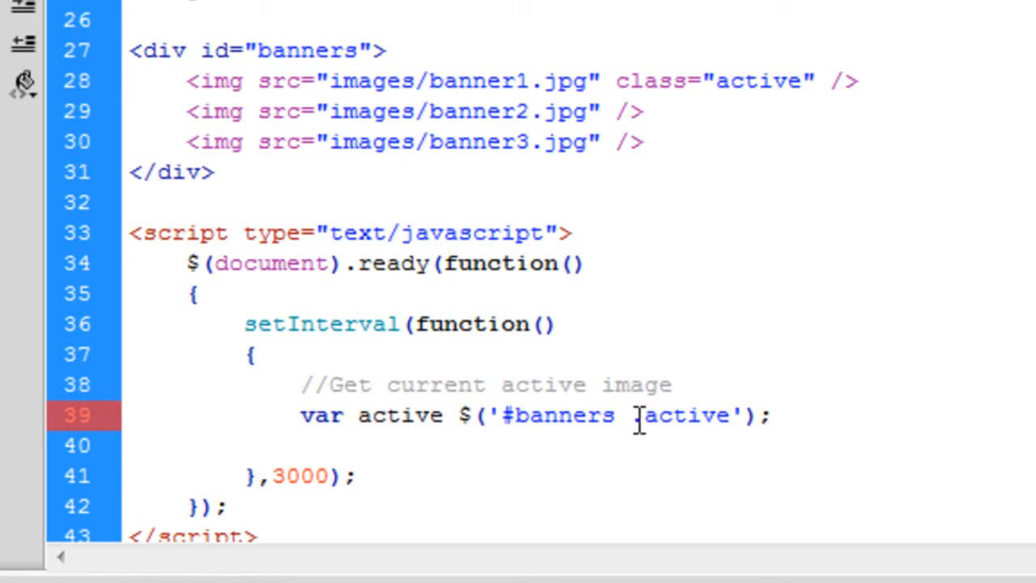
double_click(680, 415)
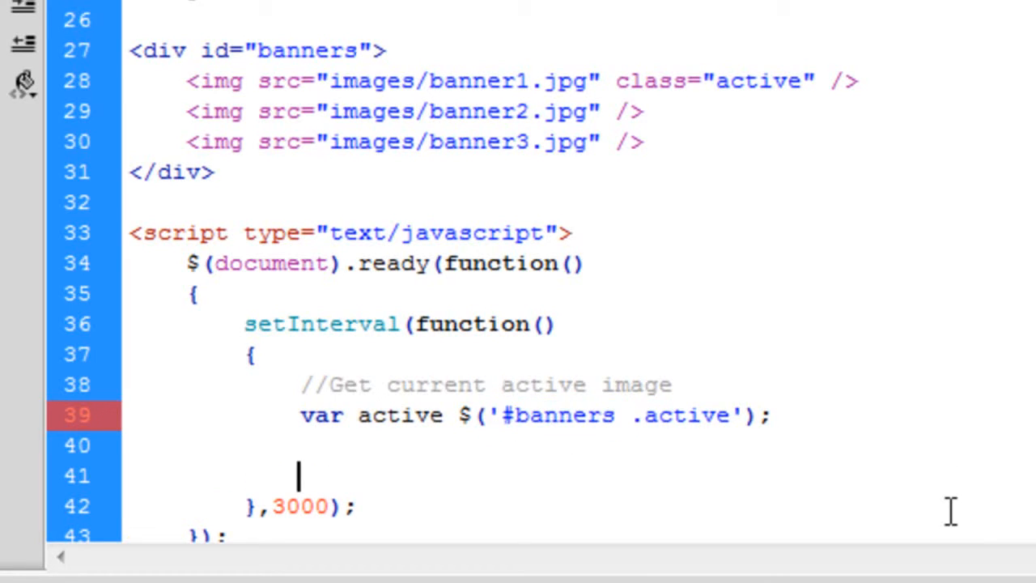
Write comments: go to the next image if one is left, else back to the first.
type("//")
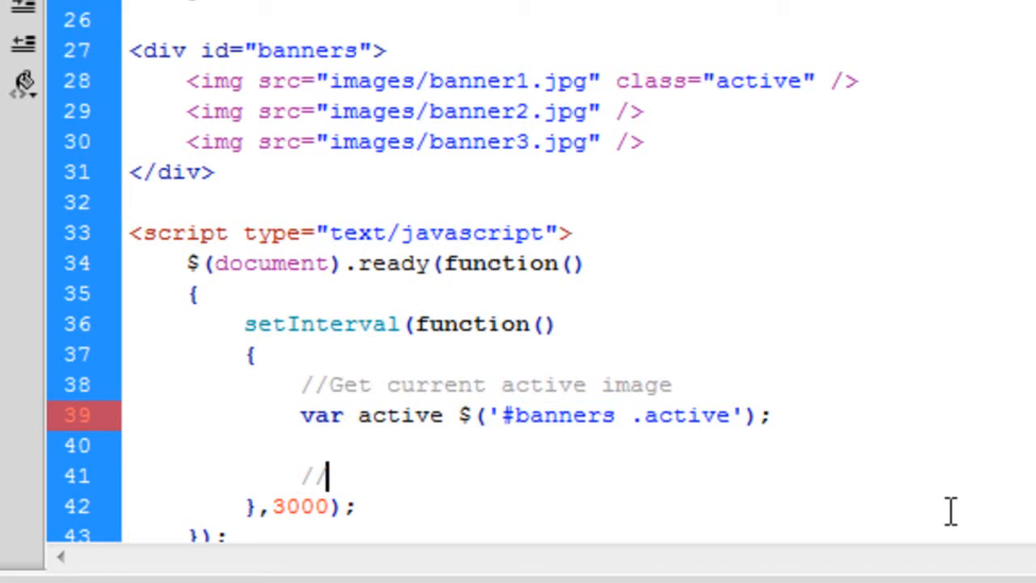
type("If there i")
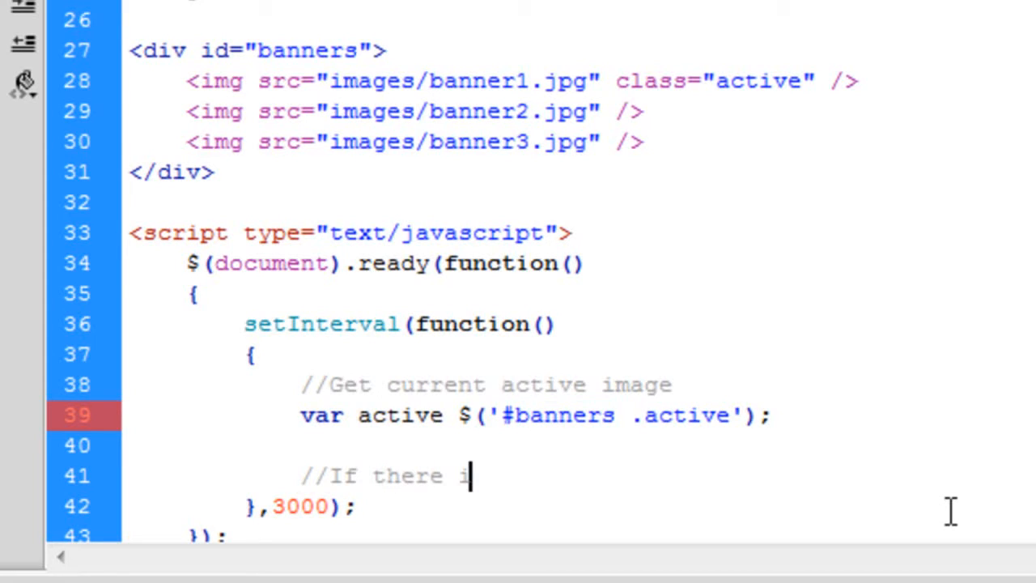
type("s another i")
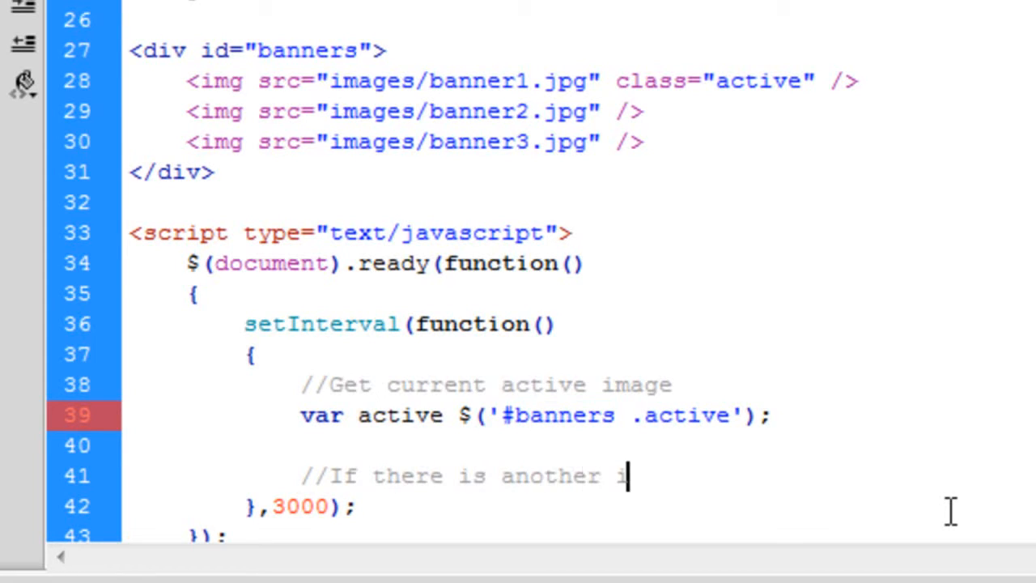
type("mage()")
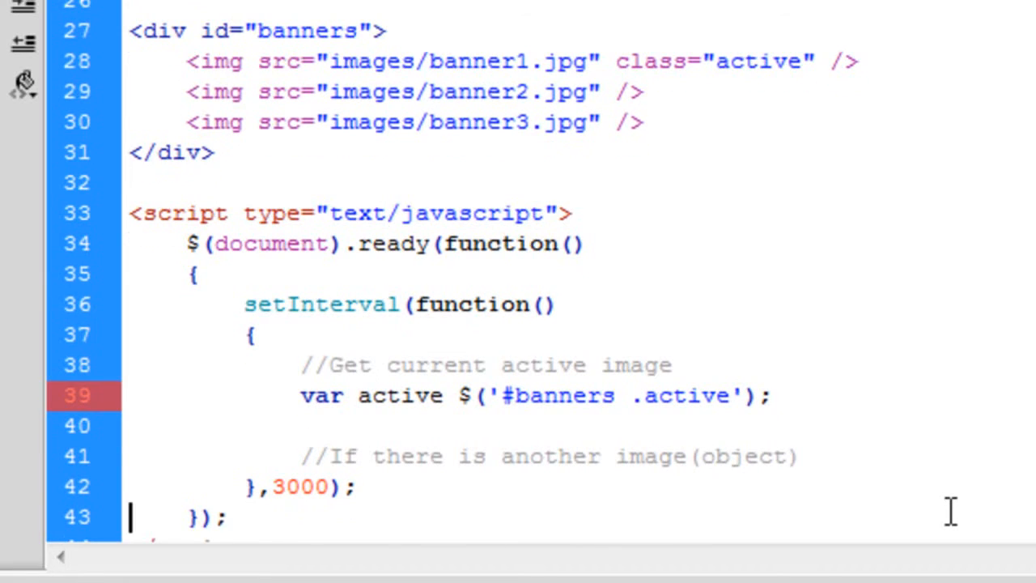
left_click(356, 486)
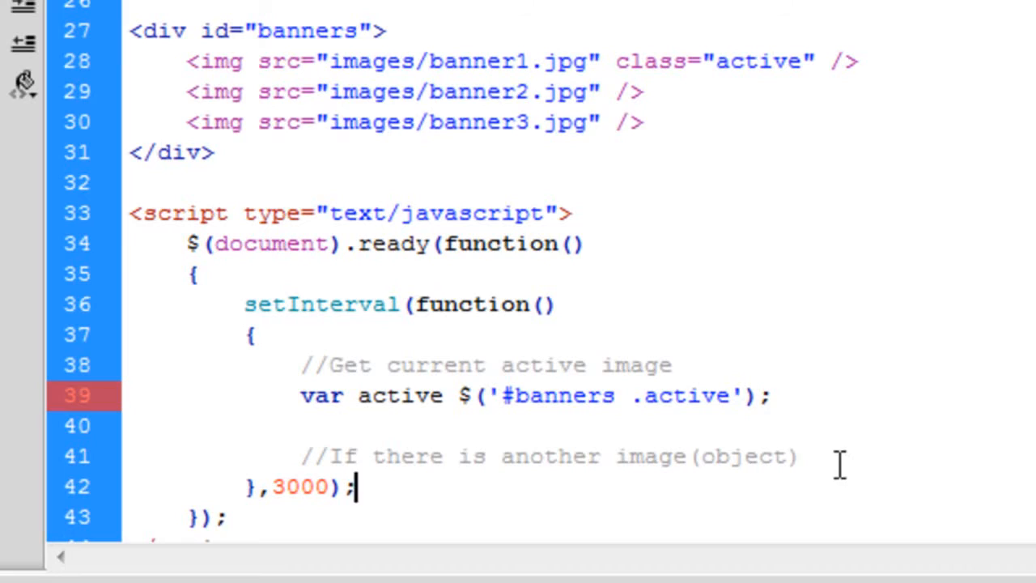
left_click(813, 456)
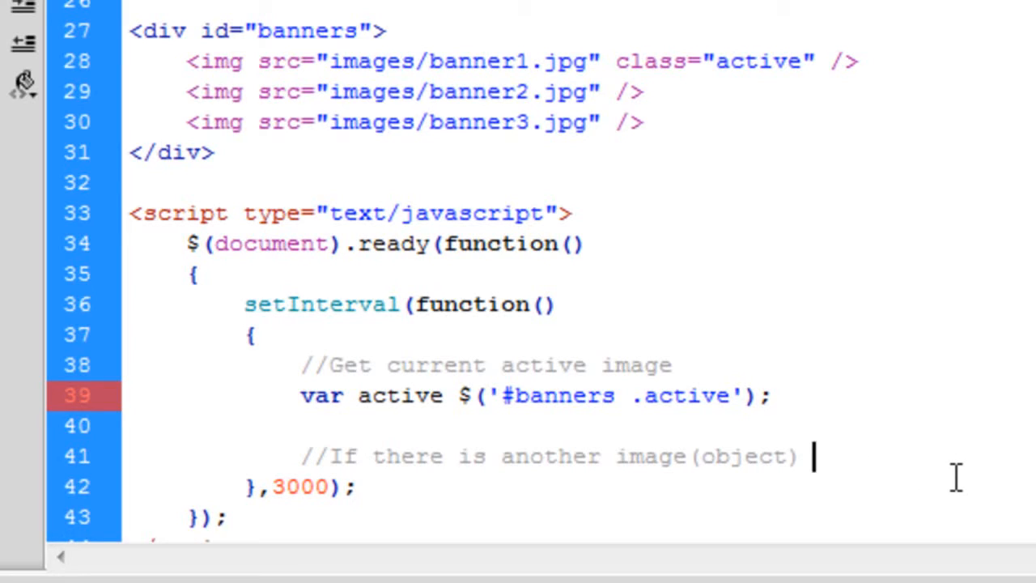
type("left then make that image next")
type("//If not,")
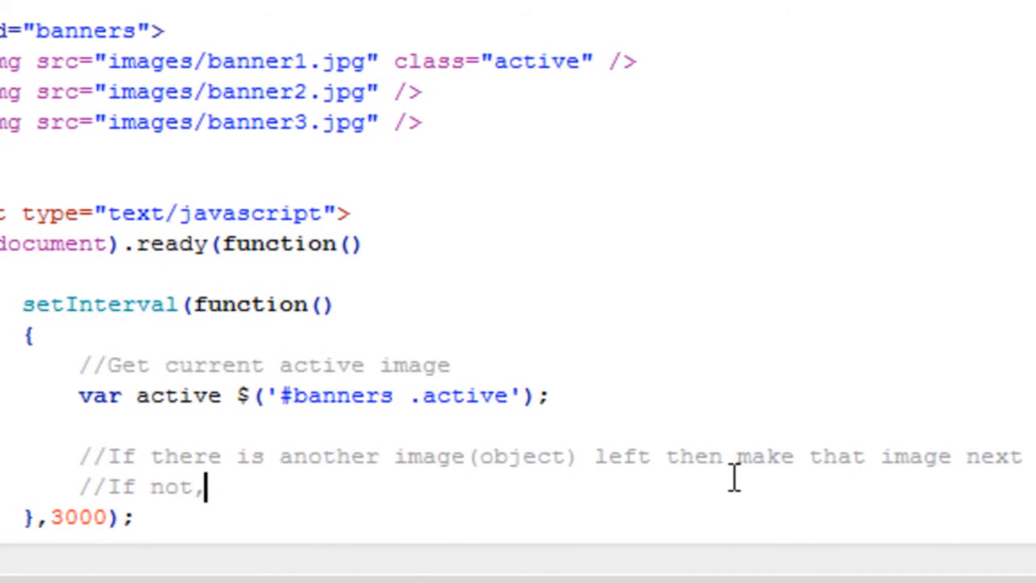
type("go back")
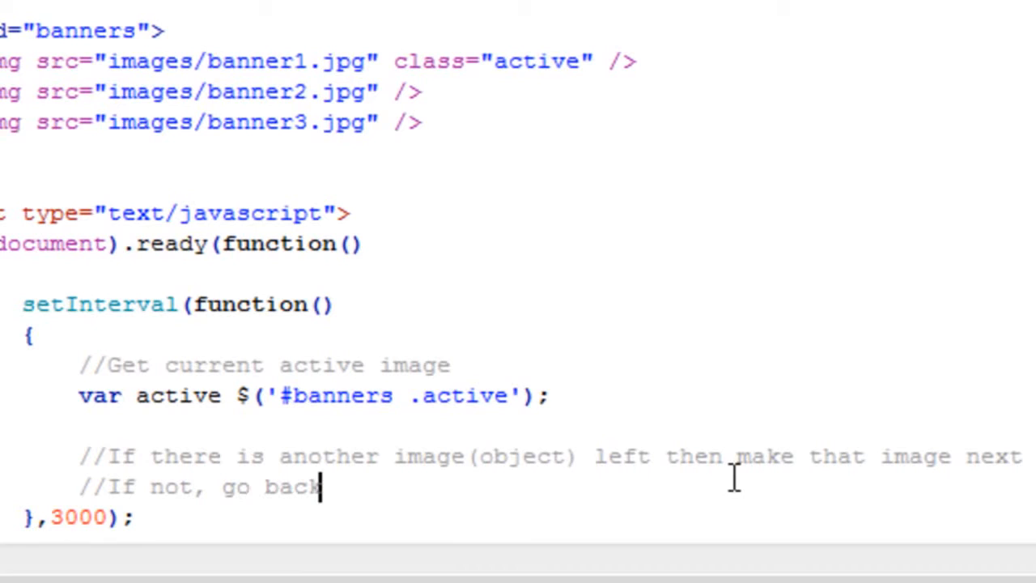
type("to the firs")
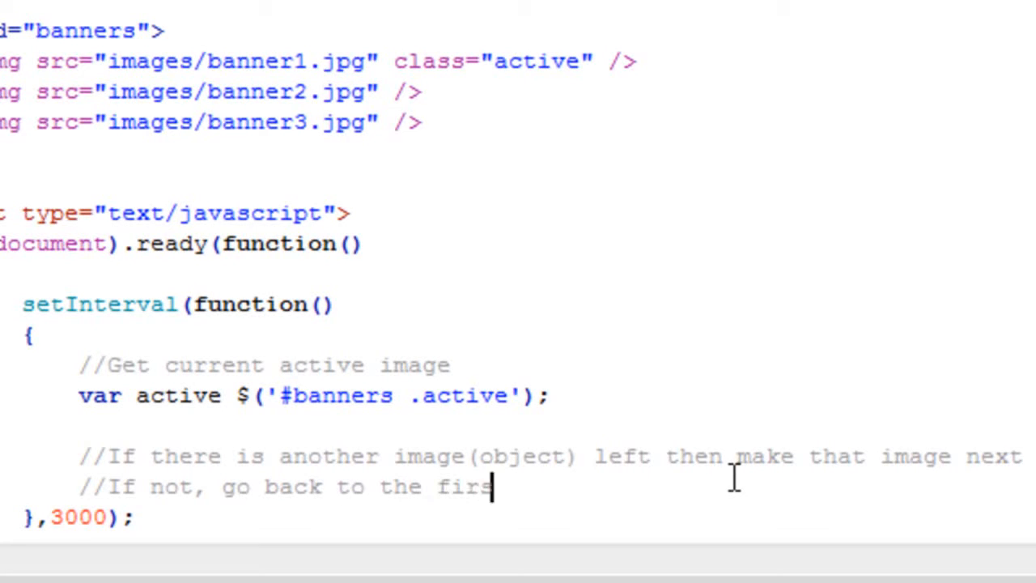
type("t imager")
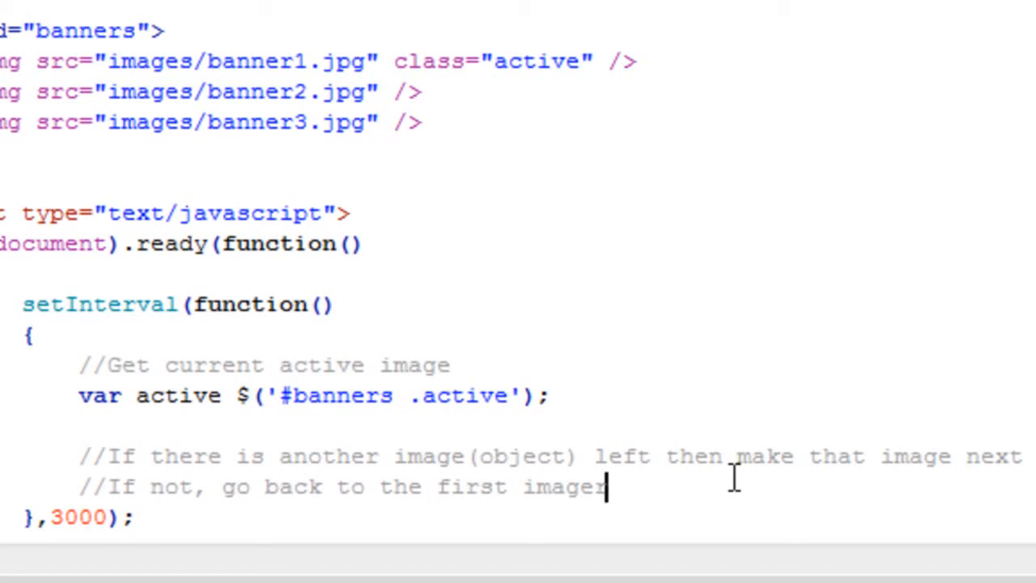
type("of the banners")
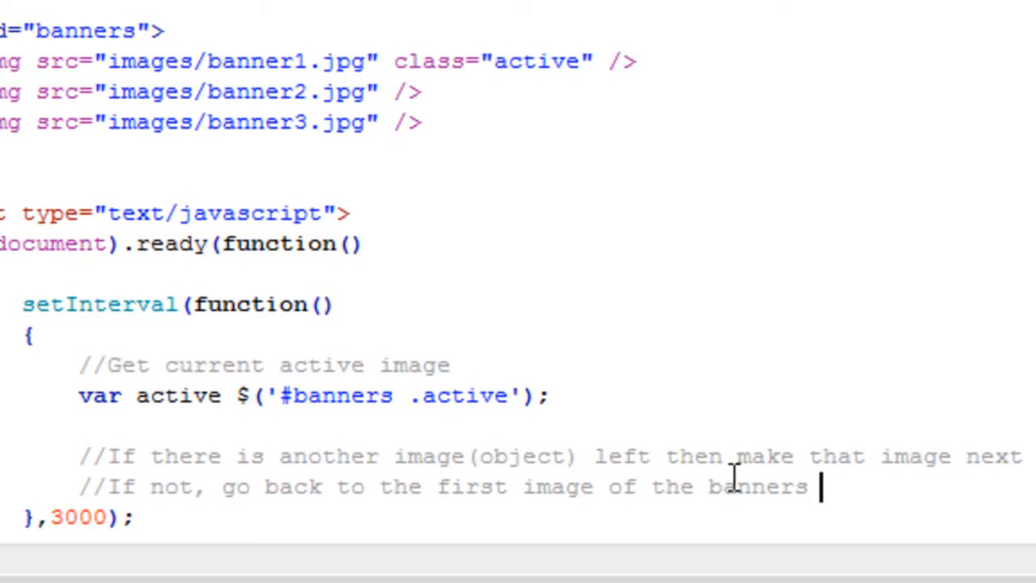
type("div")
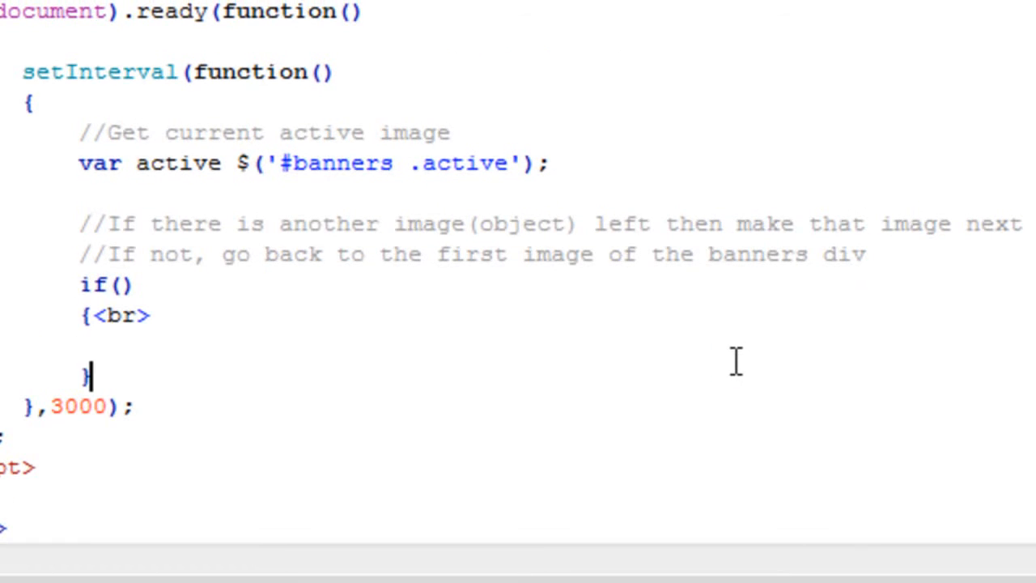
Add = to var active, set the if condition to active.next().length > 0, and remove the empty braces.
double_click(123, 316)
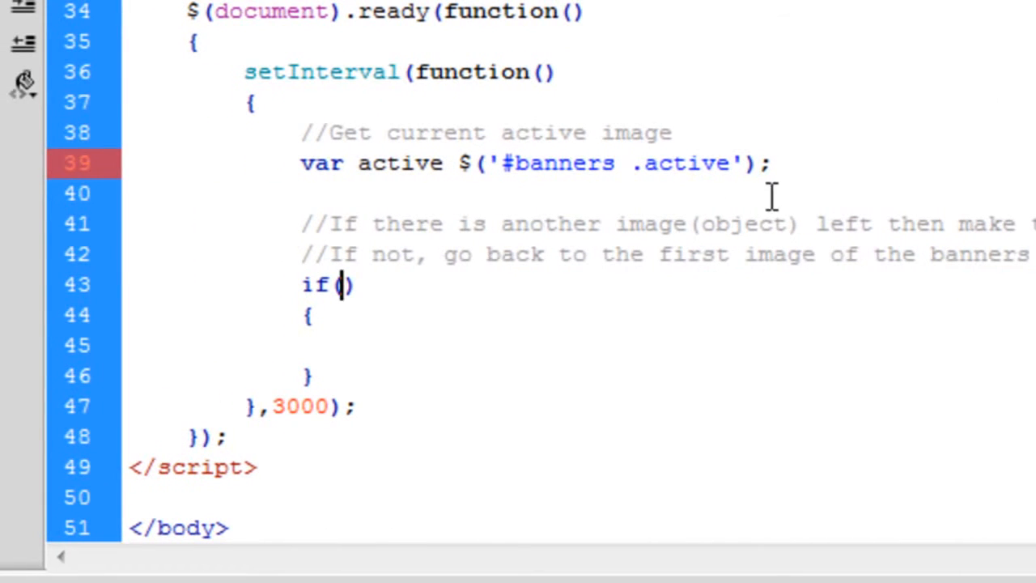
mouse_move(890, 402)
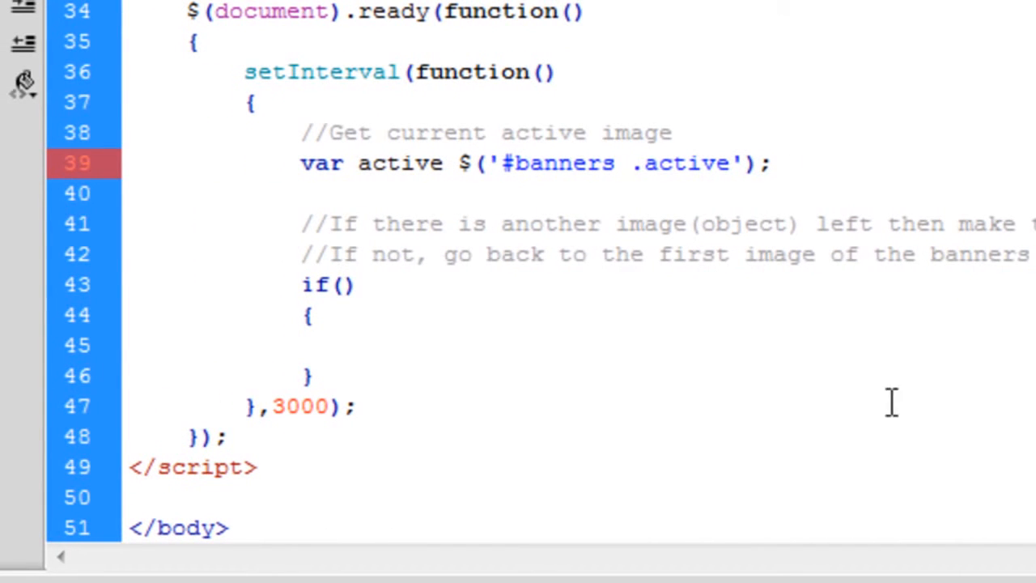
mouse_move(857, 202)
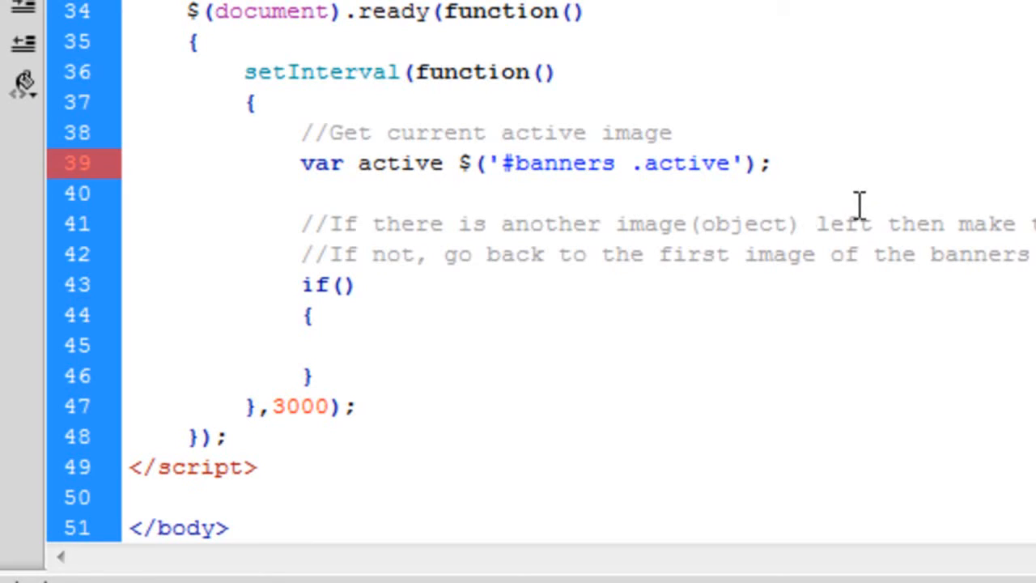
left_click(797, 223)
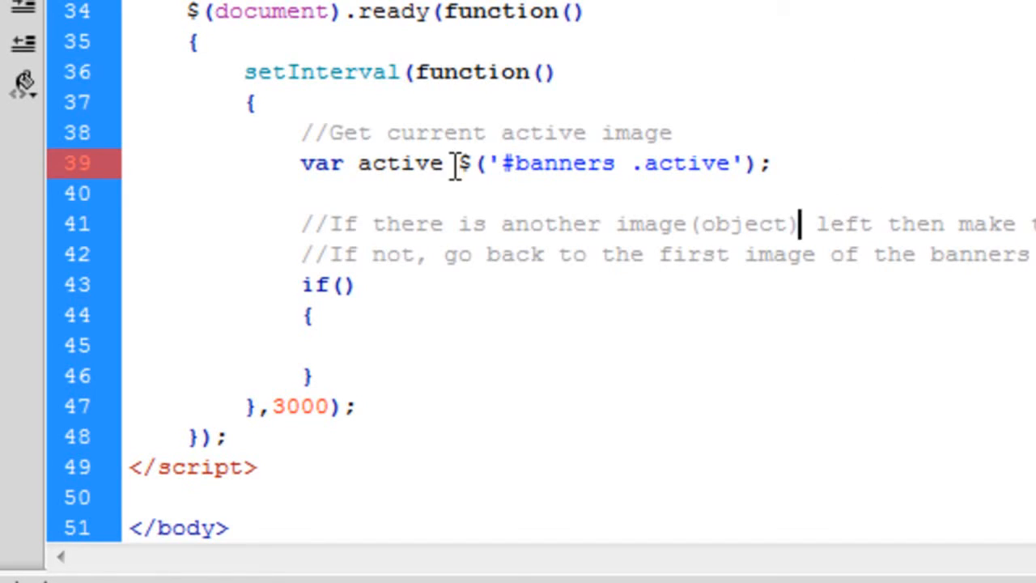
type("=")
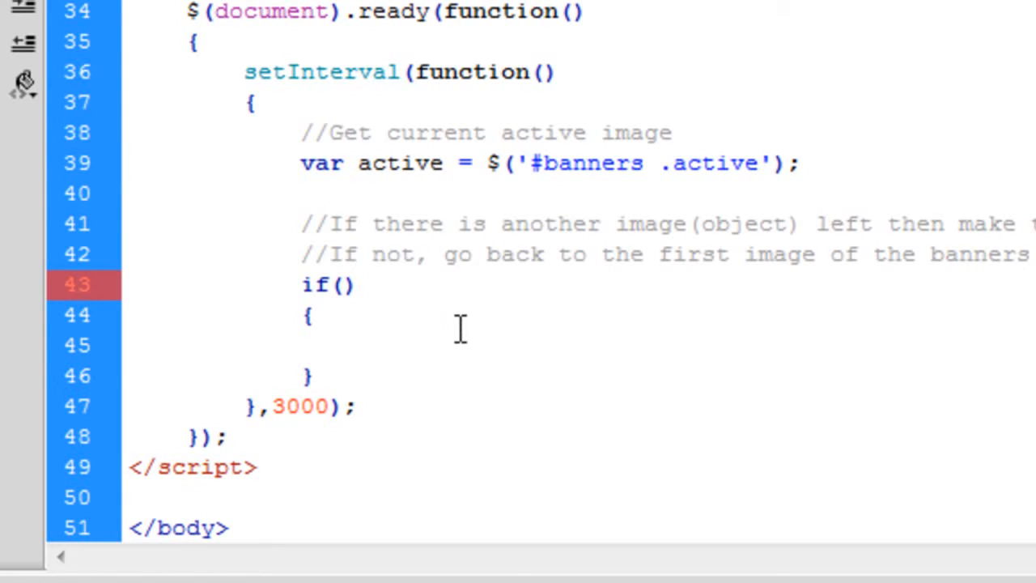
left_click(340, 284)
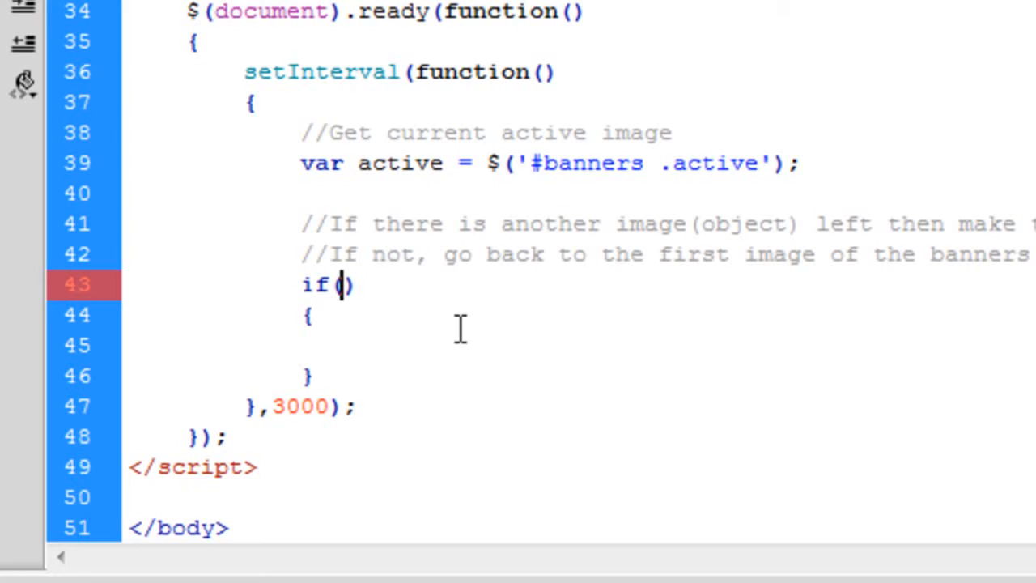
type("active.next(")
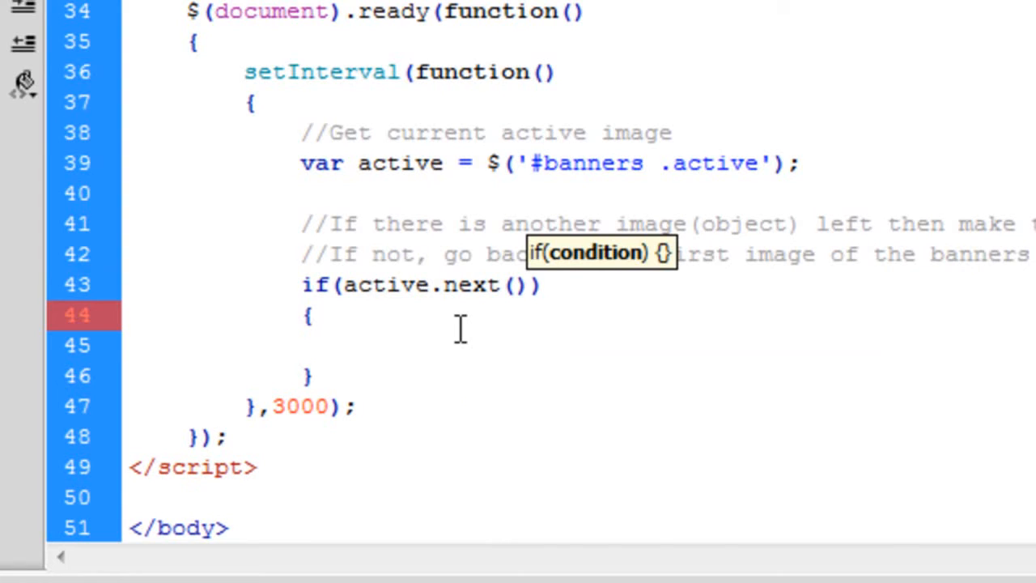
type(".length")
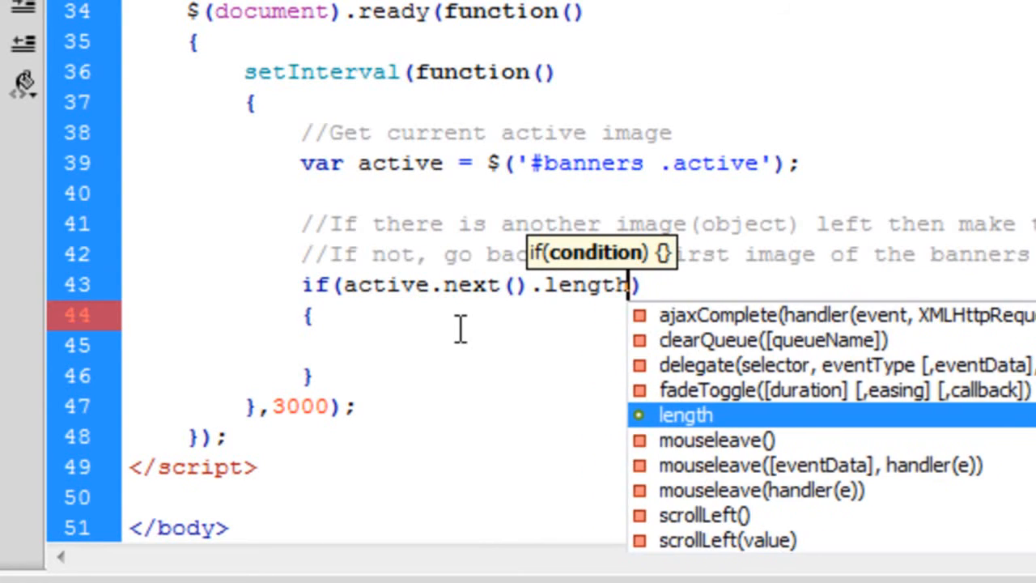
type(">")
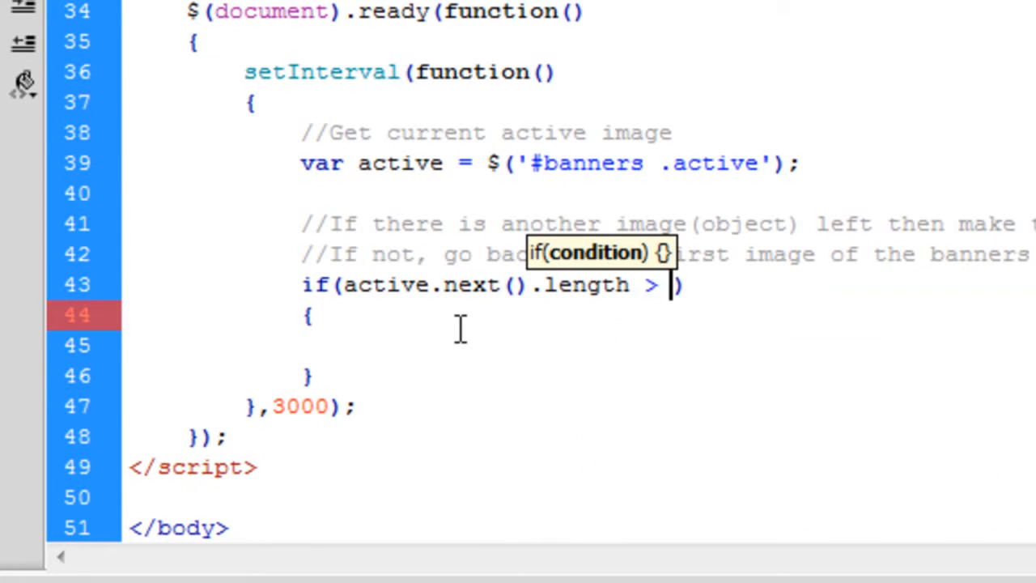
type("0")
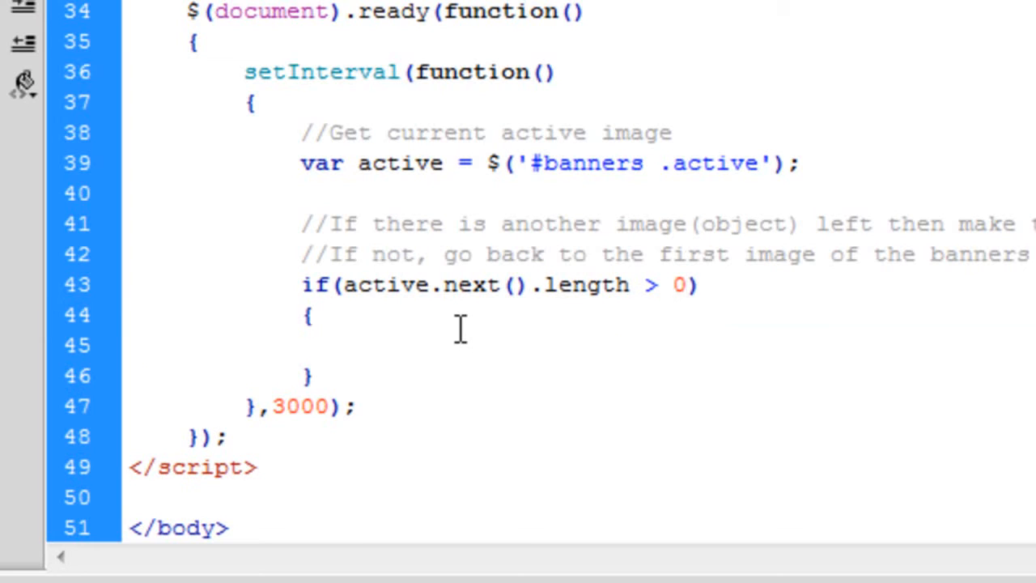
left_click_drag(459, 330, 338, 373)
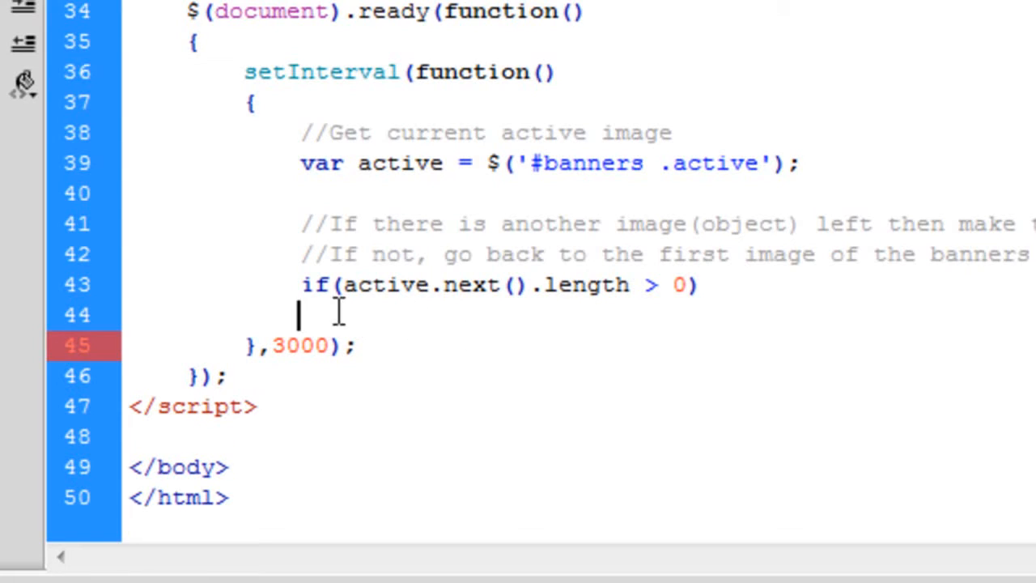
mouse_move(597, 331)
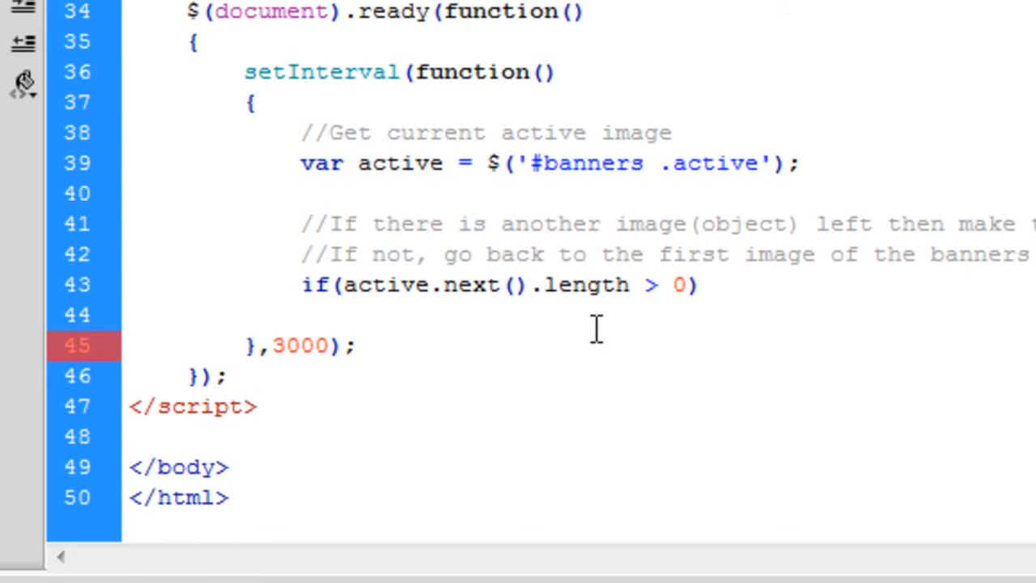
Add the line var next = active.next(); beneath the if condition.
type("var")
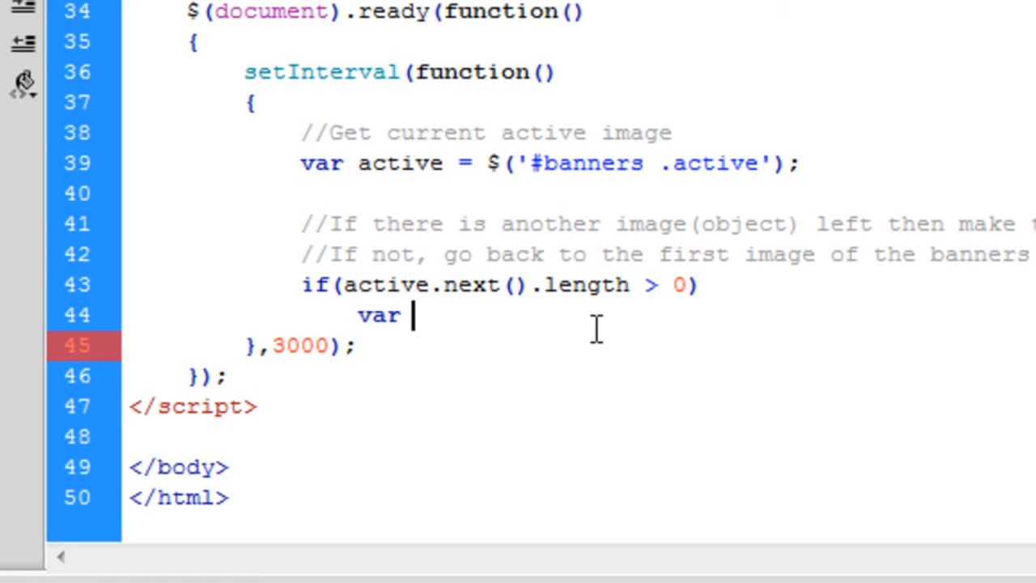
type("next =")
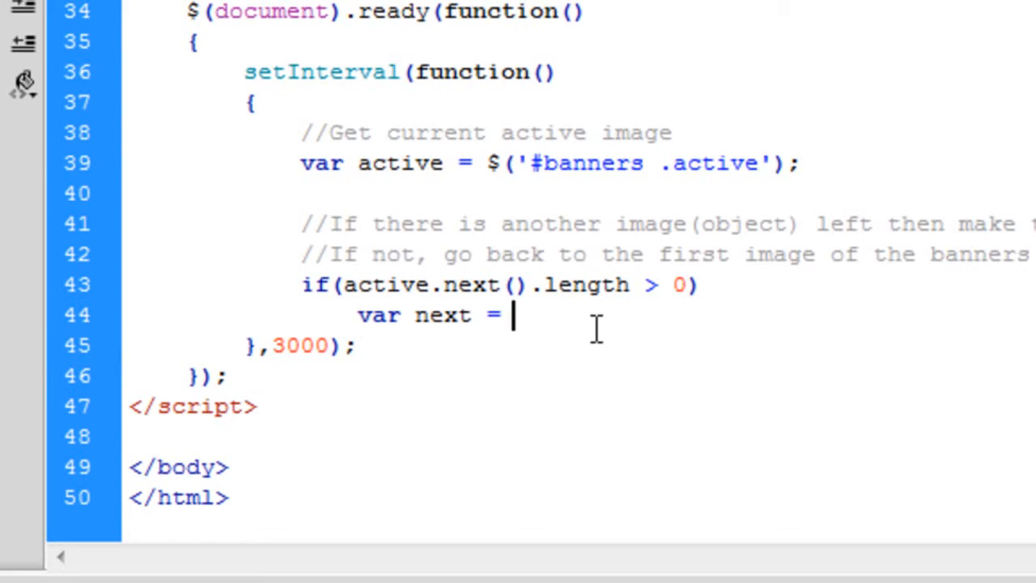
type("active.")
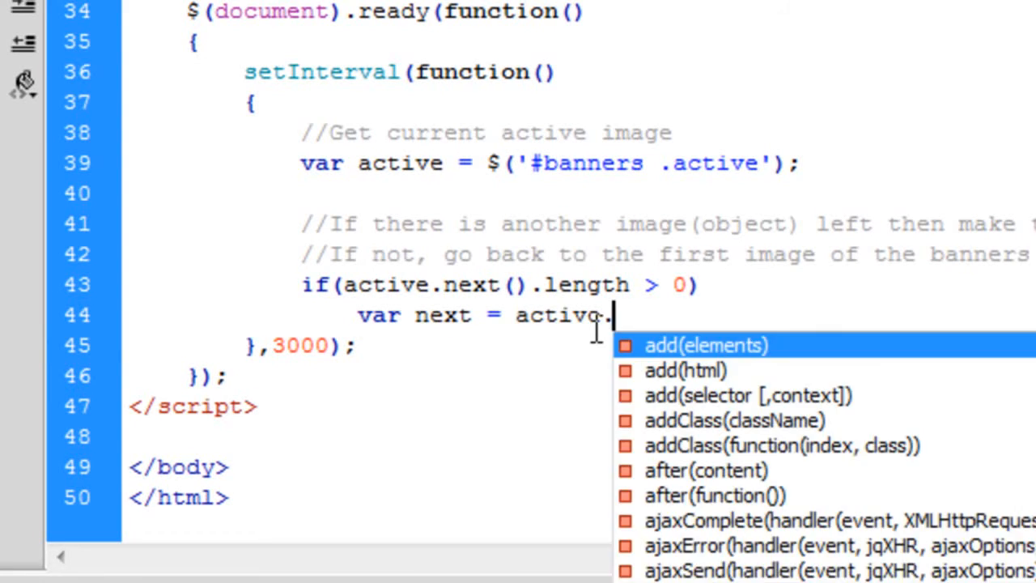
type("next();")
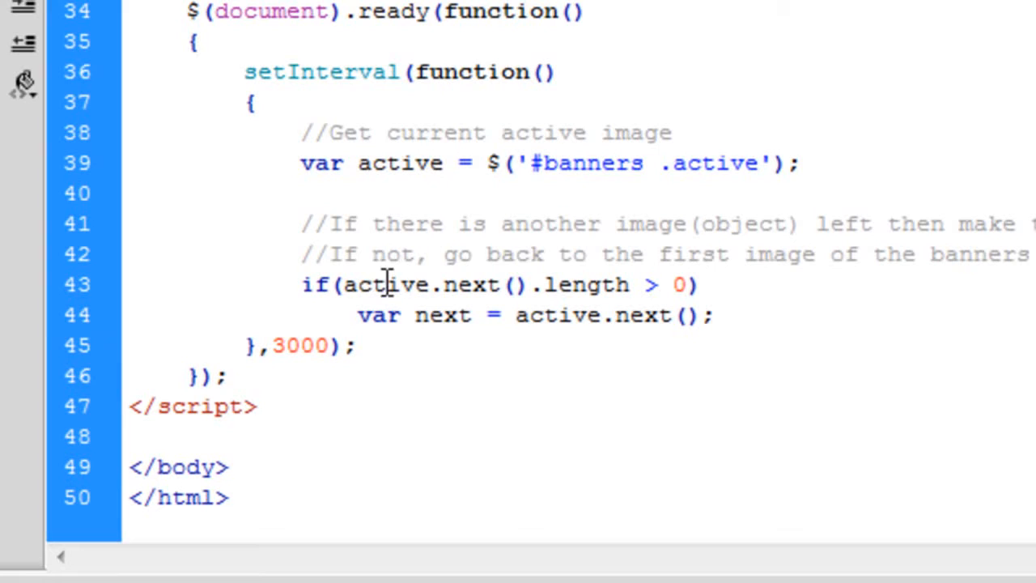
left_click(712, 315)
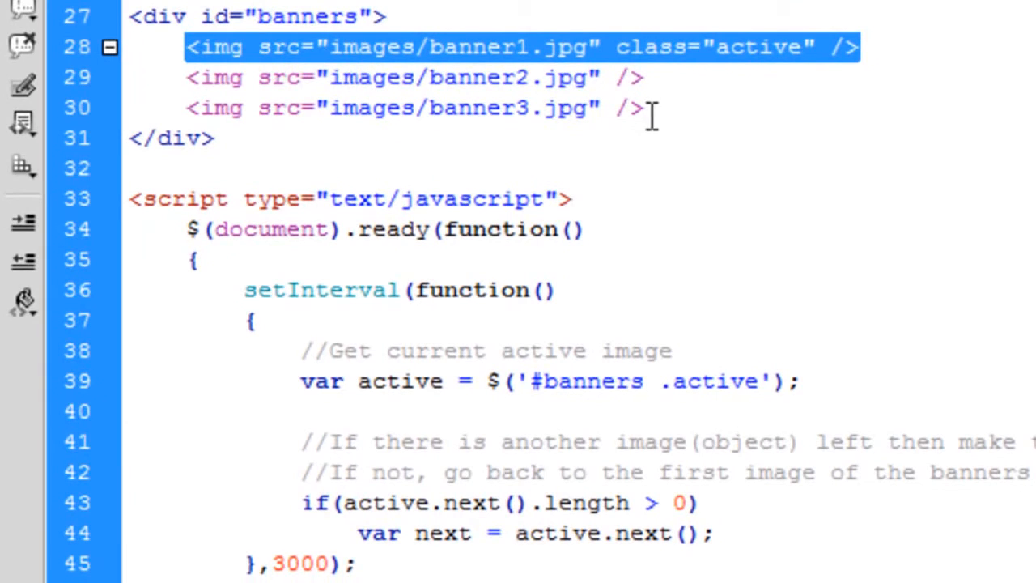
Select the second banner image tag in Code view to review the banner markup.
left_click(356, 77)
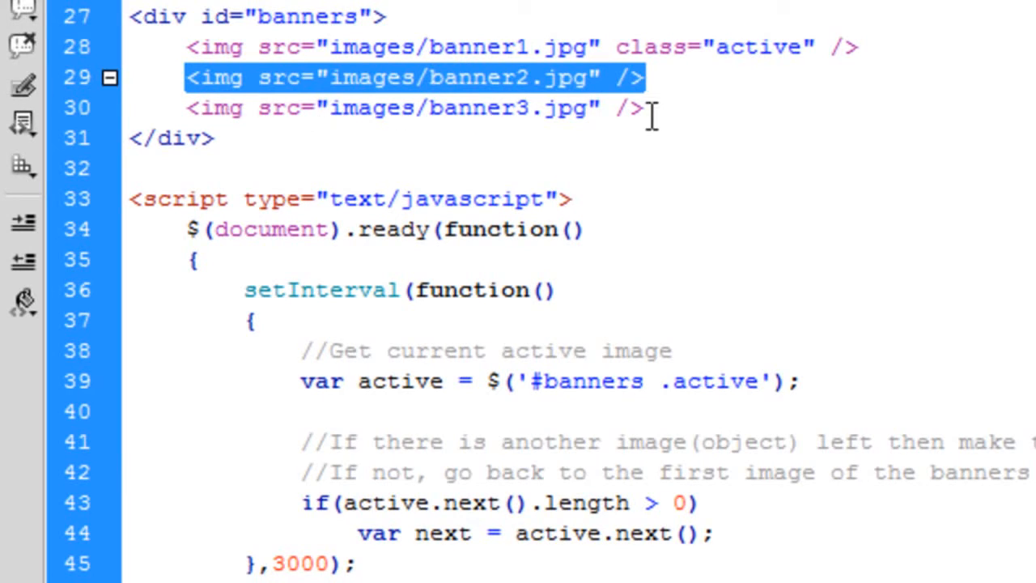
mouse_move(651, 110)
type("var next")
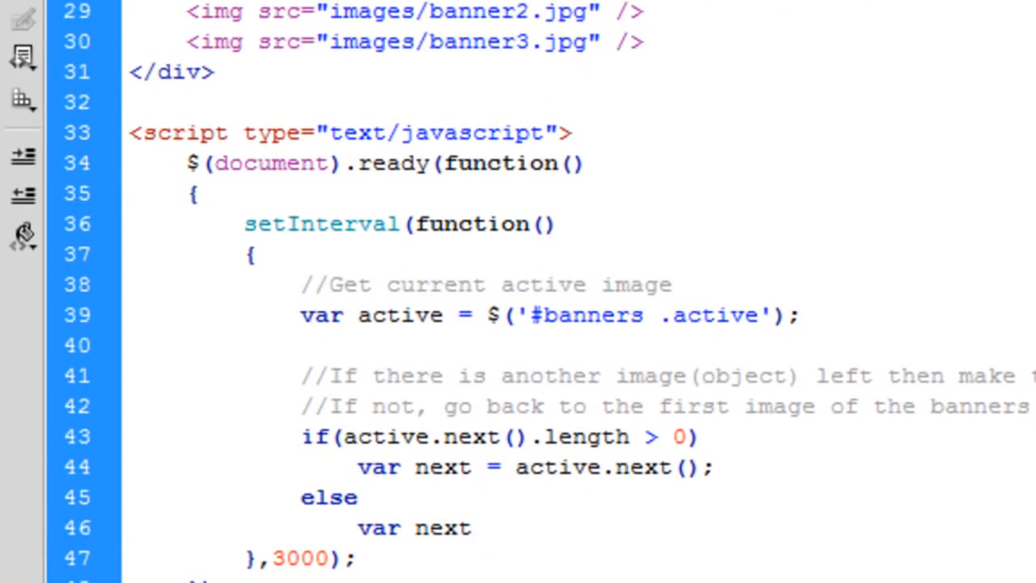
Write var next = $('#banners img:first'); in the else branch using the selector hint.
type("= ();")
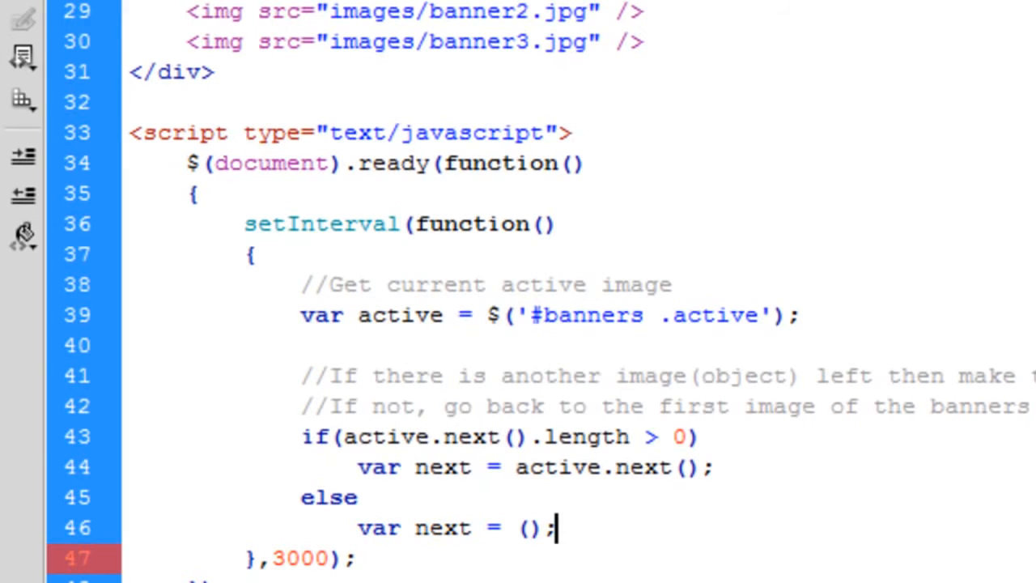
type("$")
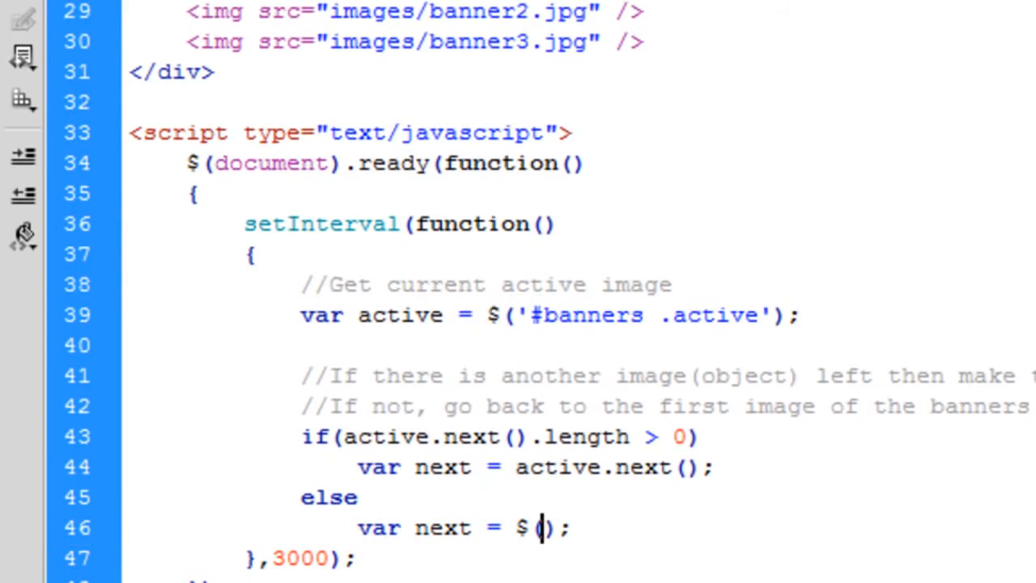
type("'#banners img:first")
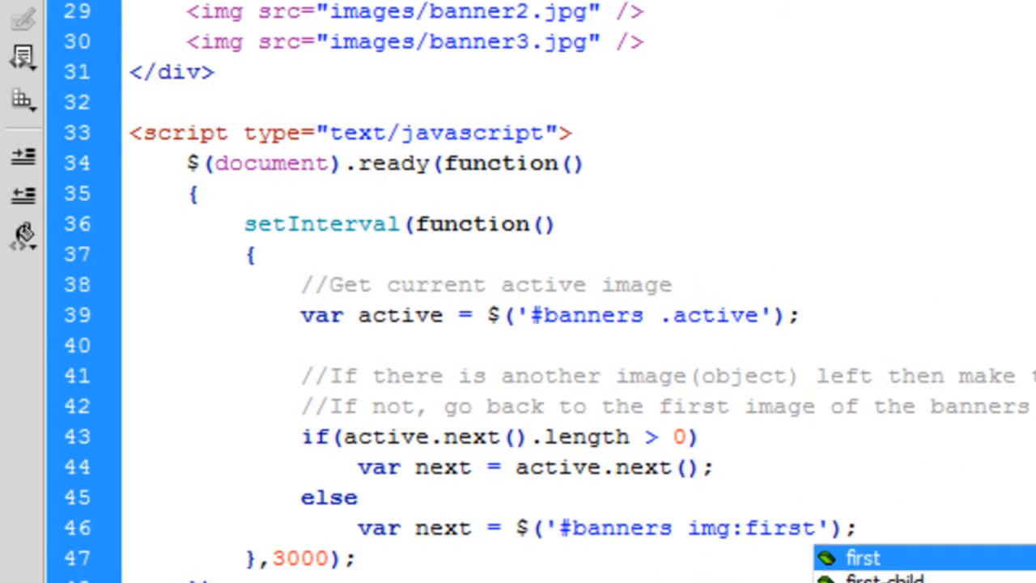
key("Escape")
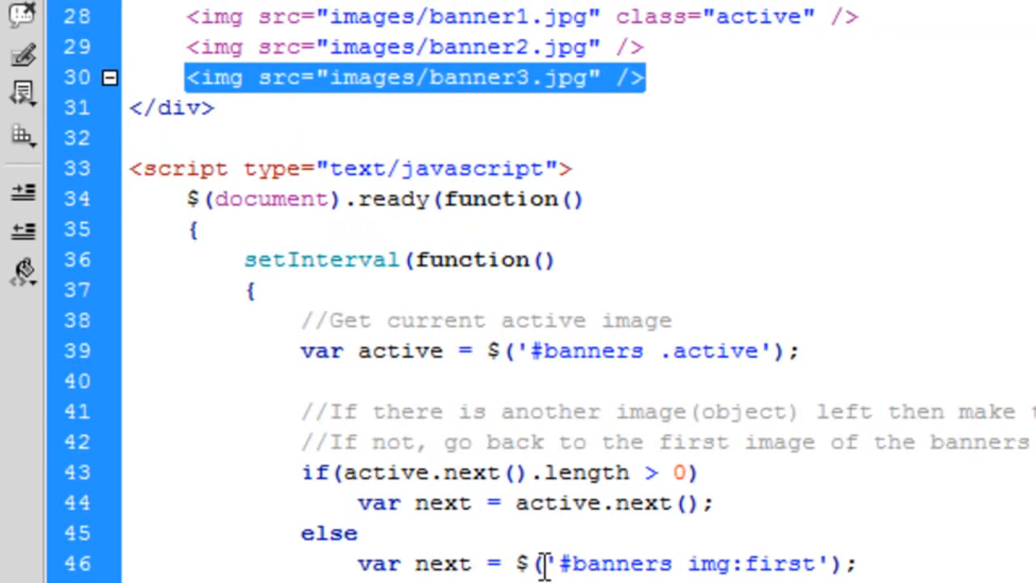
mouse_move(684, 564)
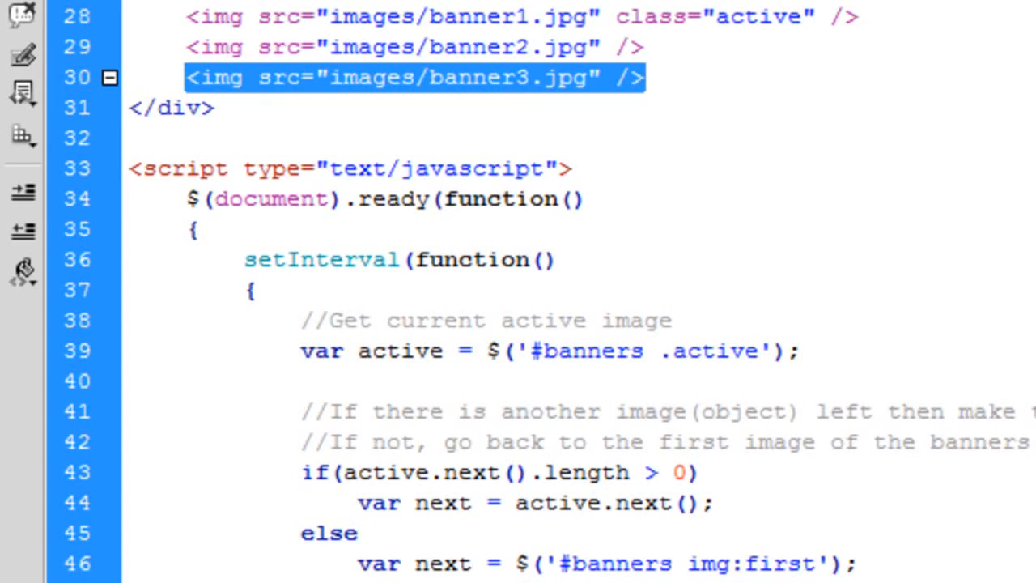
mouse_move(364, 110)
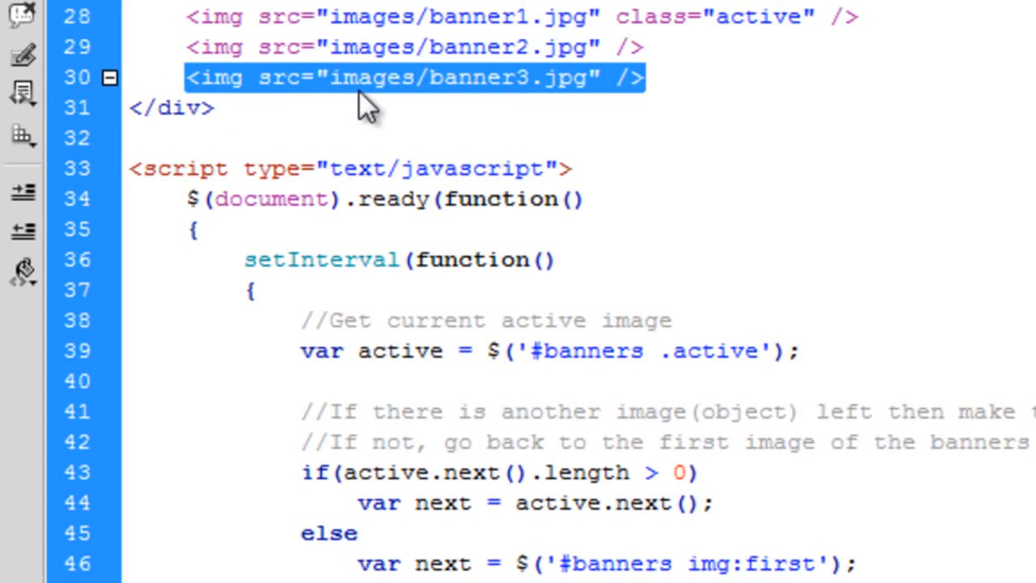
mouse_move(192, 16)
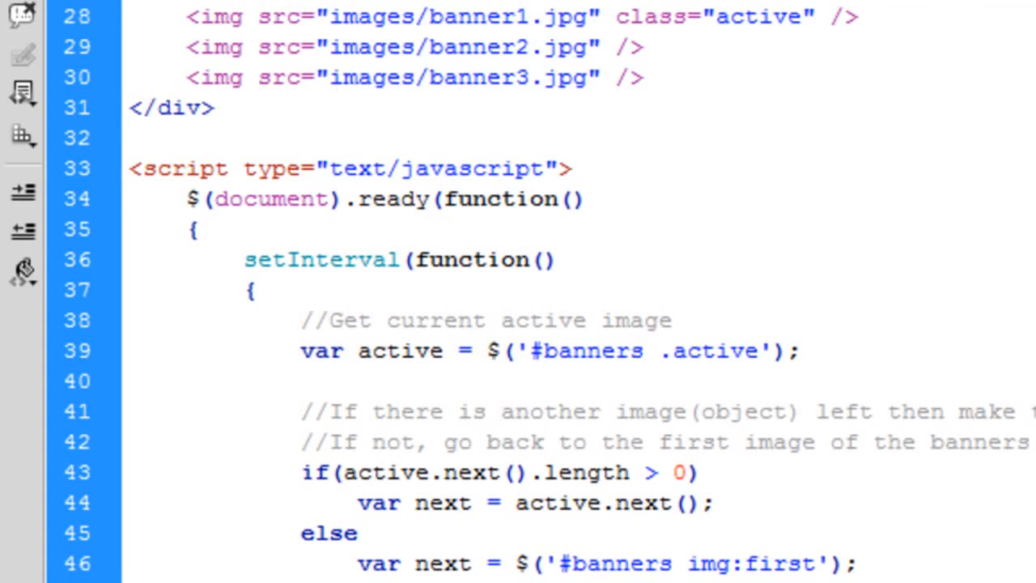
Add the comment 'Get the next image ready by modifying the z-index' and next.css('z-index','2');.
scroll("down", 3)
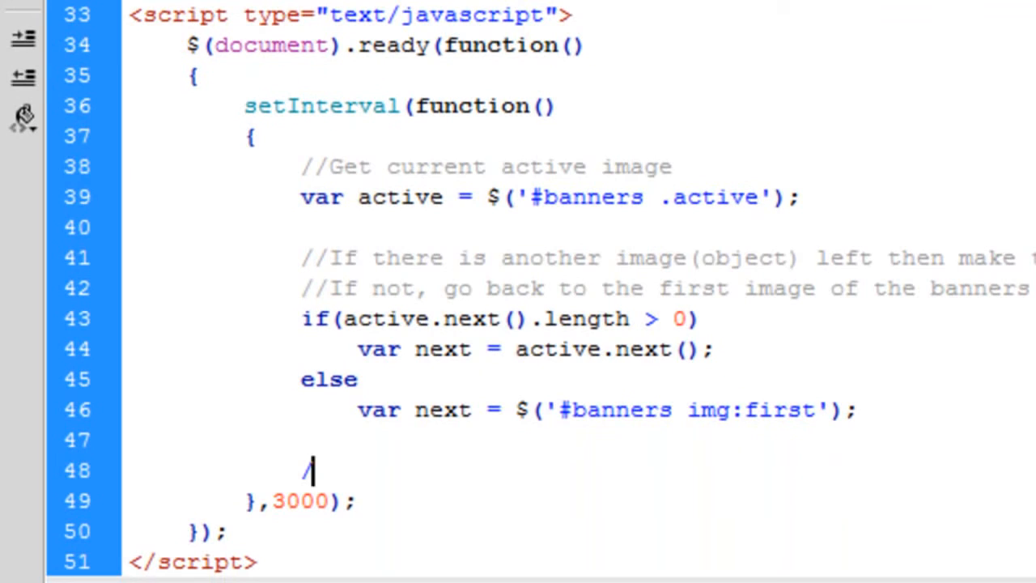
type("/Get")
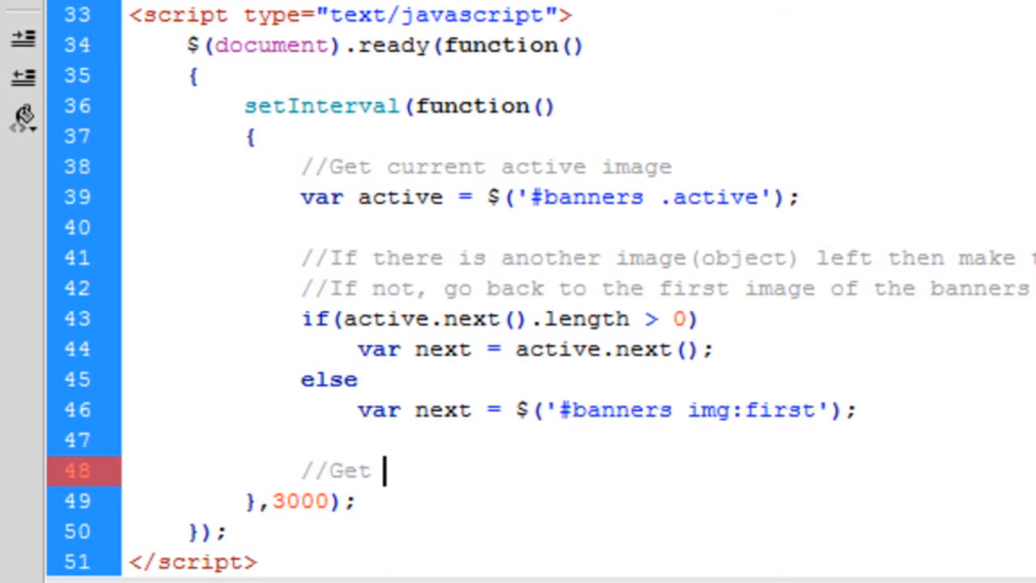
type("the next im")
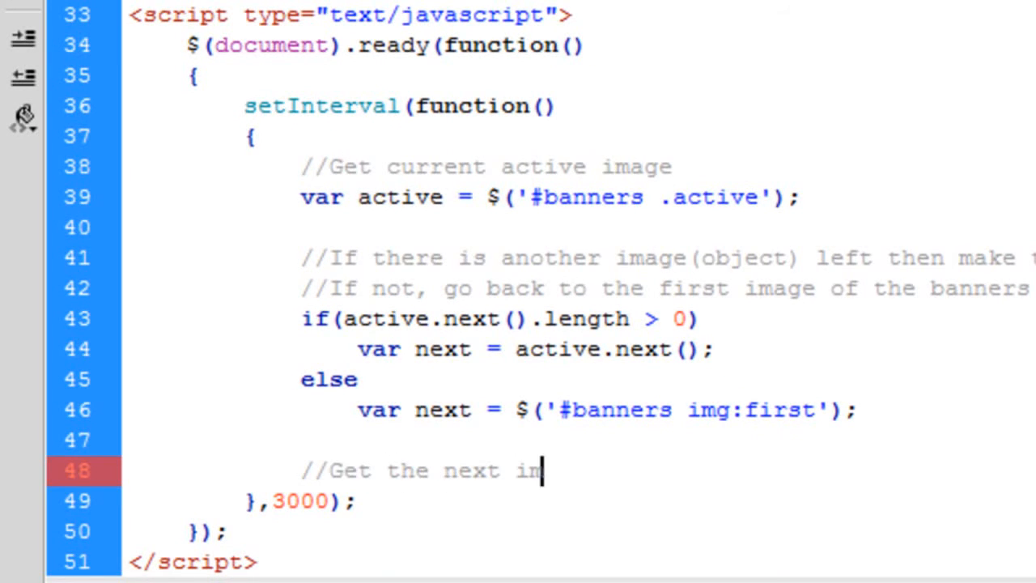
type("age ready by modifying the z-ind")
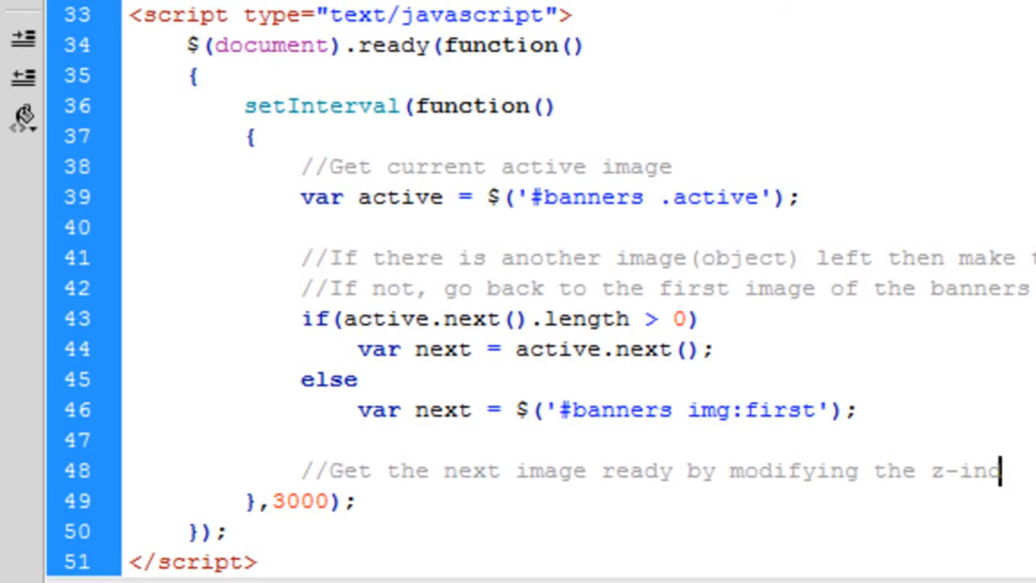
type("a")
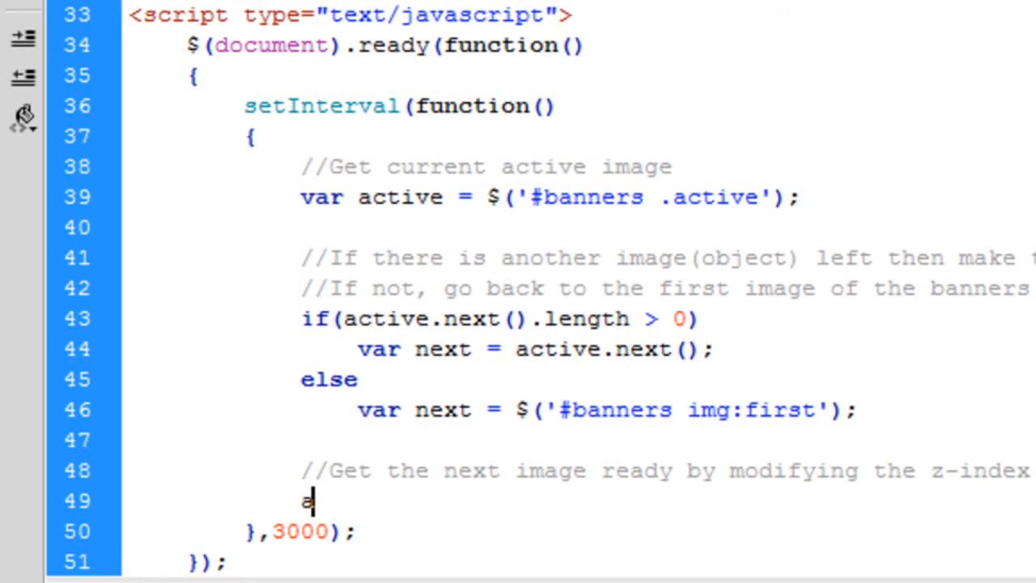
type("ext.css('','');")
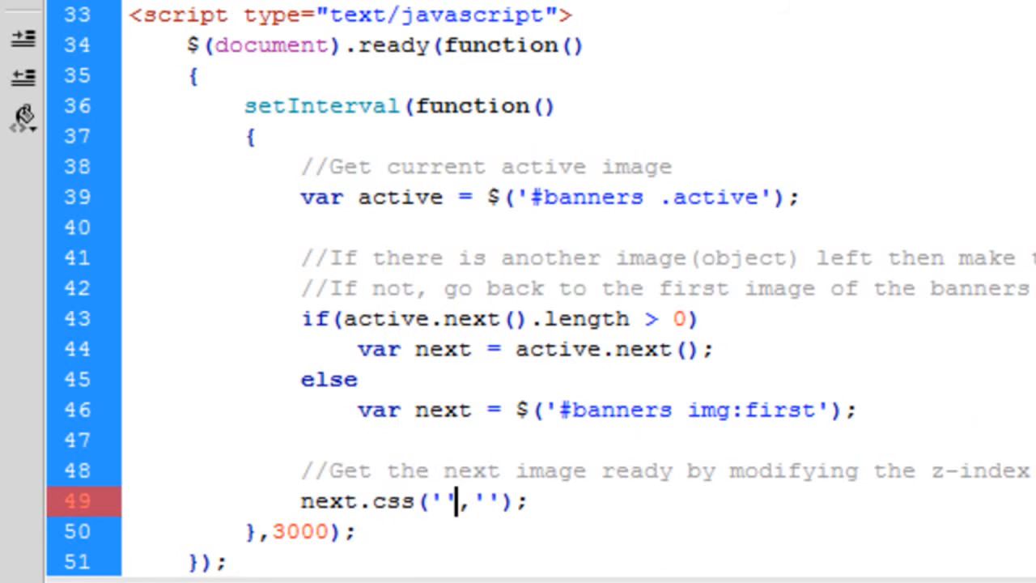
type("z-index")
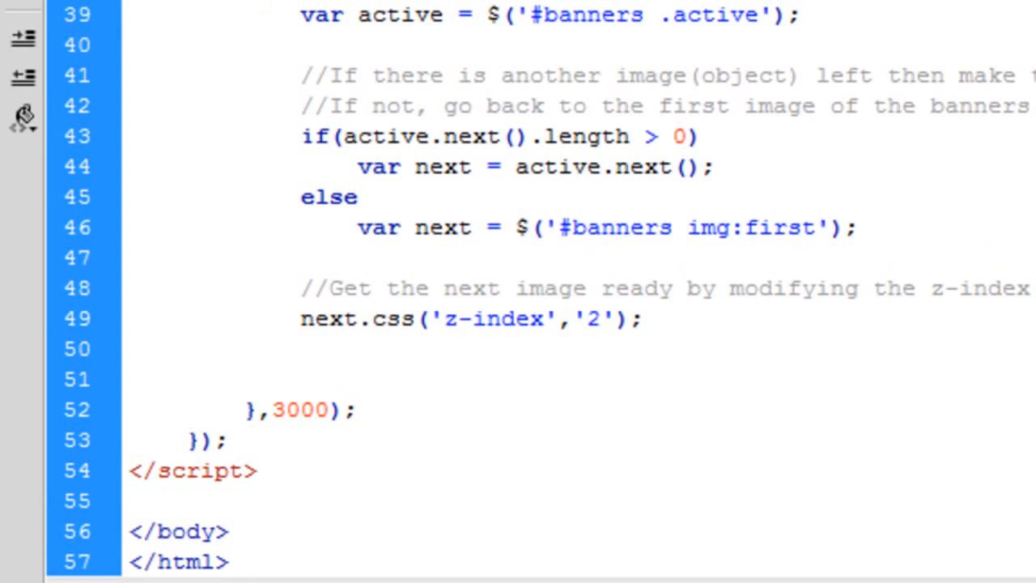
Add the comment '//Fade out the active image,then' and start a new line.
type("//Fade")
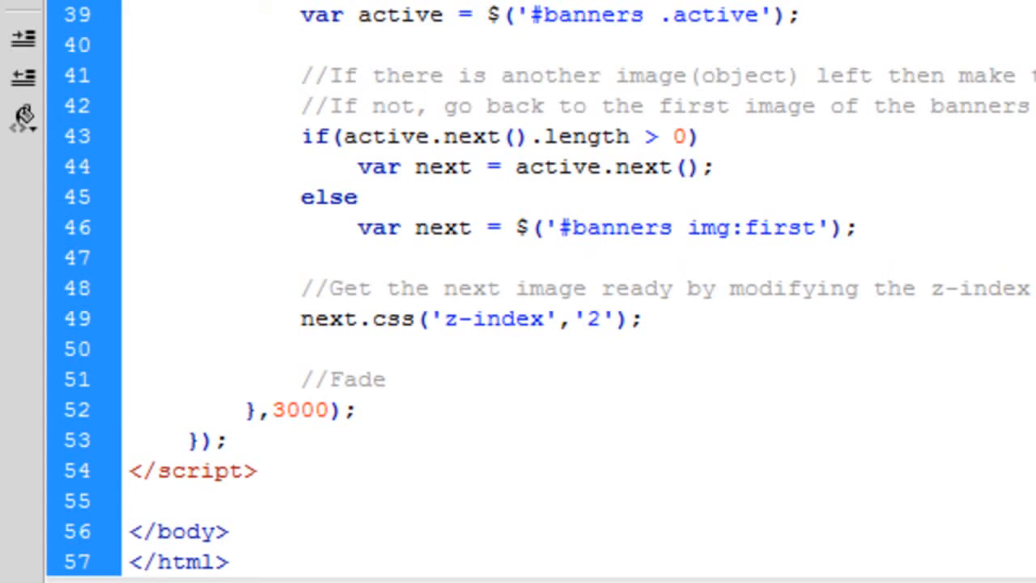
type("out the a")
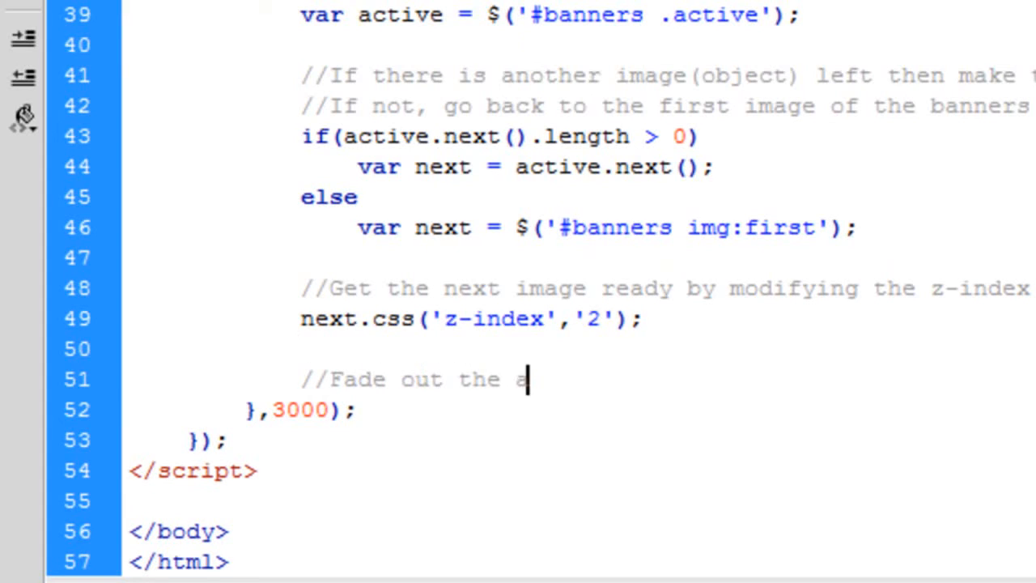
type("ctive image,")
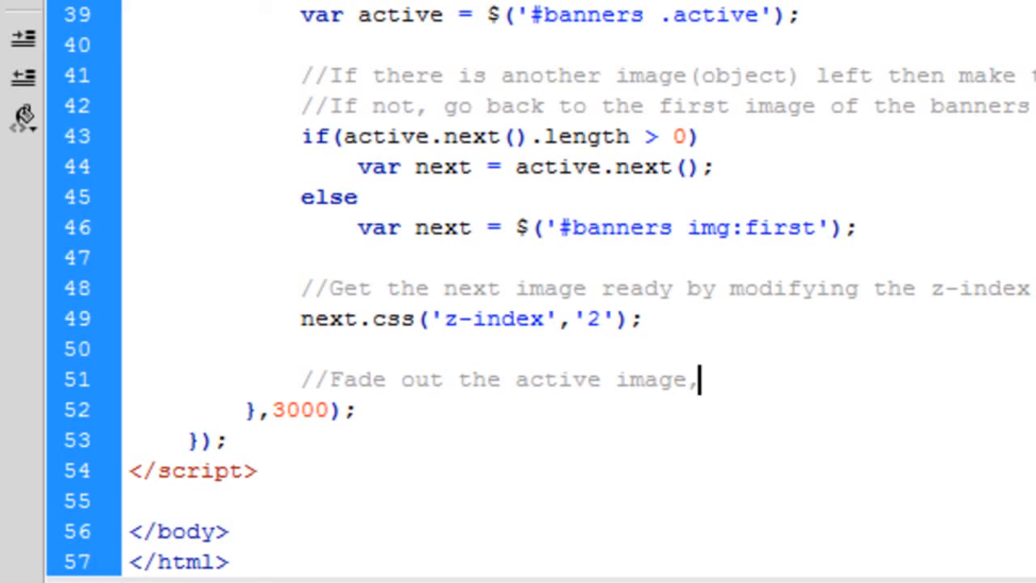
type("then")
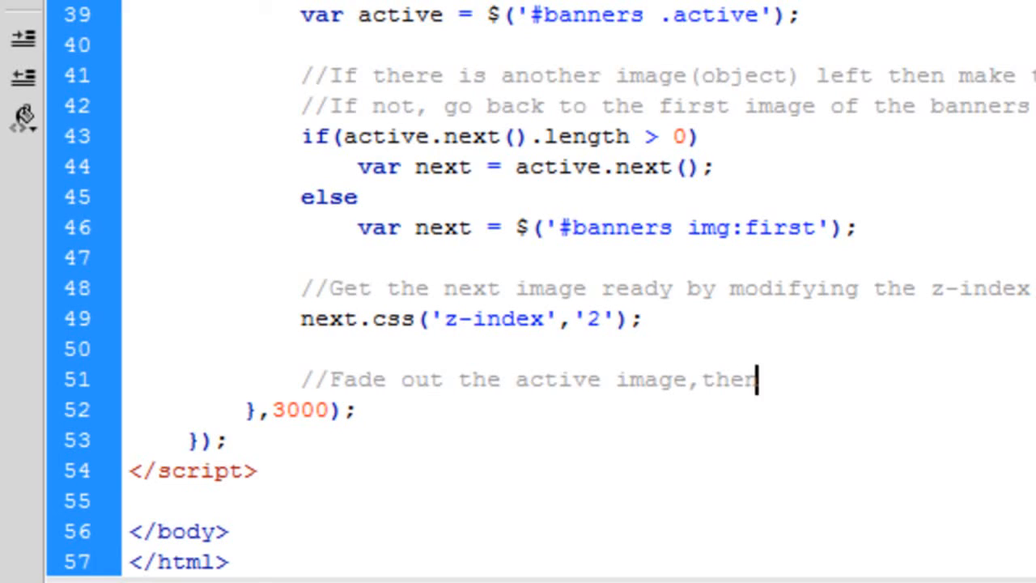
key("Enter")
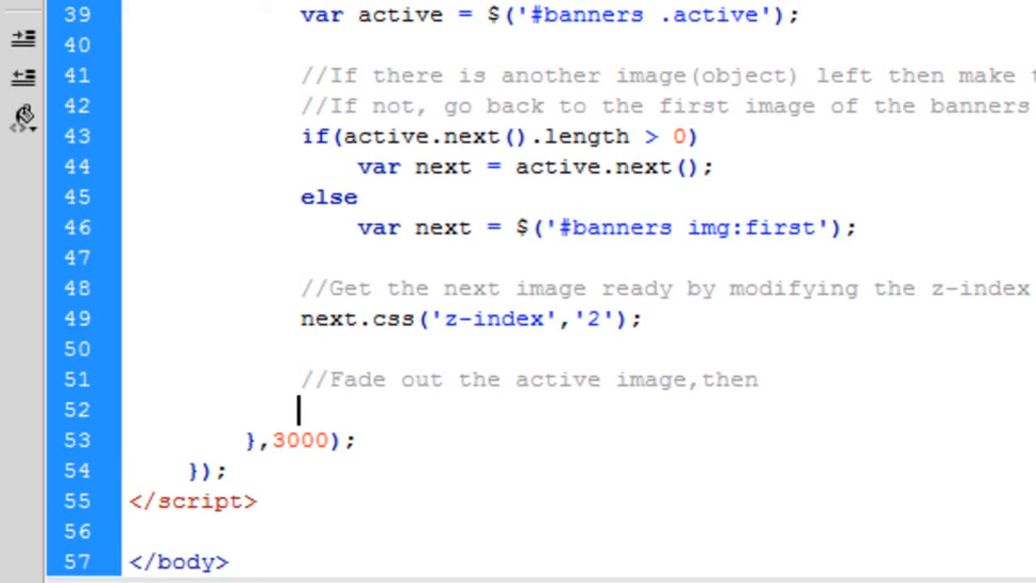
Write active.fadeOut(1000,function(){ }); with an empty callback body.
type("active")
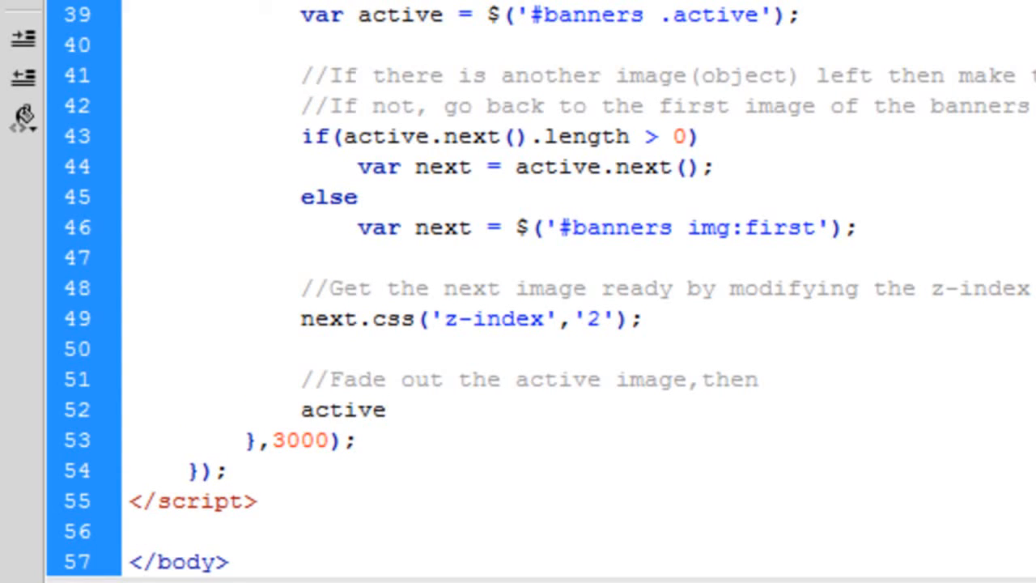
type(".fac")
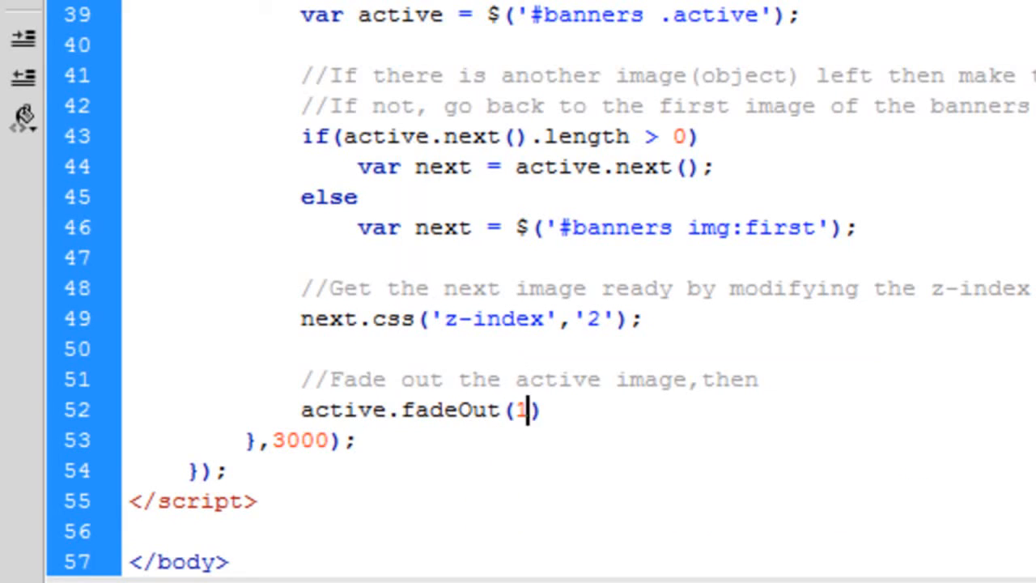
type("000,")
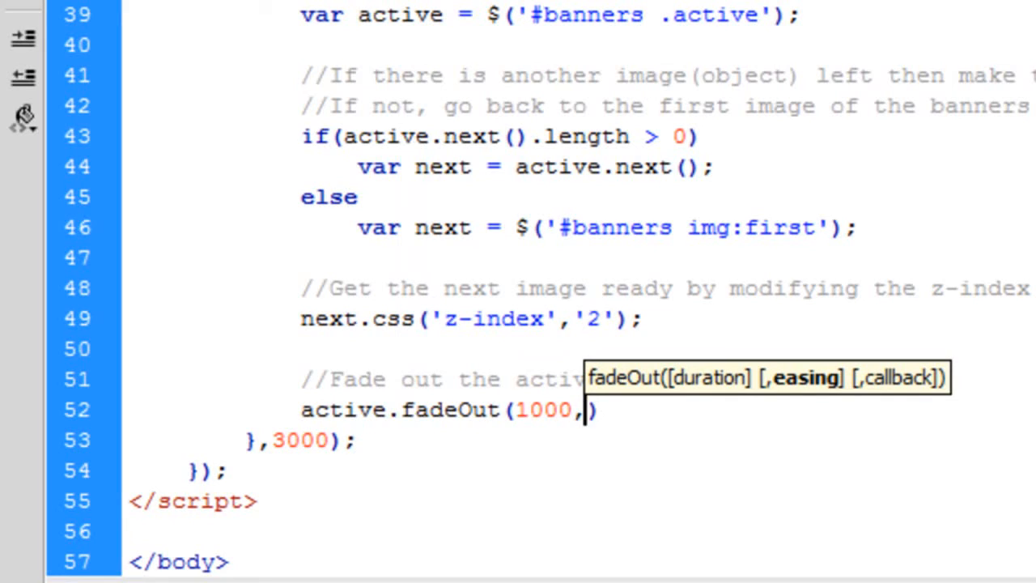
type("functi")
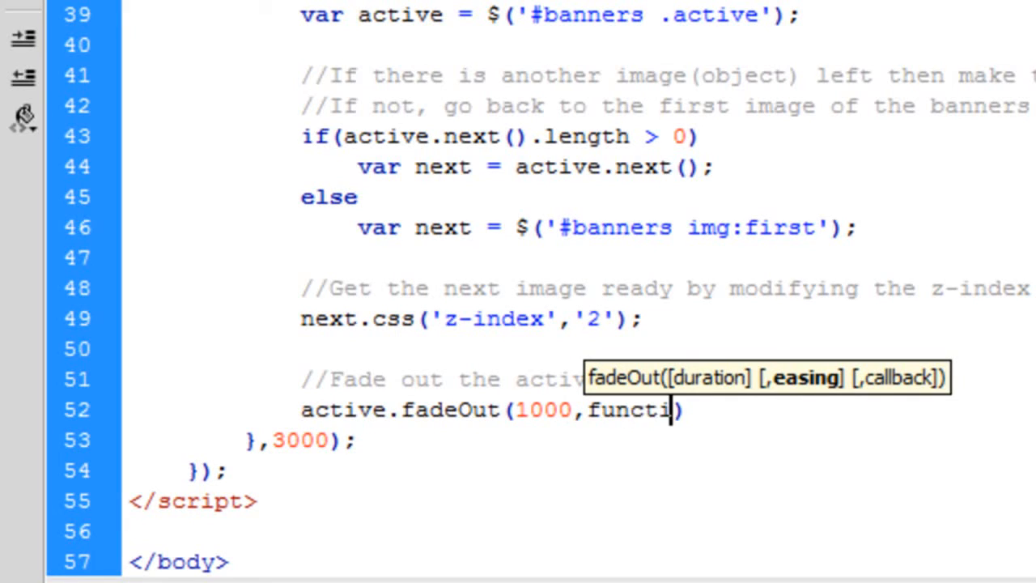
key("Backspace")
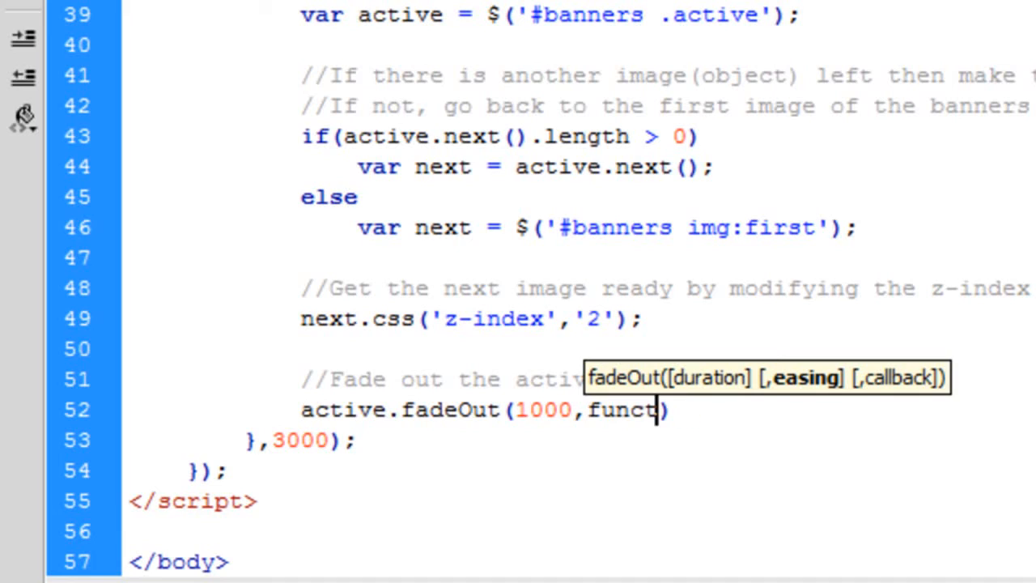
type("ion")
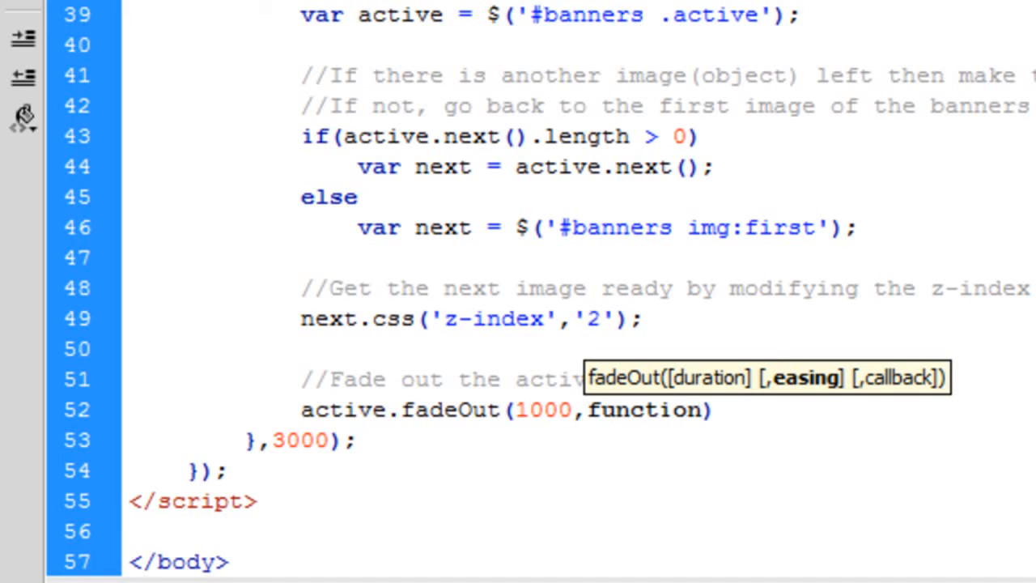
type("()")
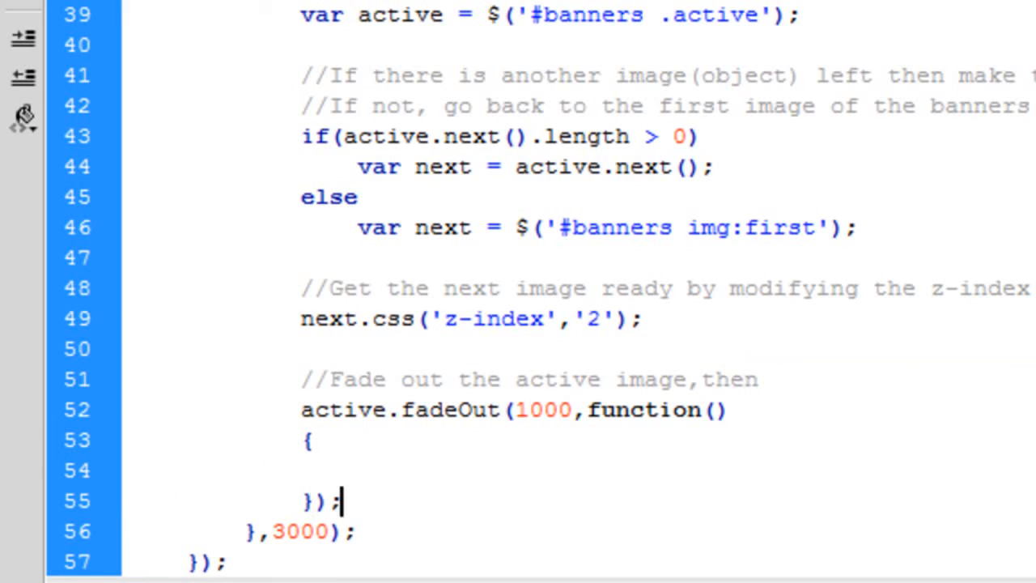
left_click(356, 470)
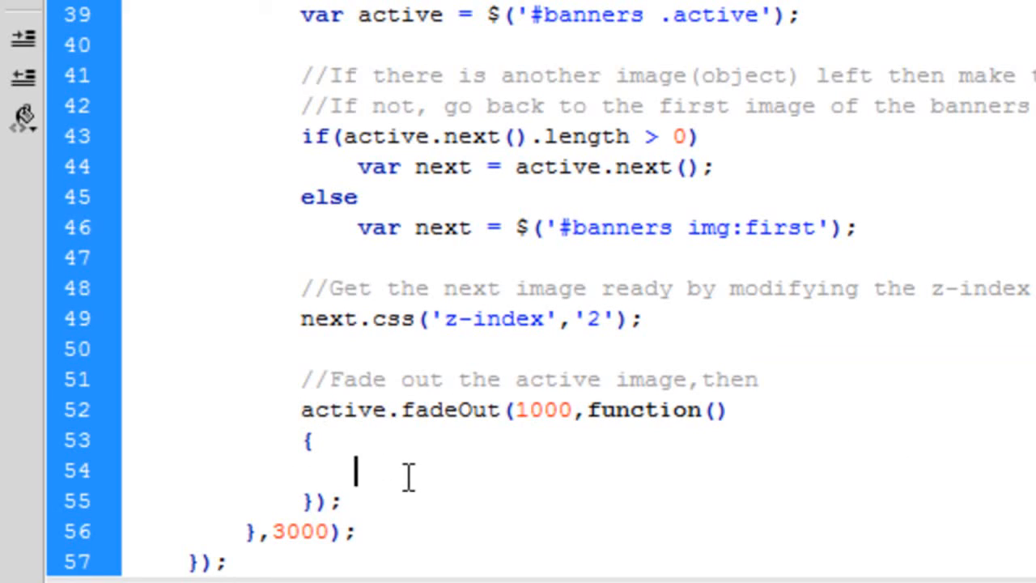
Comment 'Move the active image to the back of the pile' and 'Make the next image the active one'.
type("//M")
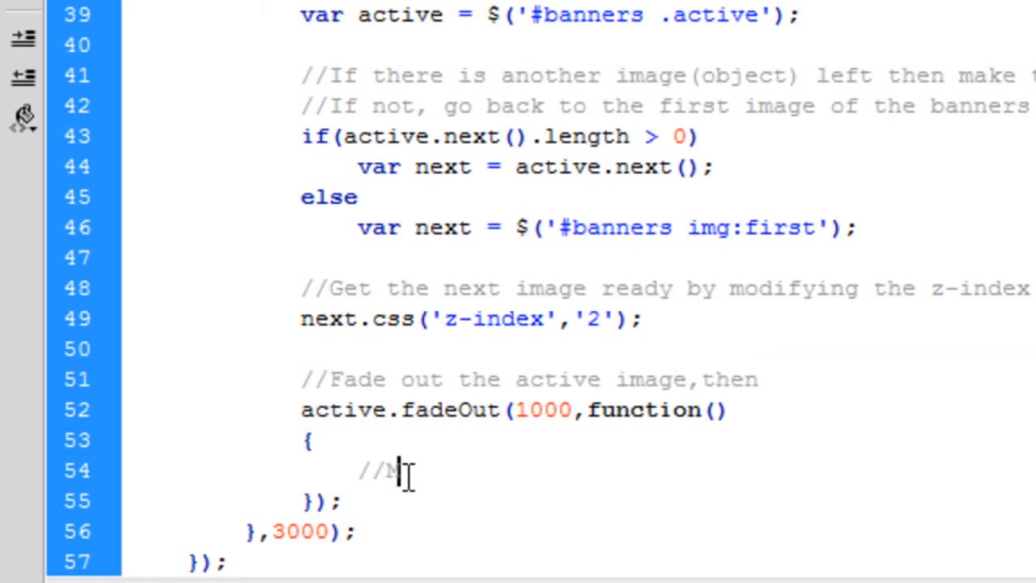
type("ove the active image to the p")
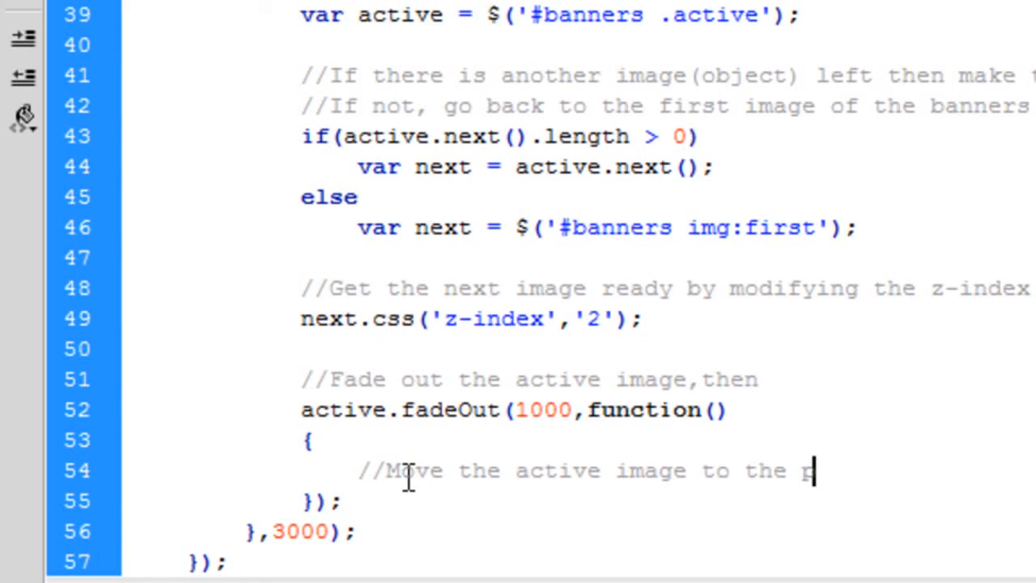
type("ack of the pile, show it and remove")
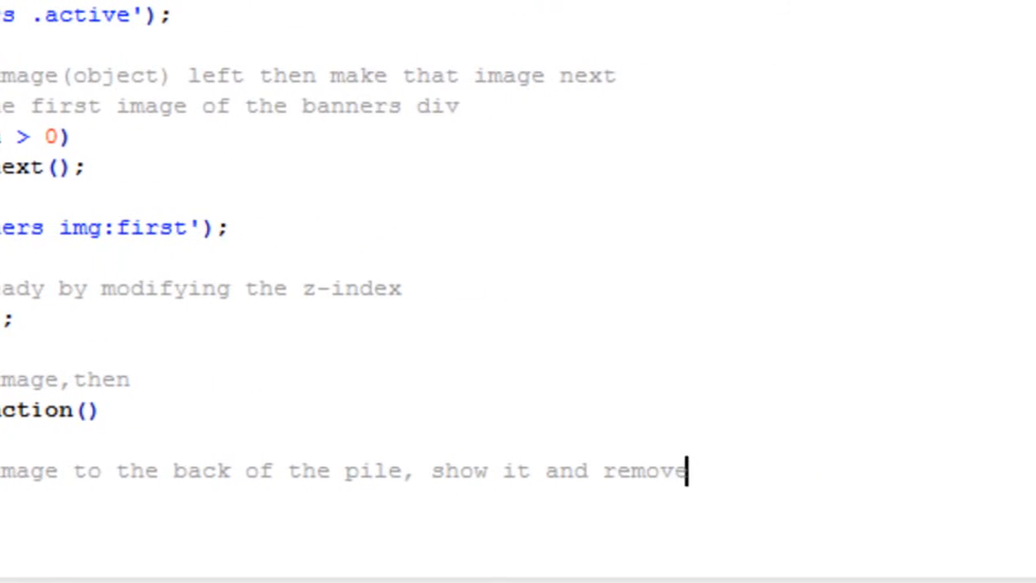
type("the active i")
left_click(518, 531)
type("//")
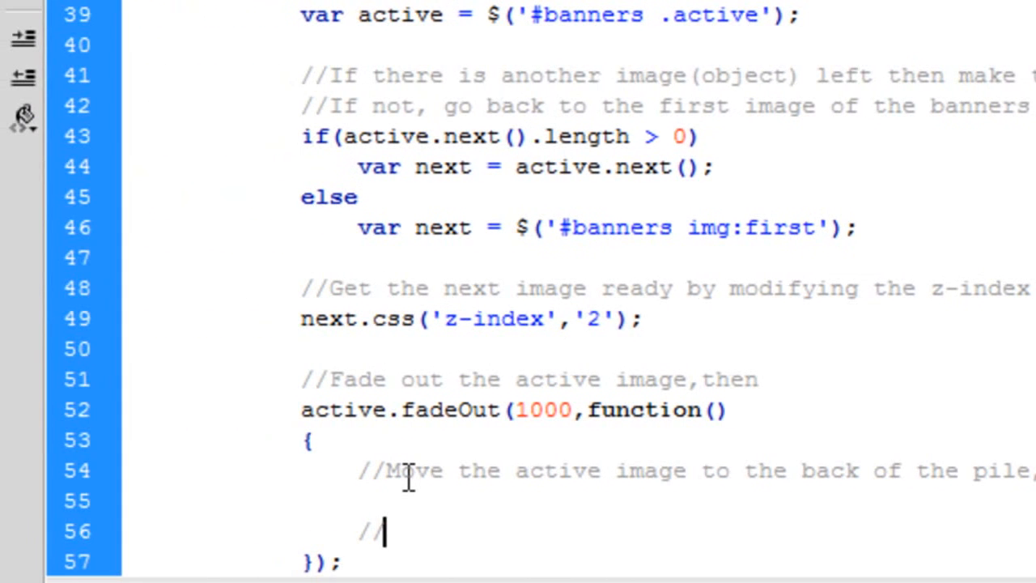
type("Make the")
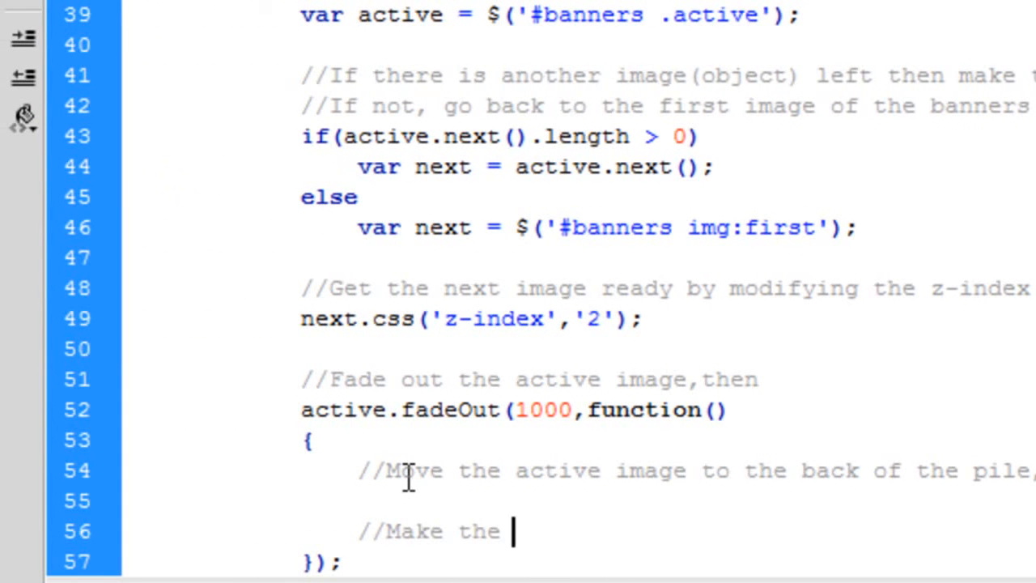
type("next image")
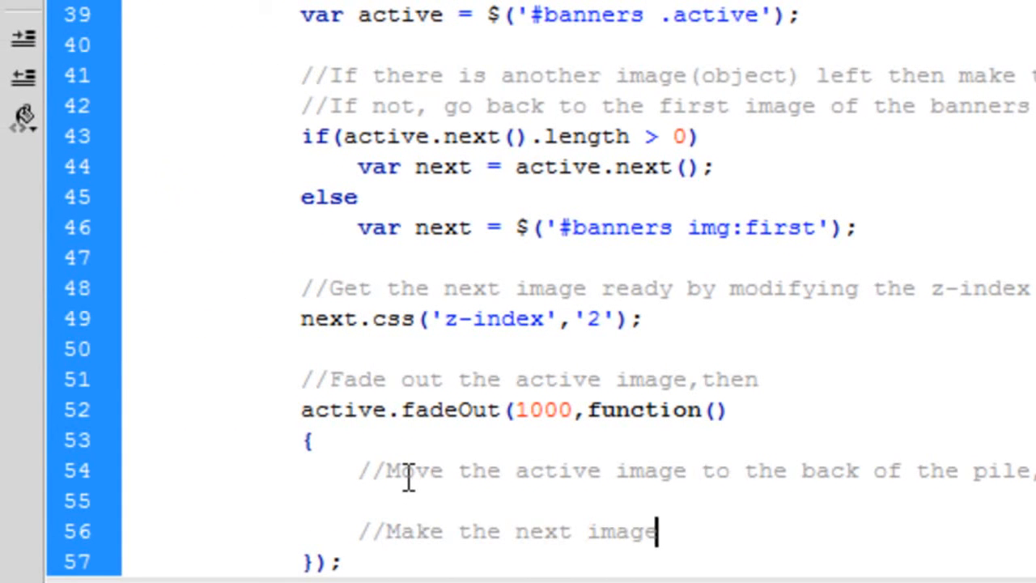
type("the active one")
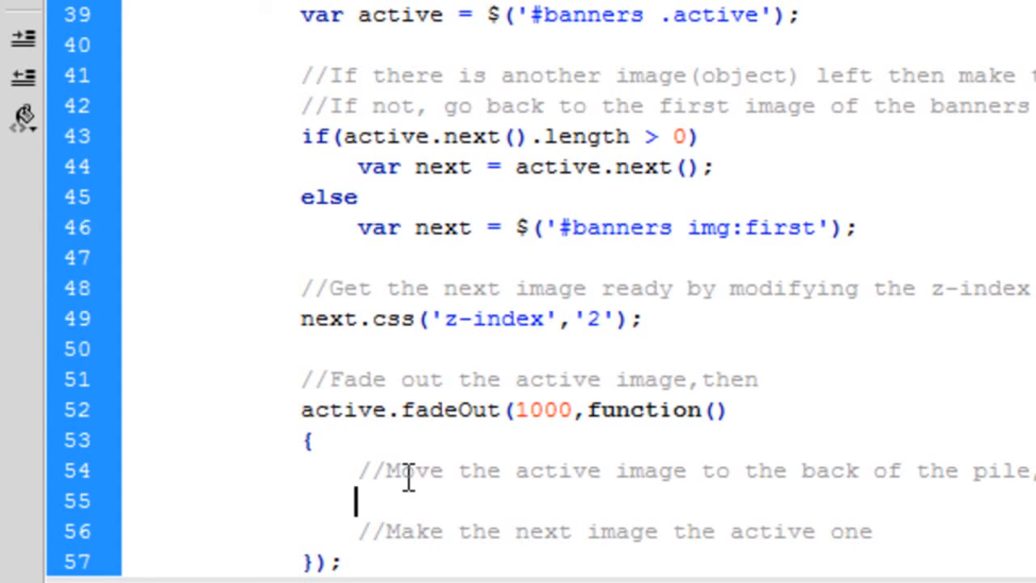
Add active.css('z-index','1').show().removeClass('active'); inside the callback.
scroll("down", 3)
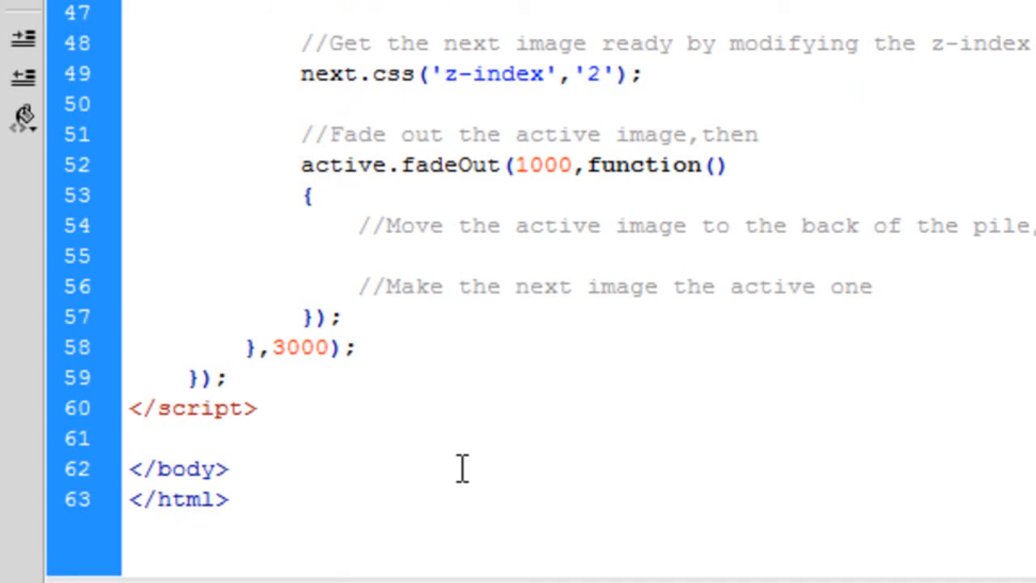
type("active.css('z-','")
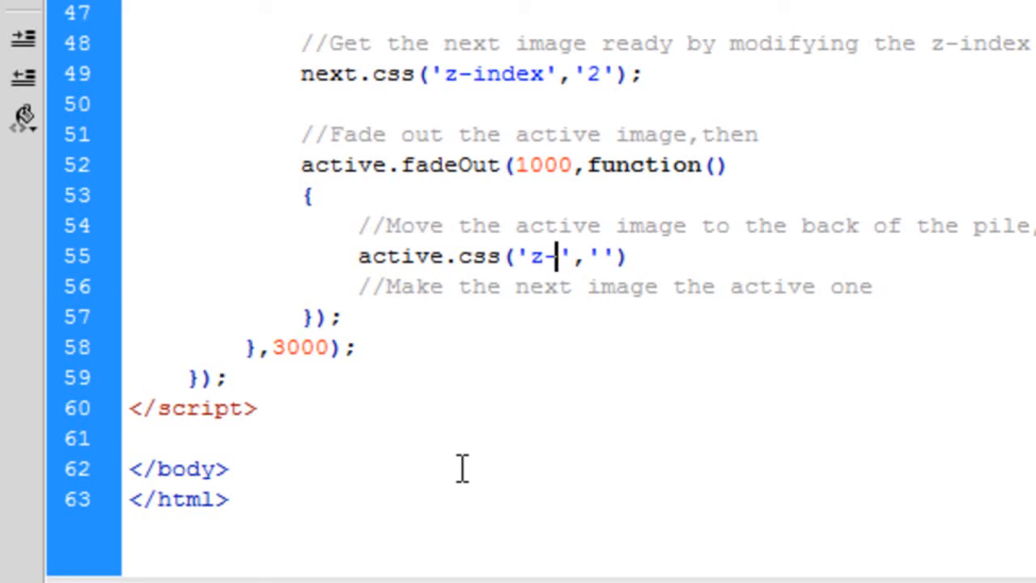
type("index','1")
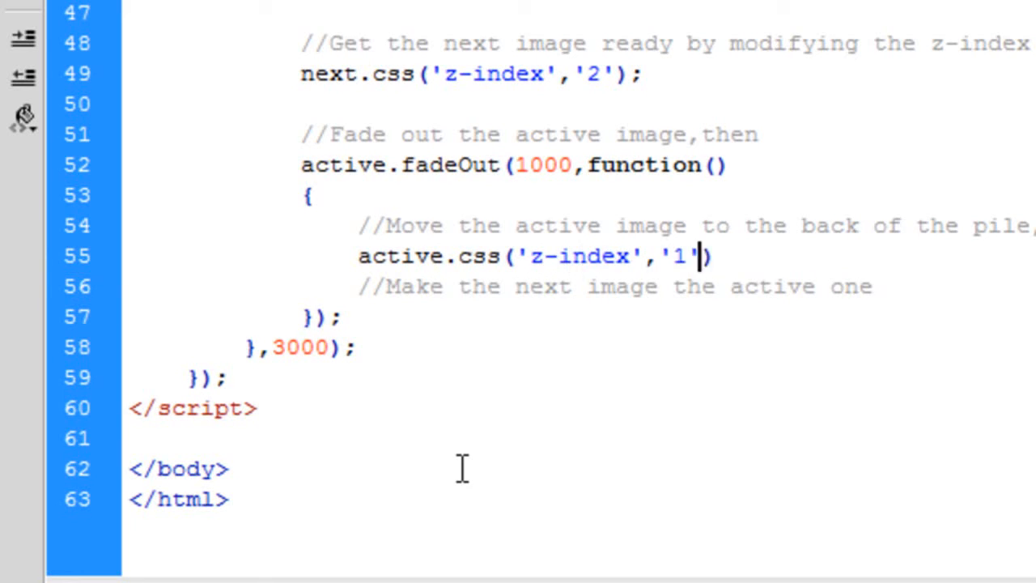
type(".show().removeClass();")
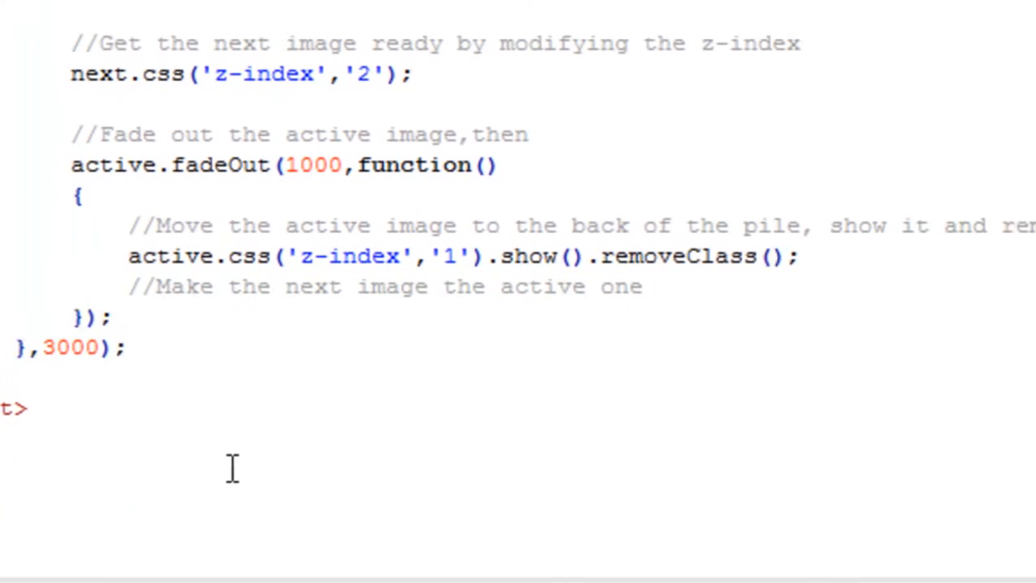
type("'active'")
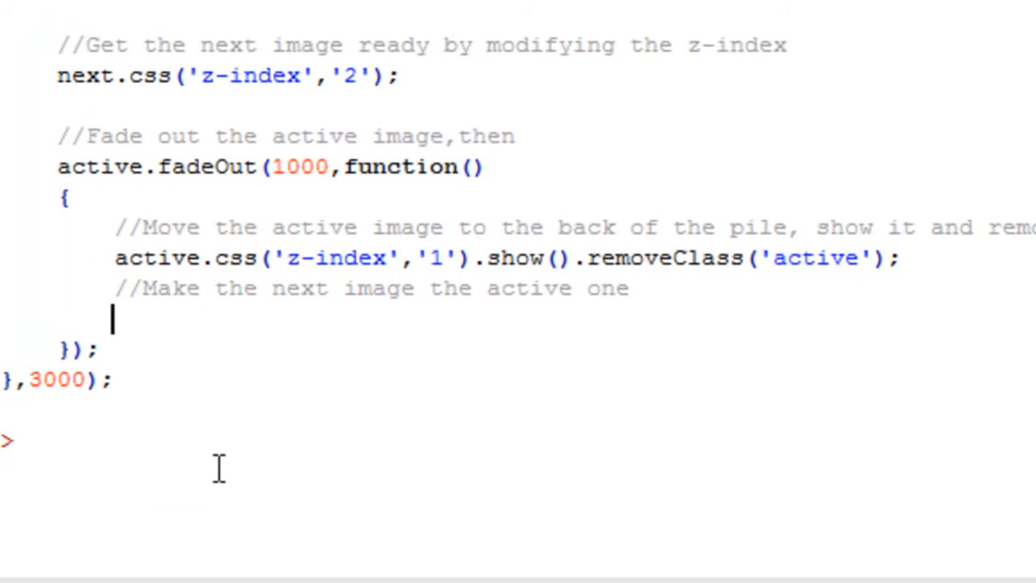
Add next.css('z-index','3').addClass('active'); below it.
type("next")
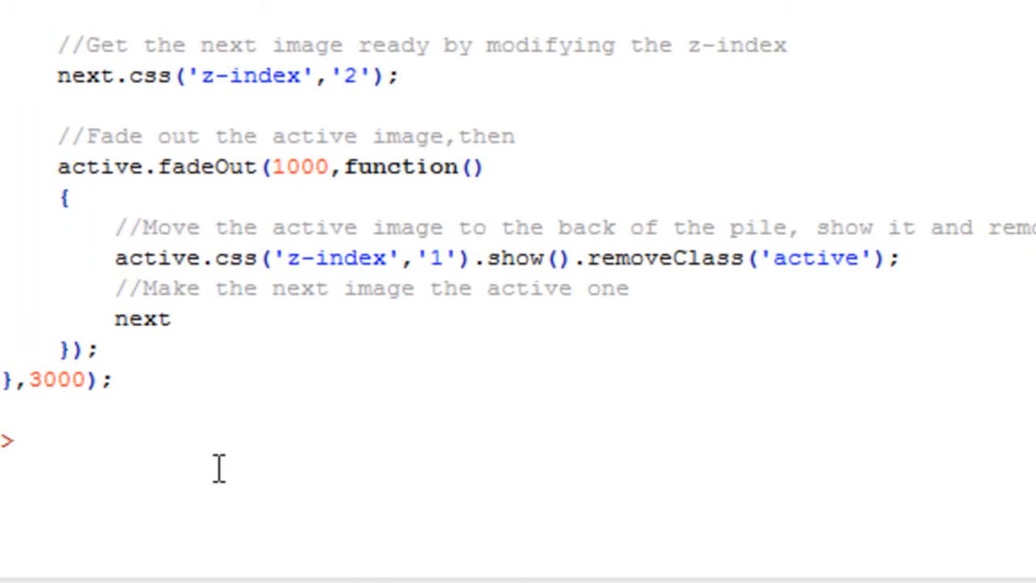
type(".css();")
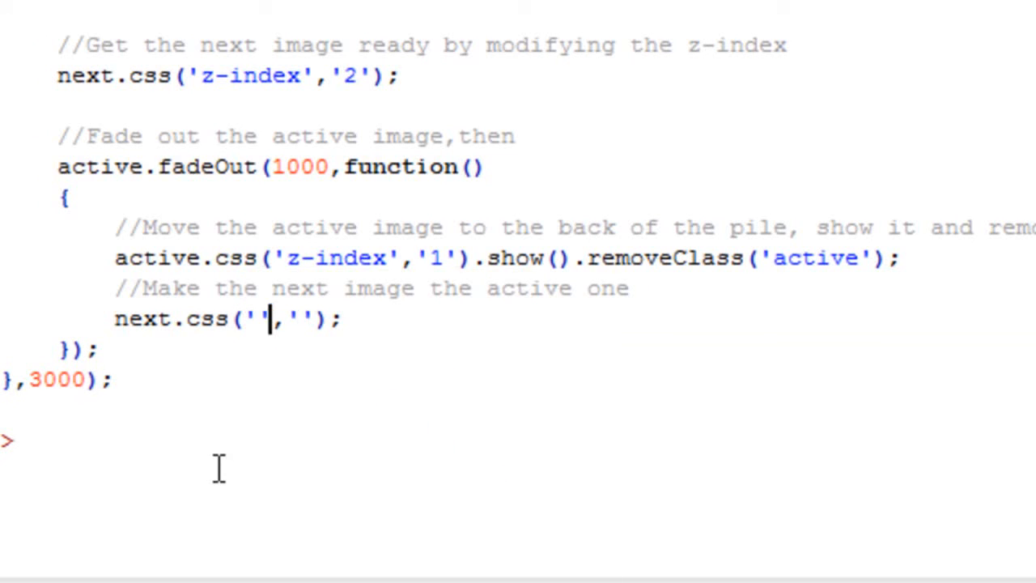
type("z-index")
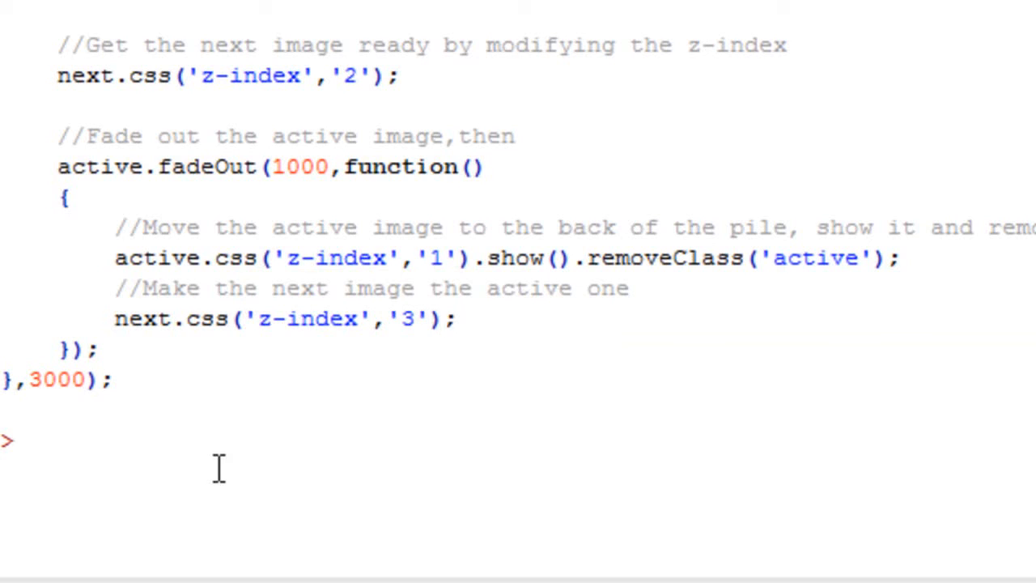
type(".addClass('")
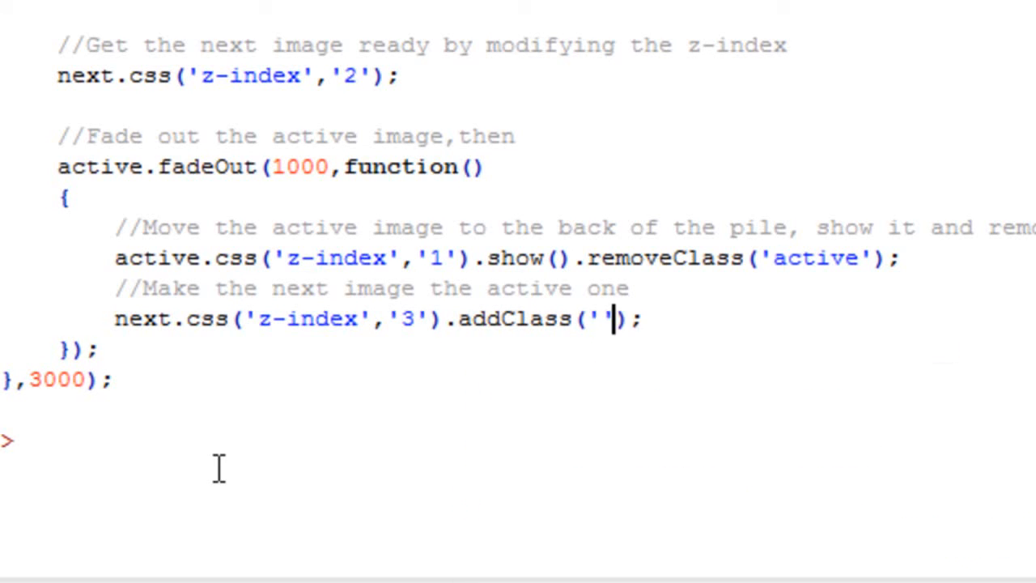
type("active")
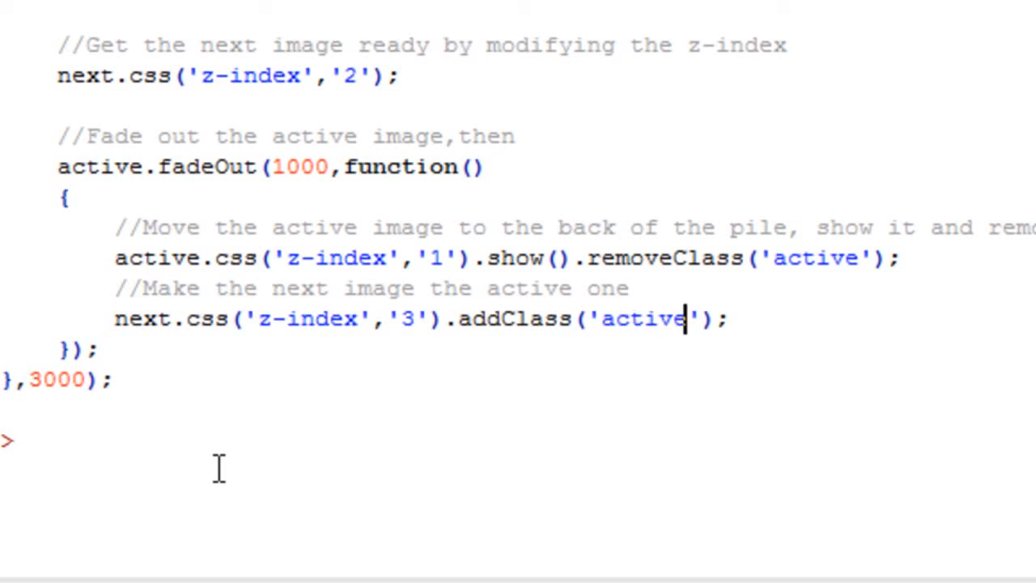
mouse_move(599, 393)
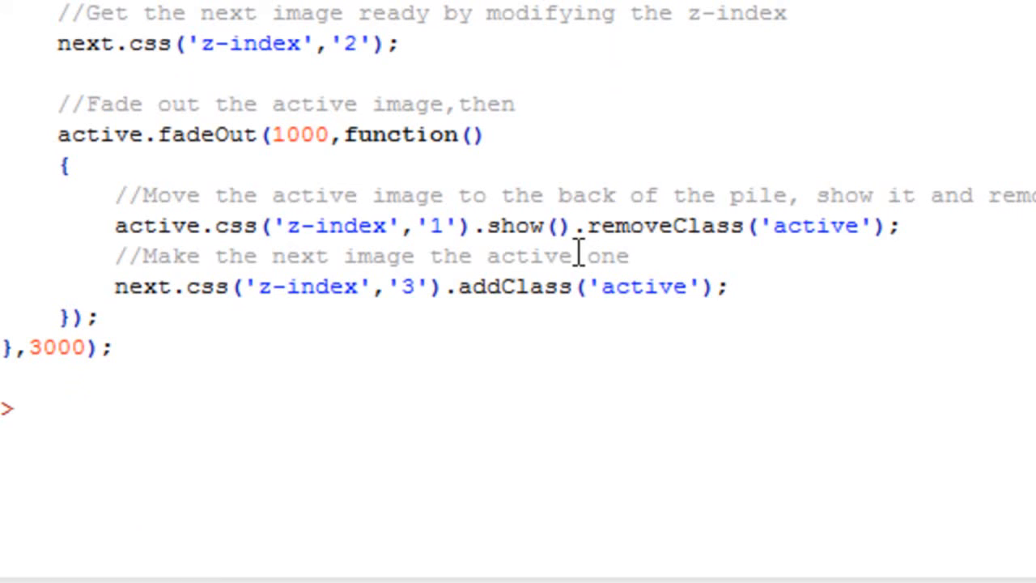
Preview the page in Chrome and reload it to watch the banners rotate.
left_click(866, 22)
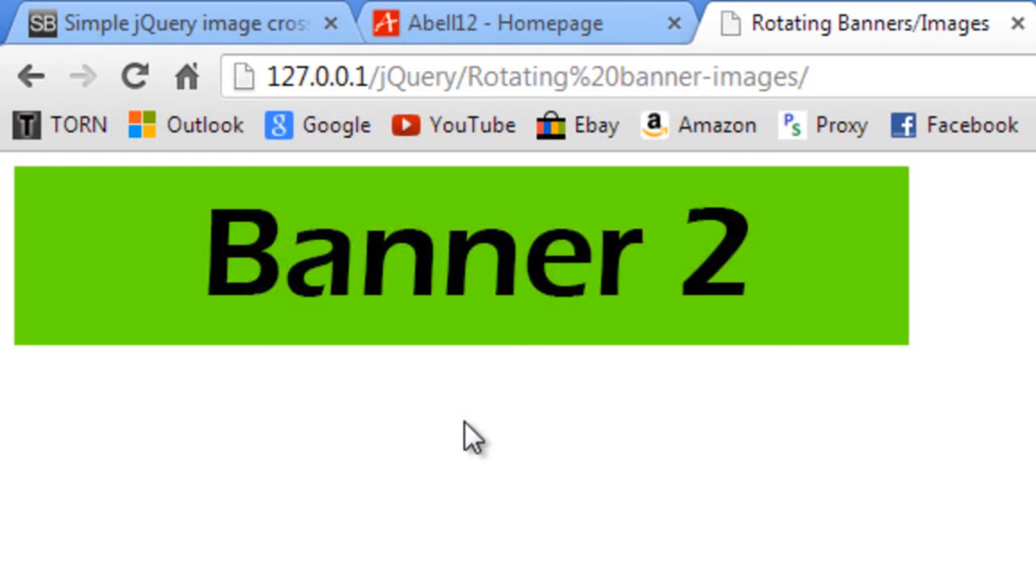
left_click(134, 76)
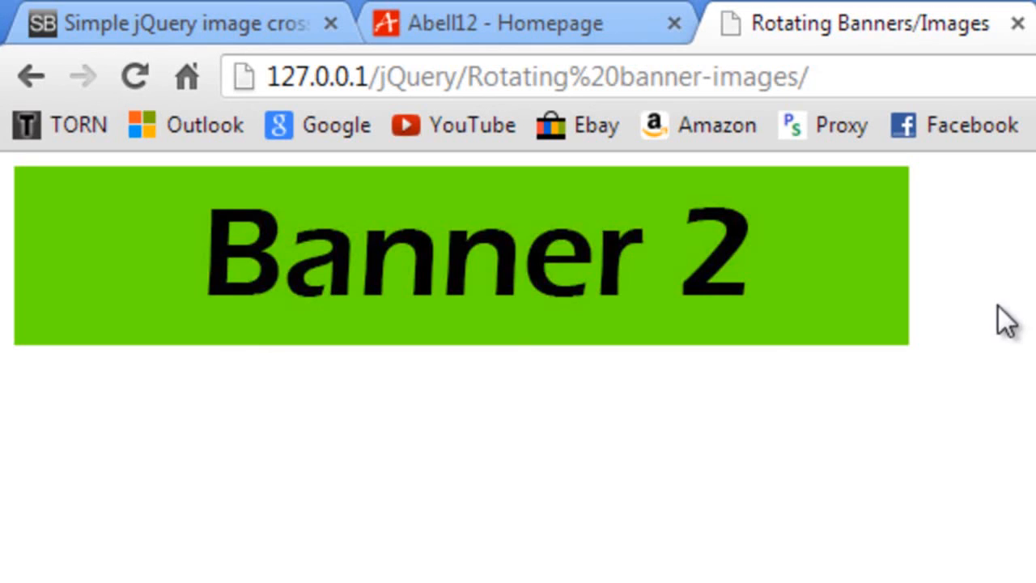
mouse_move(950, 308)
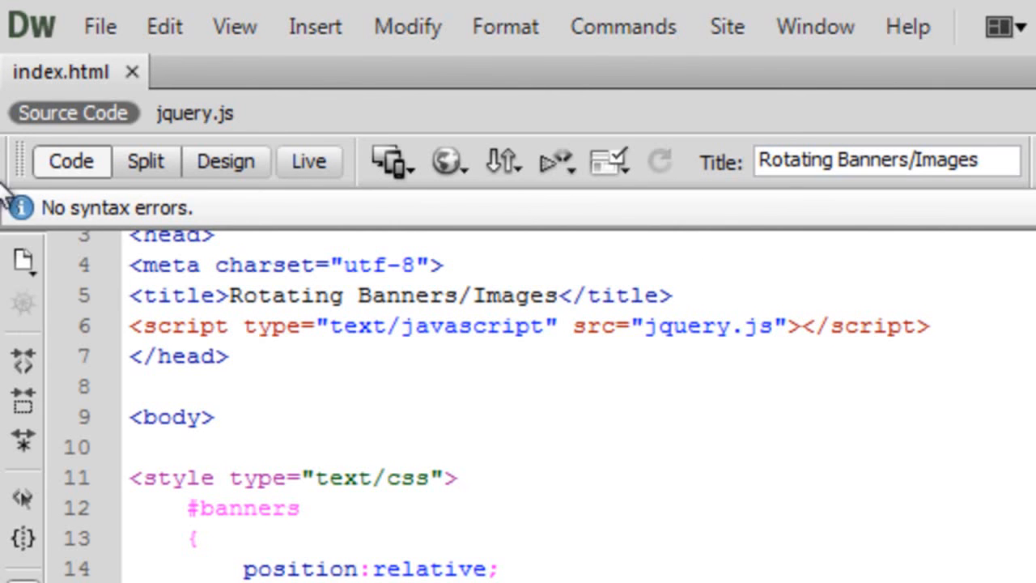
Fix the misspelled 'banenrs' so the selector reads #banners img.active.
scroll("down", 3)
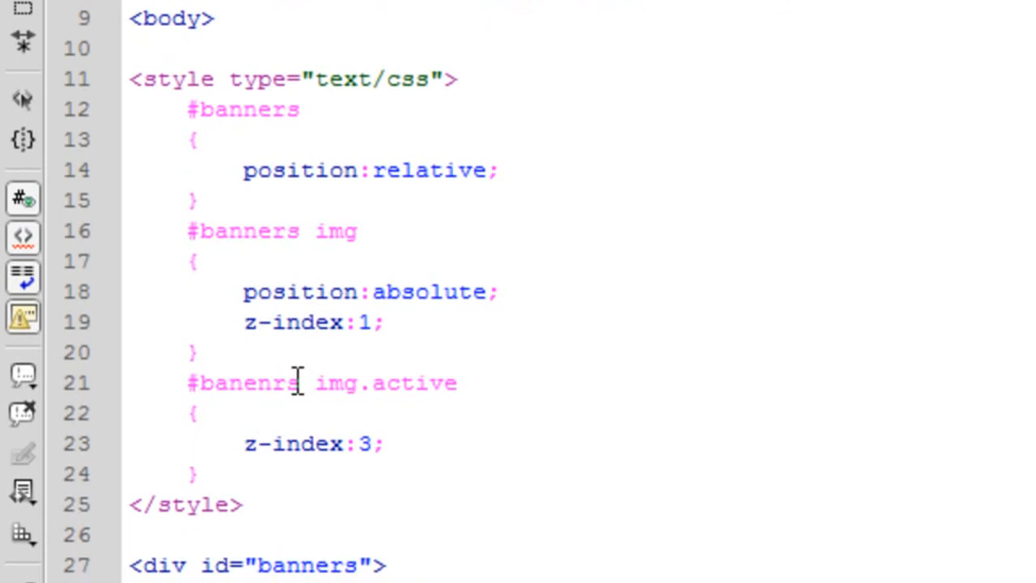
double_click(285, 383)
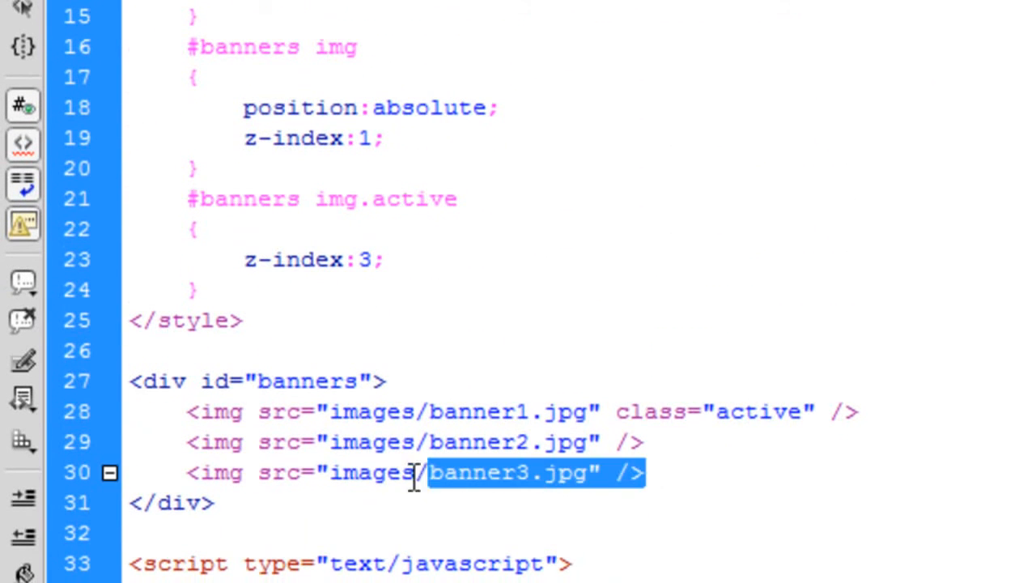
Add an image line for images/banner4.jpg after the banner3.jpg tag.
left_click(687, 472)
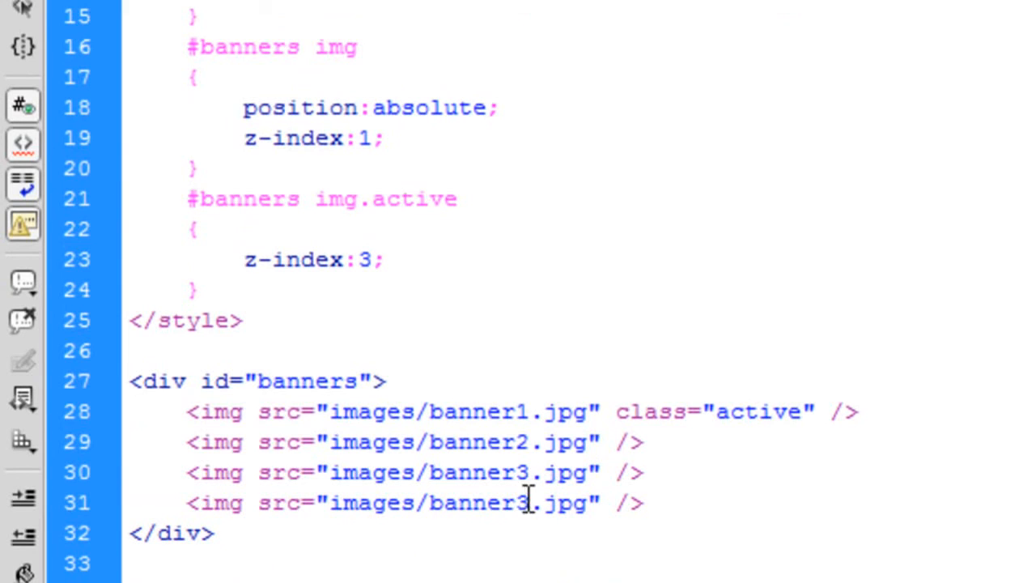
type("4")
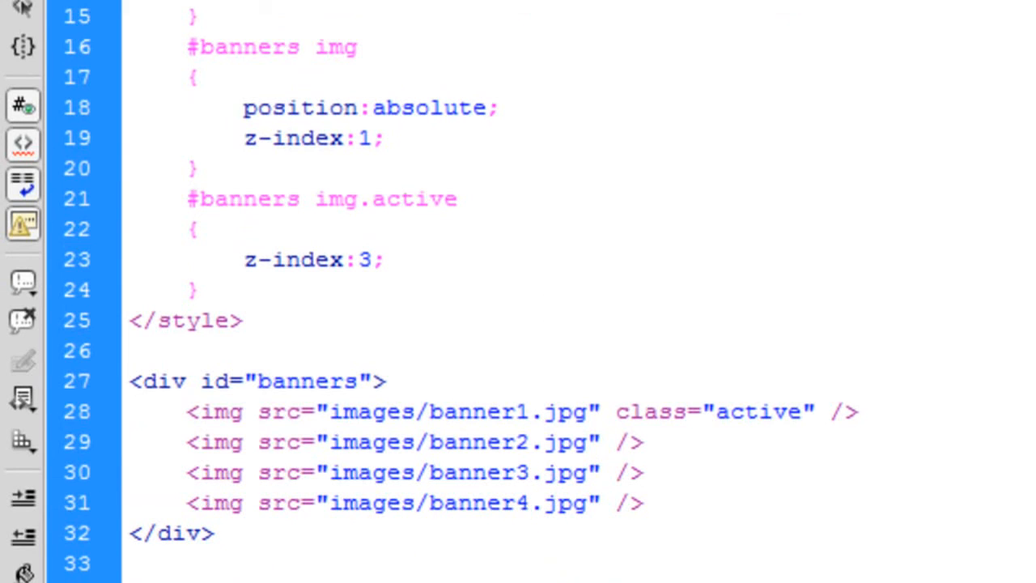